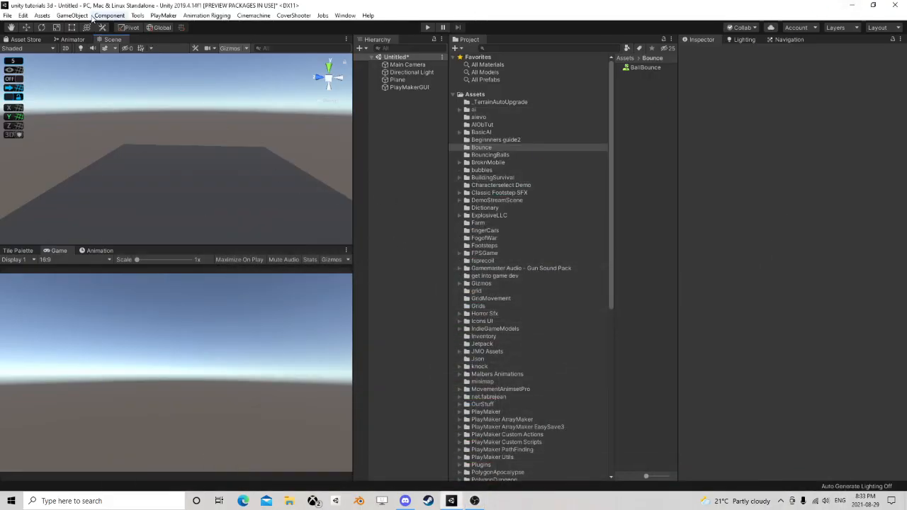
- Create a sphere and give it a Rigidbody with mass 50 and Continuous Dynamic collision
{"action": "left_click", "coordinate": [72, 15]}
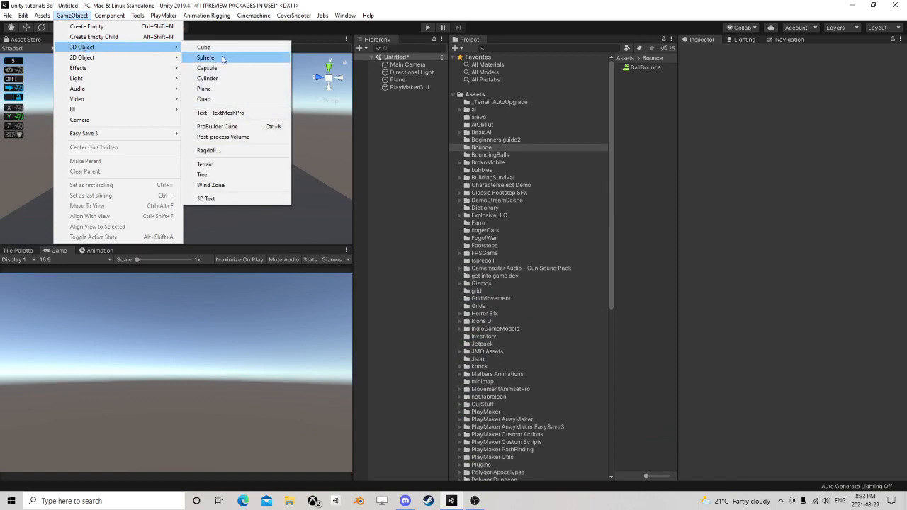
{"action": "left_click", "coordinate": [205, 58]}
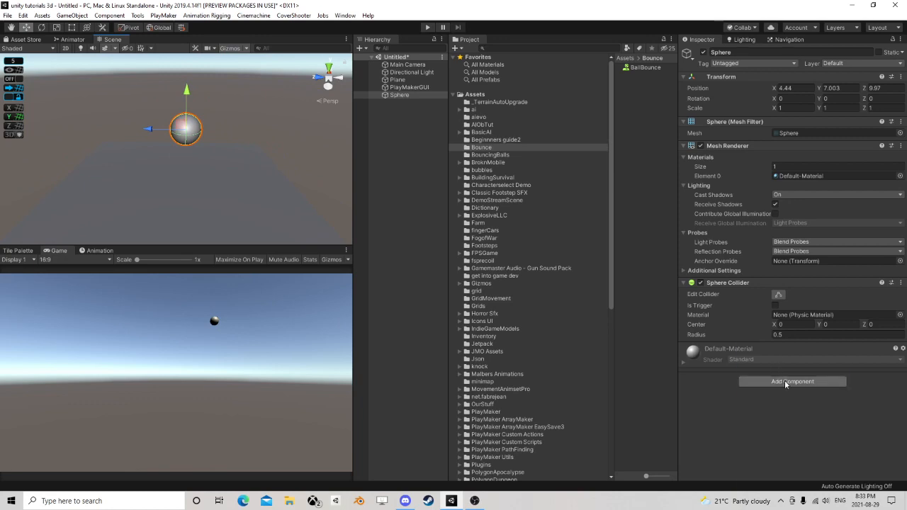
{"action": "left_click", "coordinate": [792, 381]}
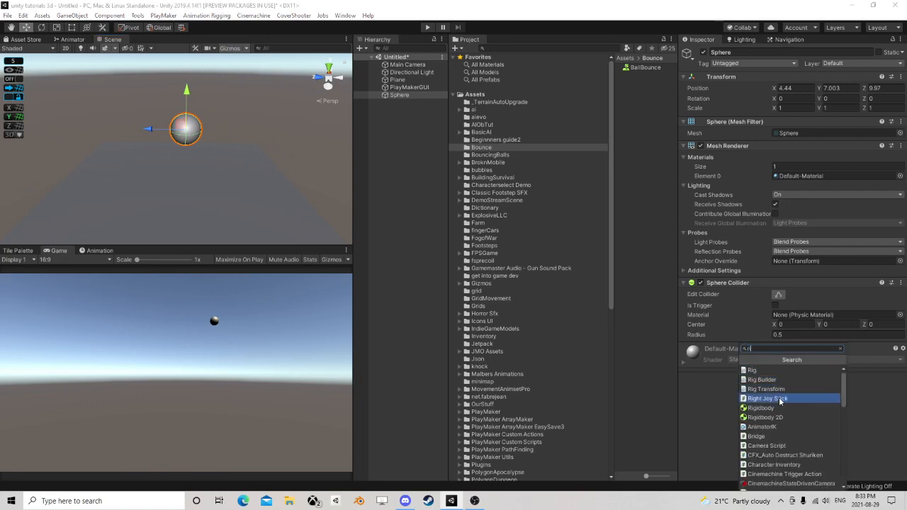
{"action": "left_click", "coordinate": [759, 407]}
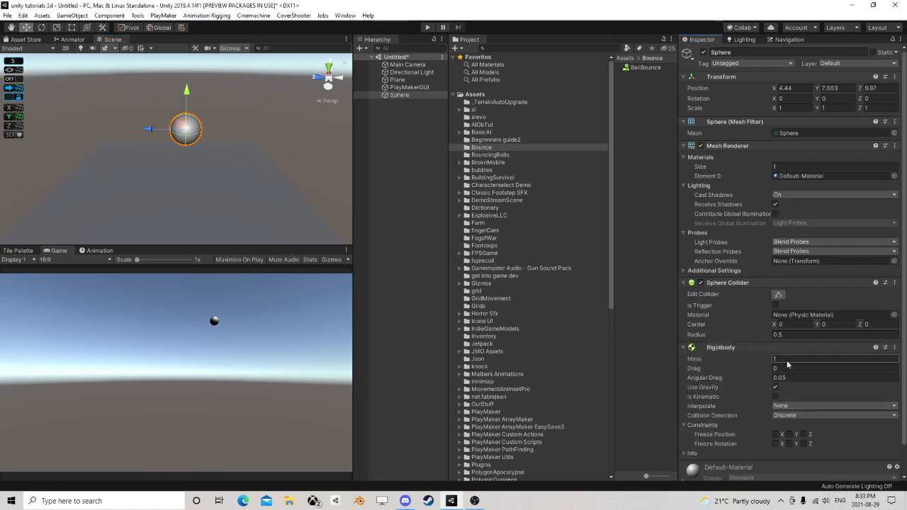
{"action": "left_click", "coordinate": [832, 415]}
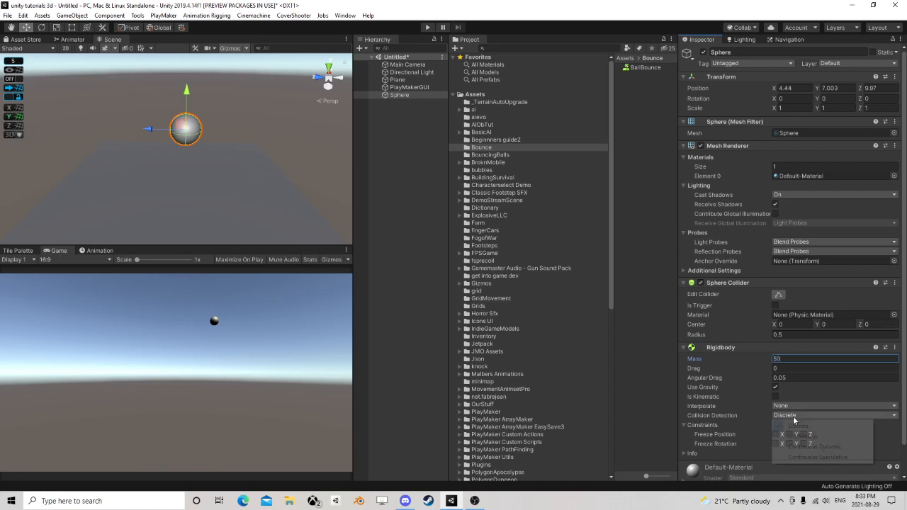
{"action": "left_click", "coordinate": [815, 446]}
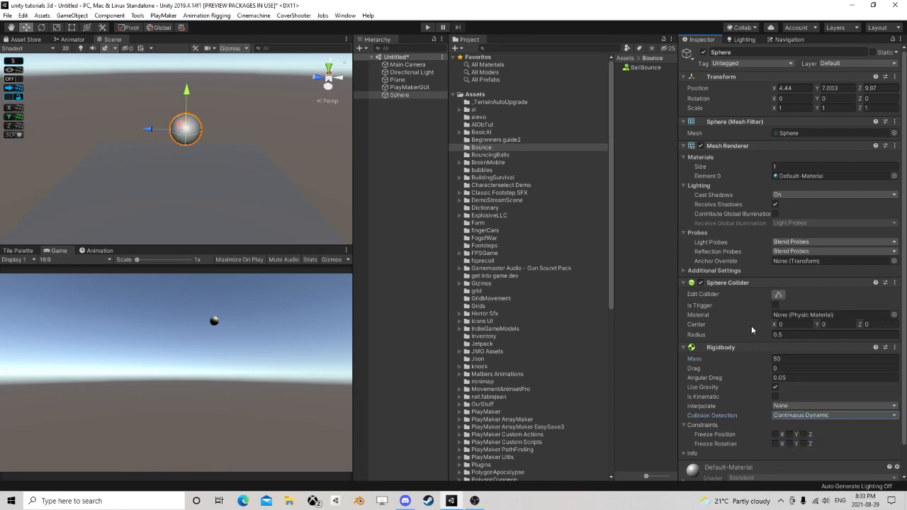
{"action": "left_click", "coordinate": [398, 94]}
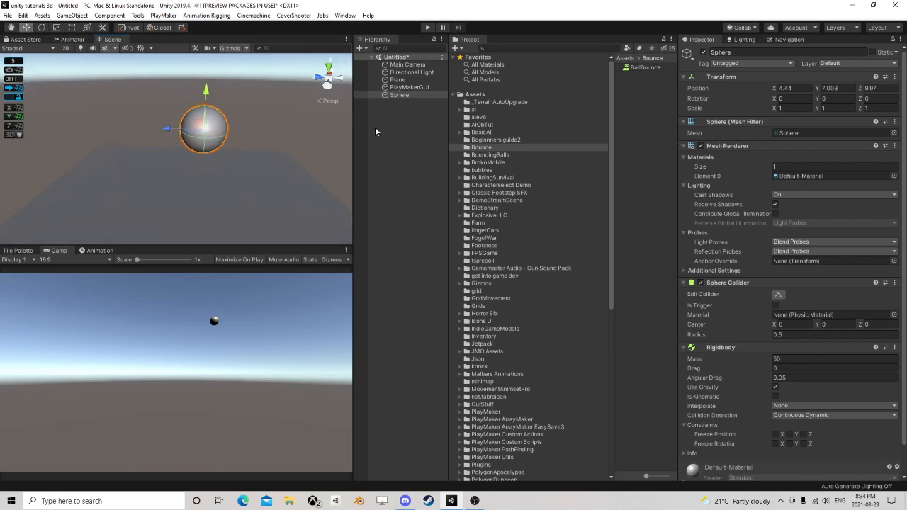
- Raise the sphere to Position Y 5.876, try a taller Scale Y, then reset it to 1
{"action": "left_click", "coordinate": [399, 94]}
{"action": "type", "text": "4.73"}
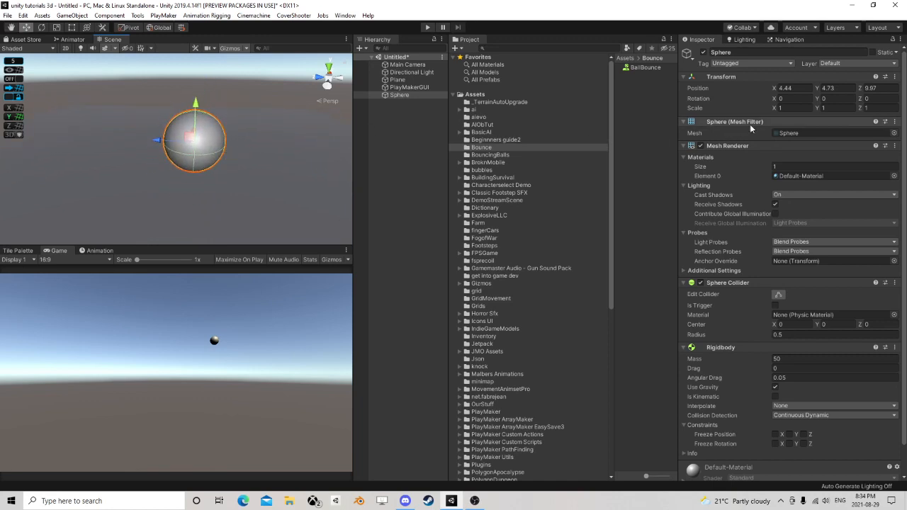
{"action": "type", "text": "0.64"}
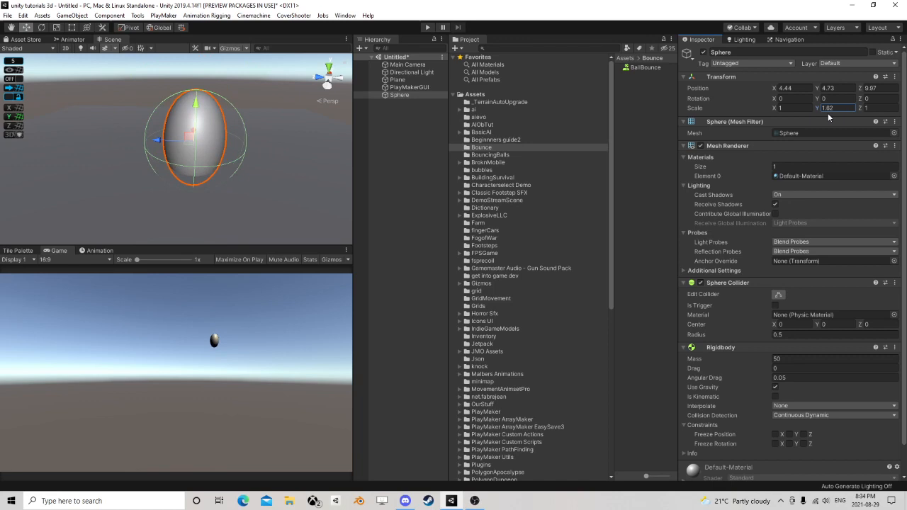
{"action": "type", "text": "0.96"}
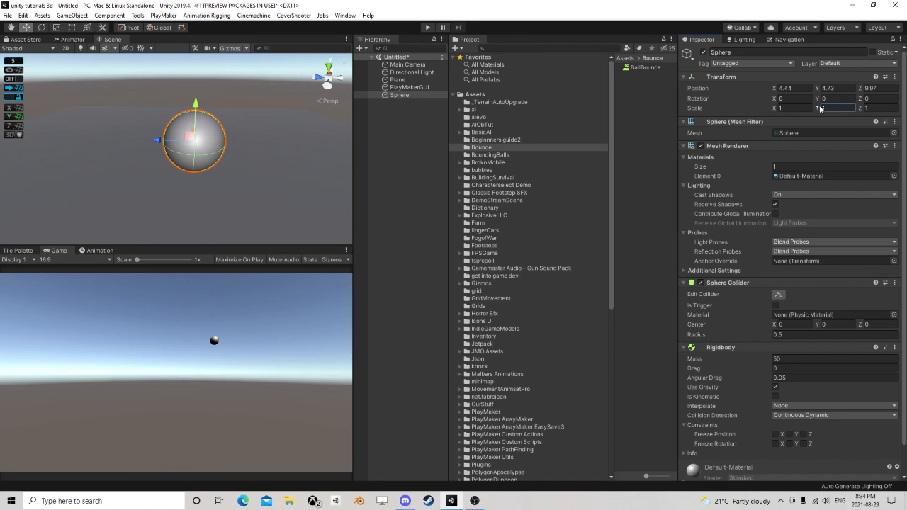
{"action": "type", "text": "0.25"}
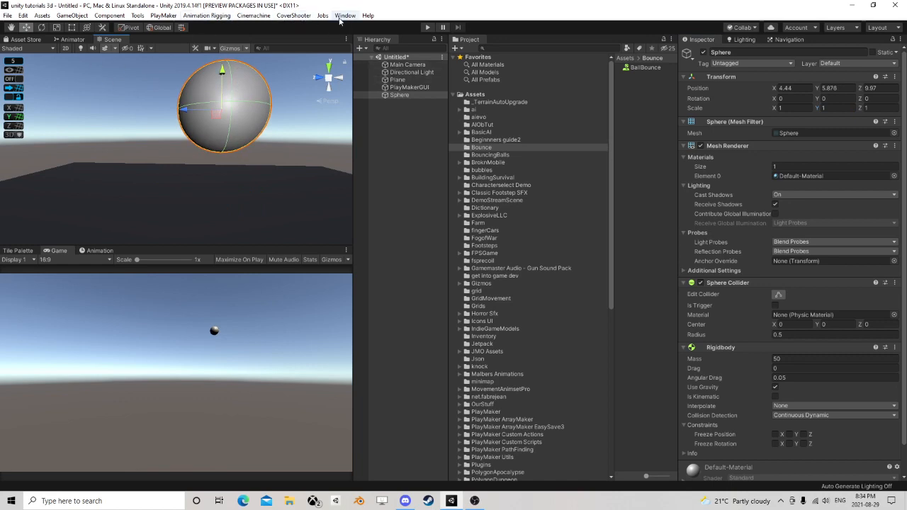
- ProBuilderize the sphere from the ProBuilder window, then close the conversion options
{"action": "left_click", "coordinate": [345, 15]}
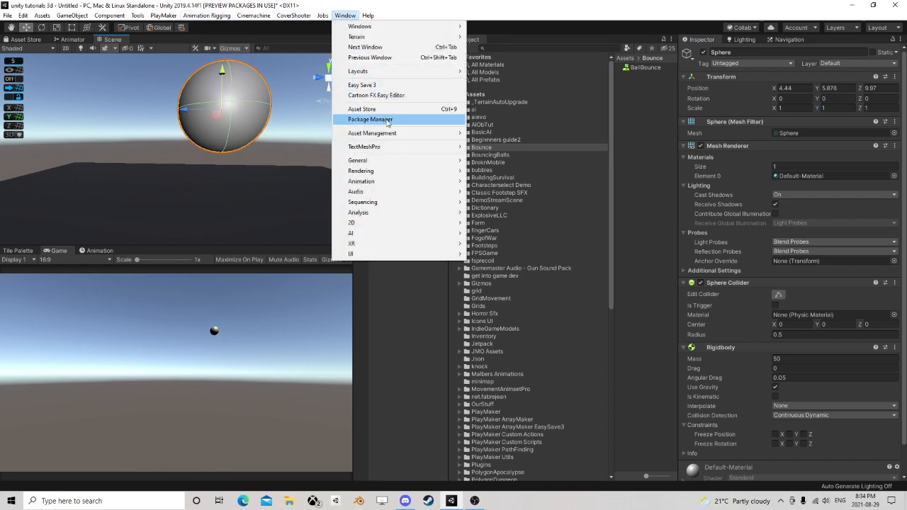
{"action": "mouse_move", "coordinate": [417, 16]}
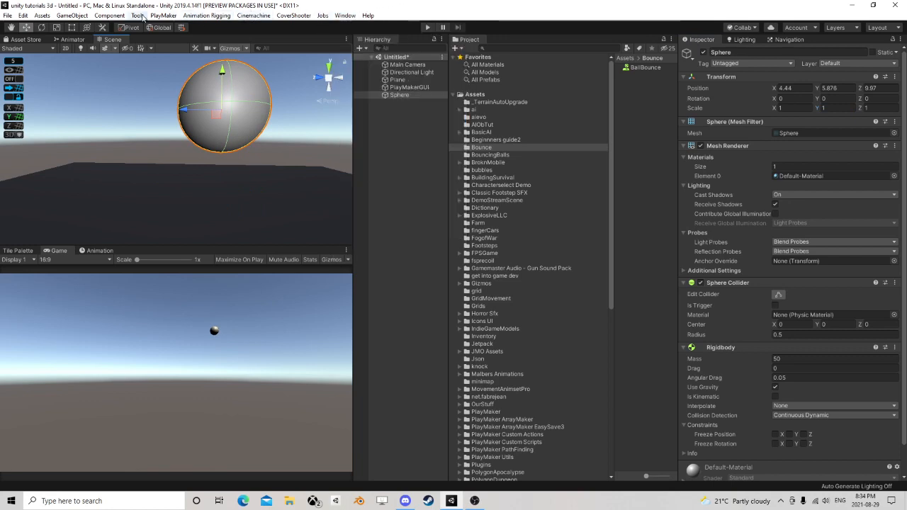
{"action": "left_click", "coordinate": [137, 15]}
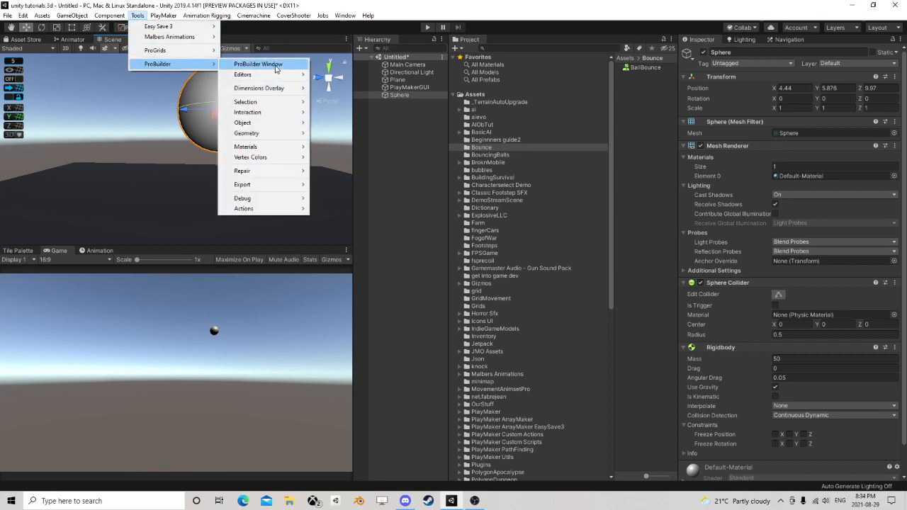
{"action": "left_click", "coordinate": [258, 64]}
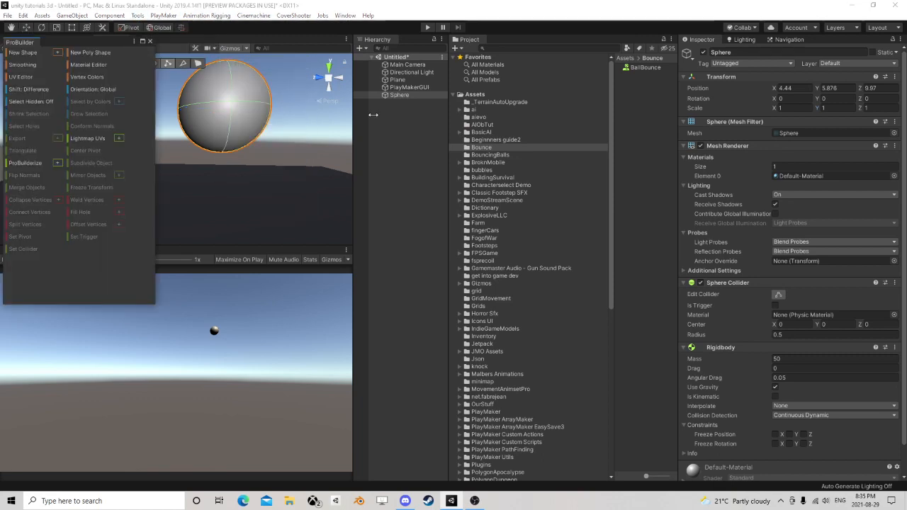
{"action": "left_click", "coordinate": [399, 95]}
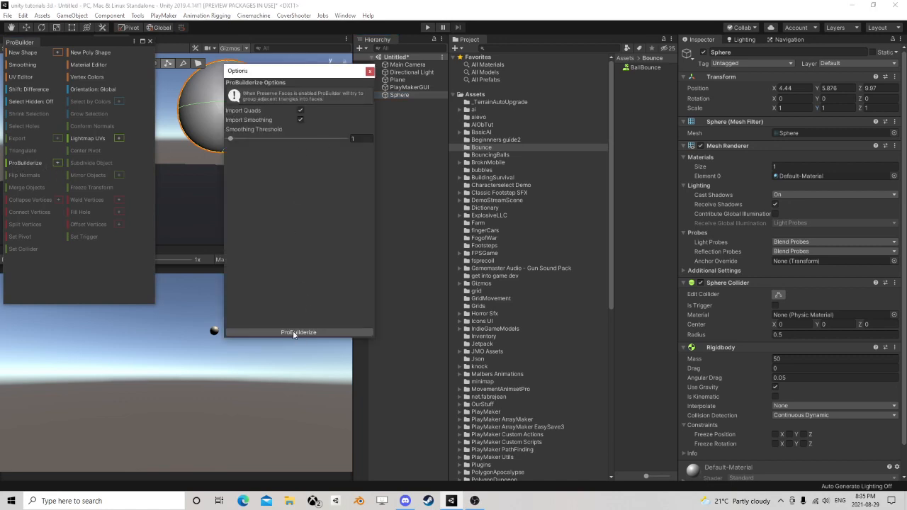
{"action": "left_click", "coordinate": [298, 331]}
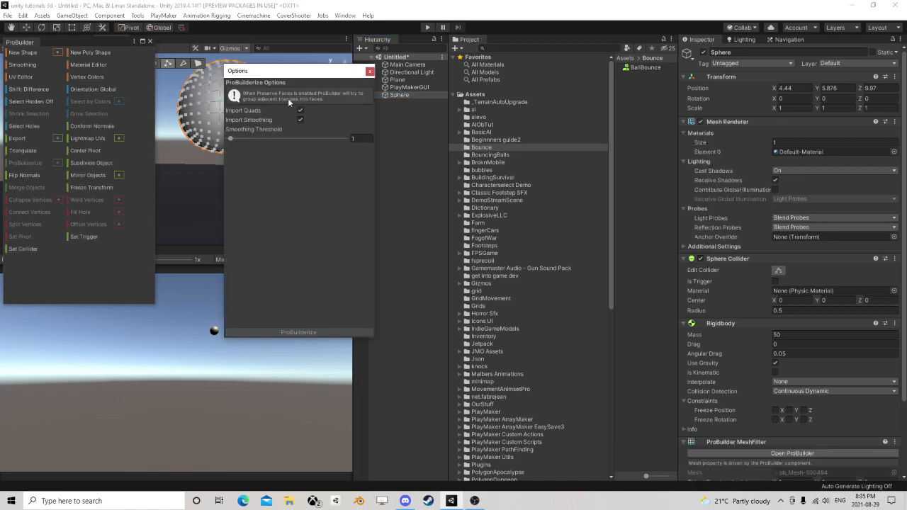
{"action": "left_click", "coordinate": [298, 331]}
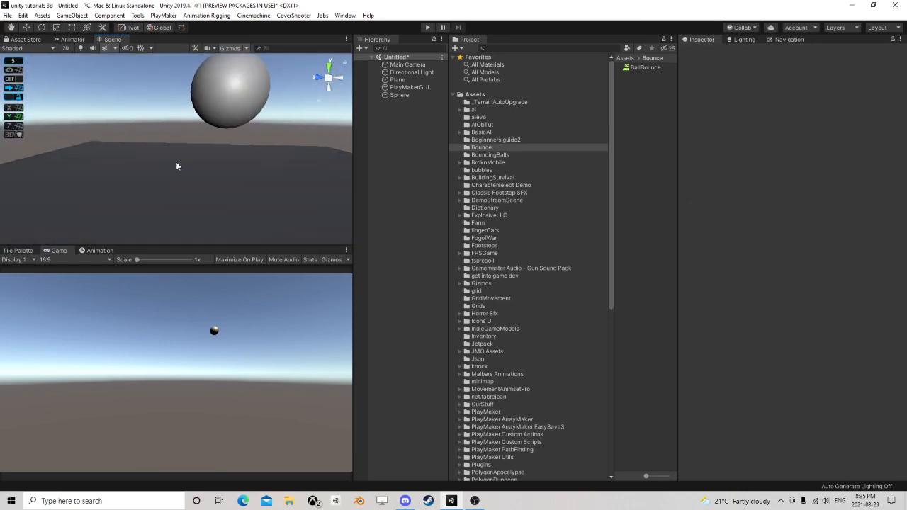
- Set the Sphere Collider Center Y to 0.5, keeping Scale at 1
{"action": "left_click", "coordinate": [227, 156]}
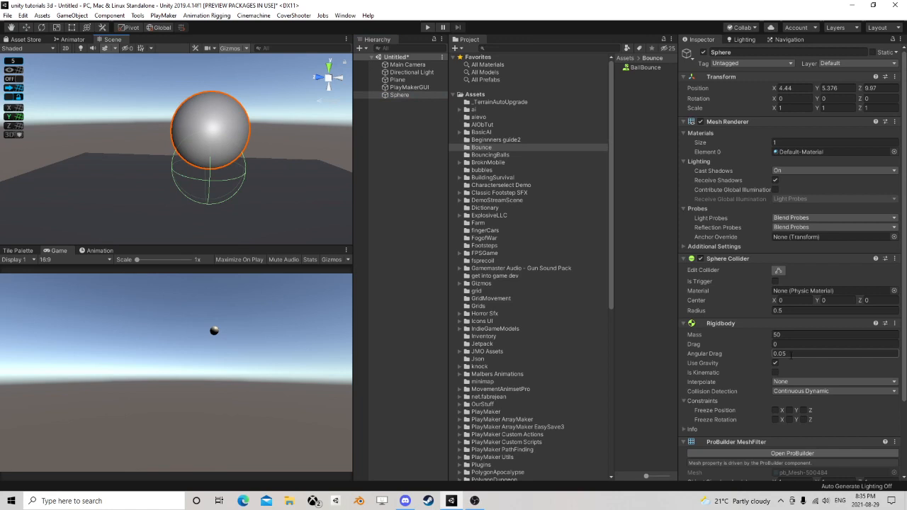
{"action": "left_click", "coordinate": [836, 300]}
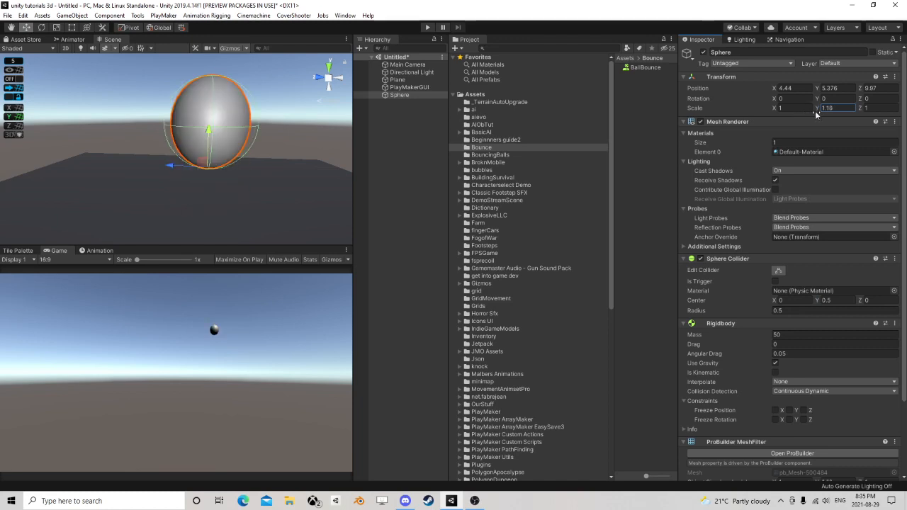
{"action": "type", "text": "1"}
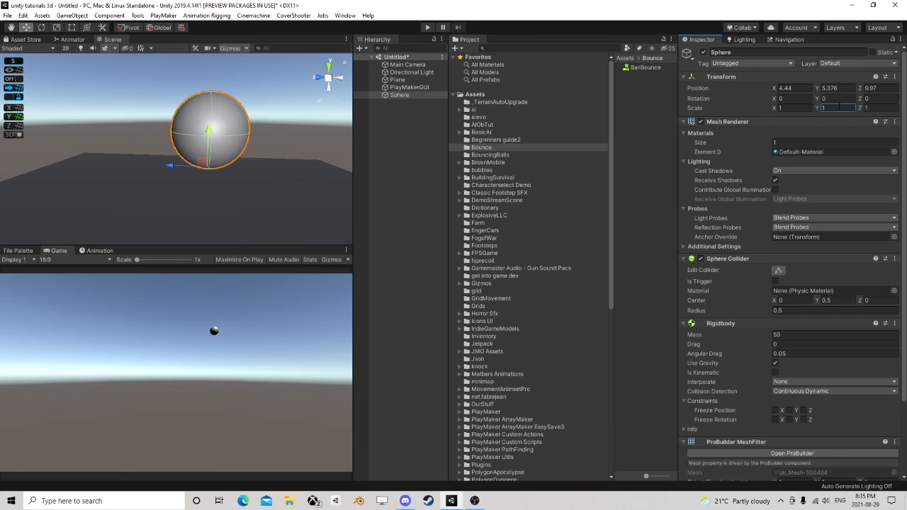
{"action": "mouse_move", "coordinate": [832, 107]}
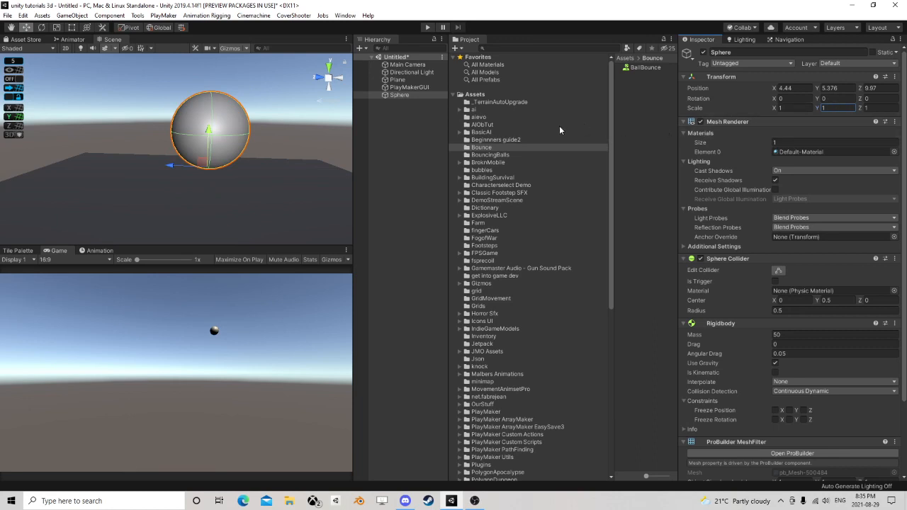
{"action": "scroll", "scroll_direction": "down", "scroll_amount": 3}
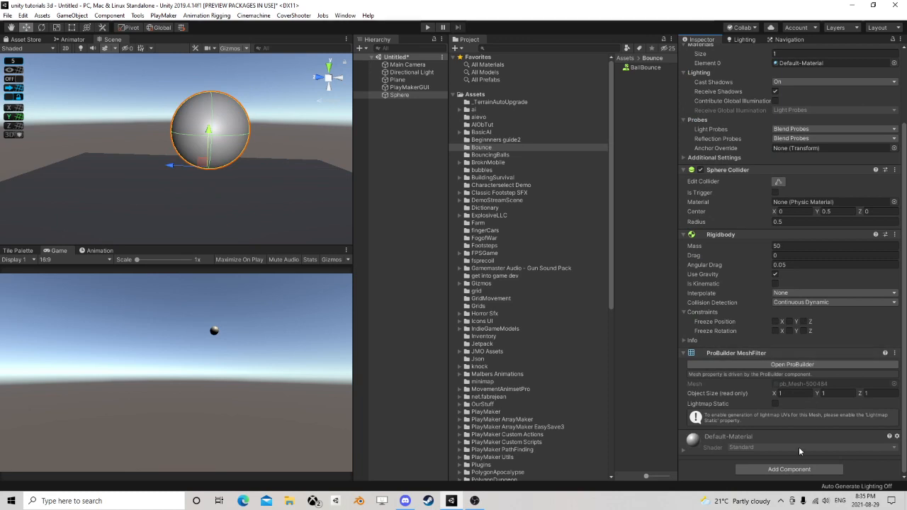
- Add a PlayMaker FSM to the sphere with State 2 entered on COLLISION ENTER
{"action": "left_click", "coordinate": [788, 469]}
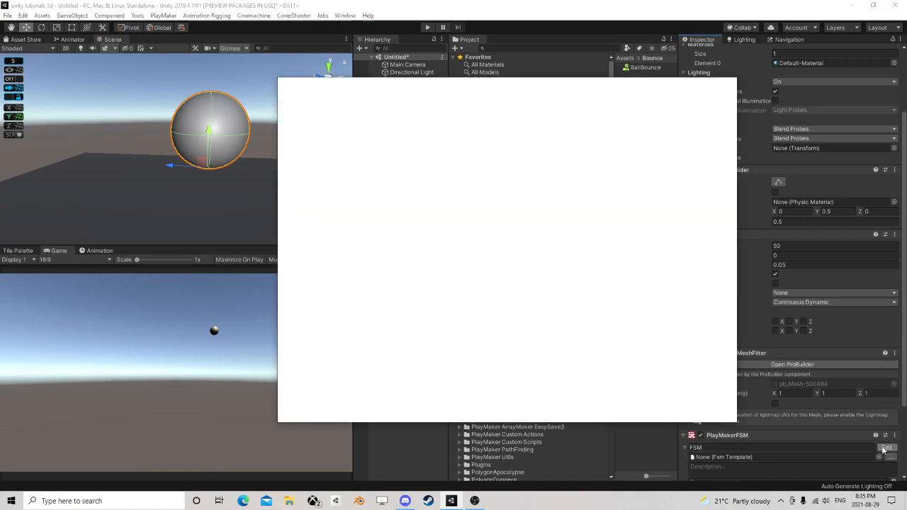
{"action": "right_click", "coordinate": [464, 181]}
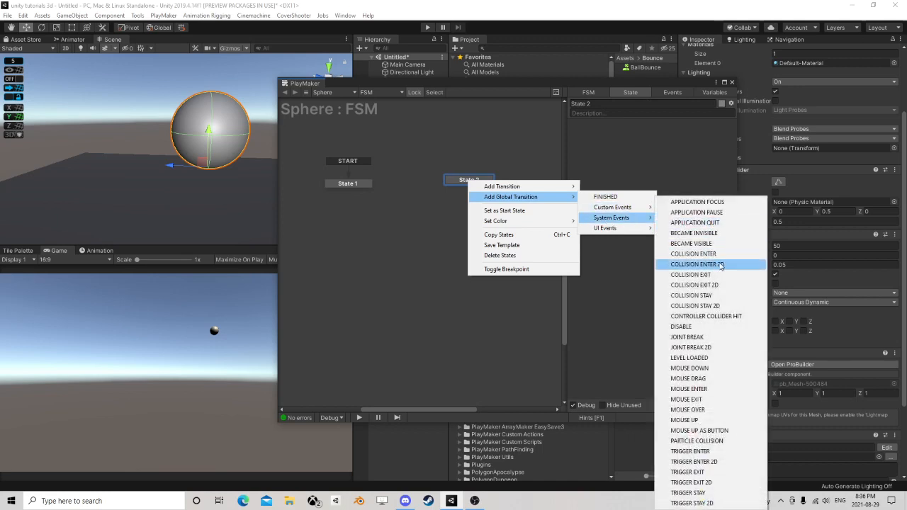
{"action": "left_click", "coordinate": [692, 253]}
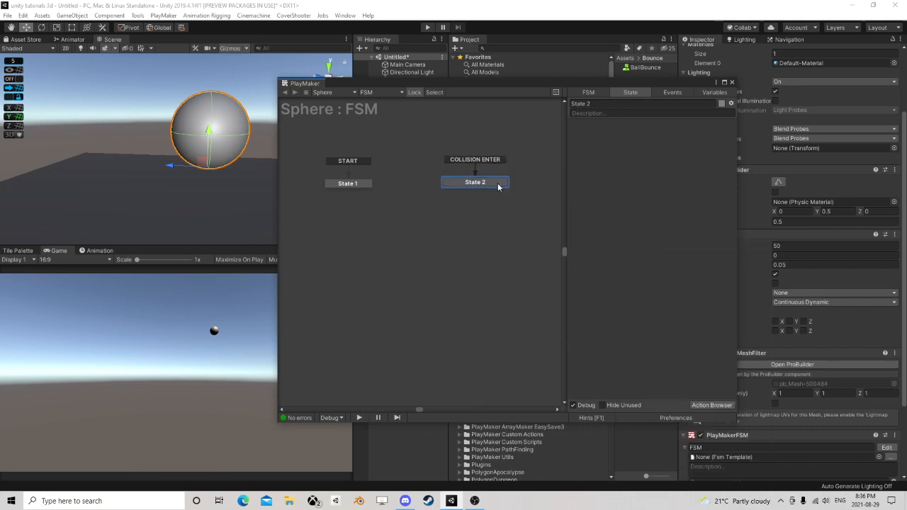
- Give State 2 a Set Velocity action with world-space Y velocity 8
{"action": "left_click", "coordinate": [711, 404]}
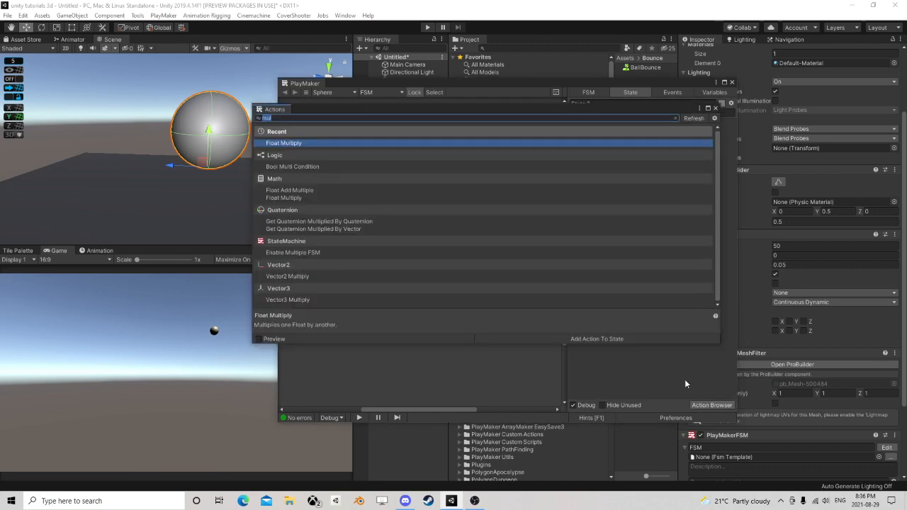
{"action": "type", "text": "set v"}
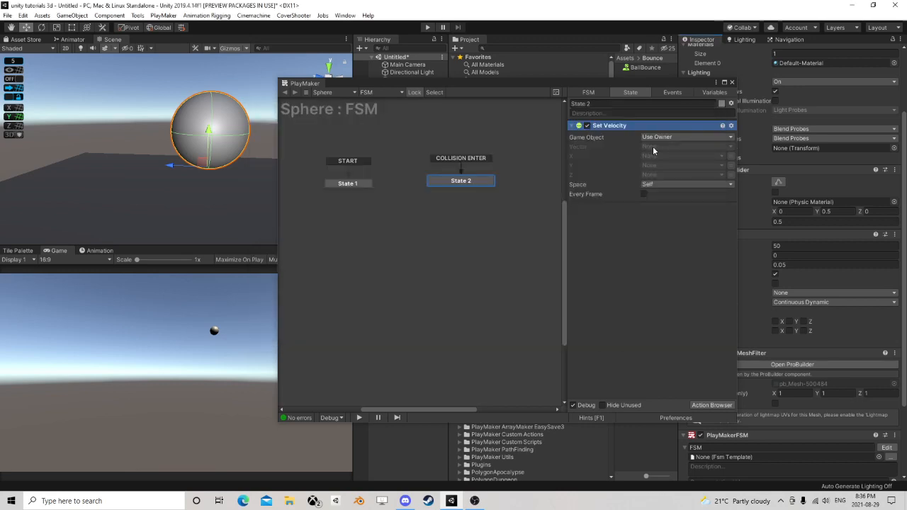
{"action": "left_click", "coordinate": [684, 184]}
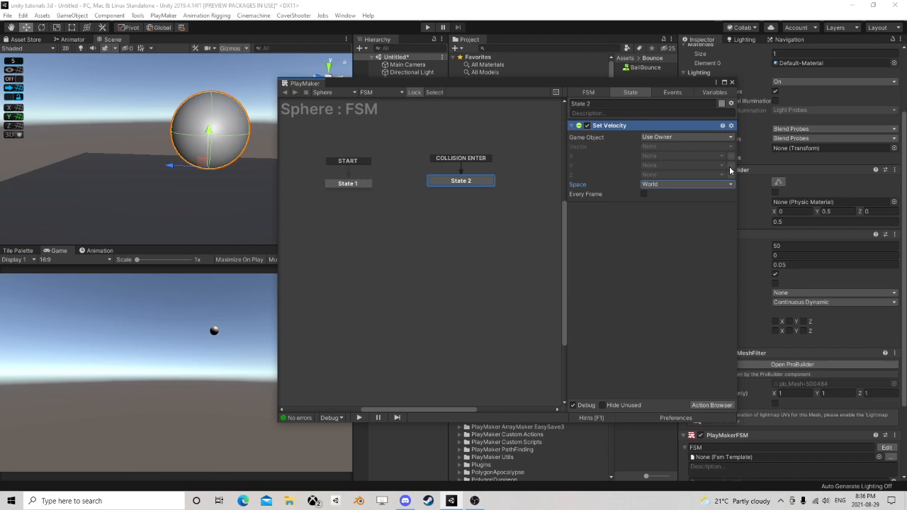
{"action": "left_click", "coordinate": [683, 165]}
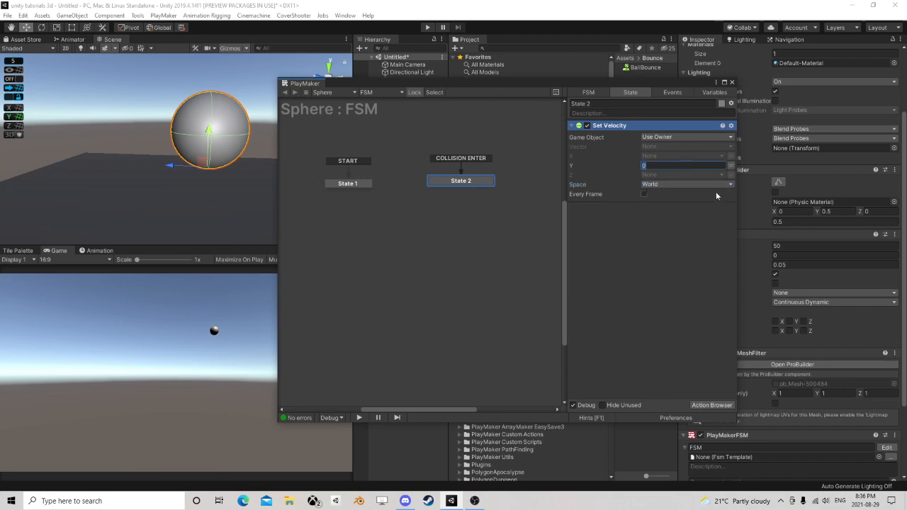
{"action": "type", "text": "8"}
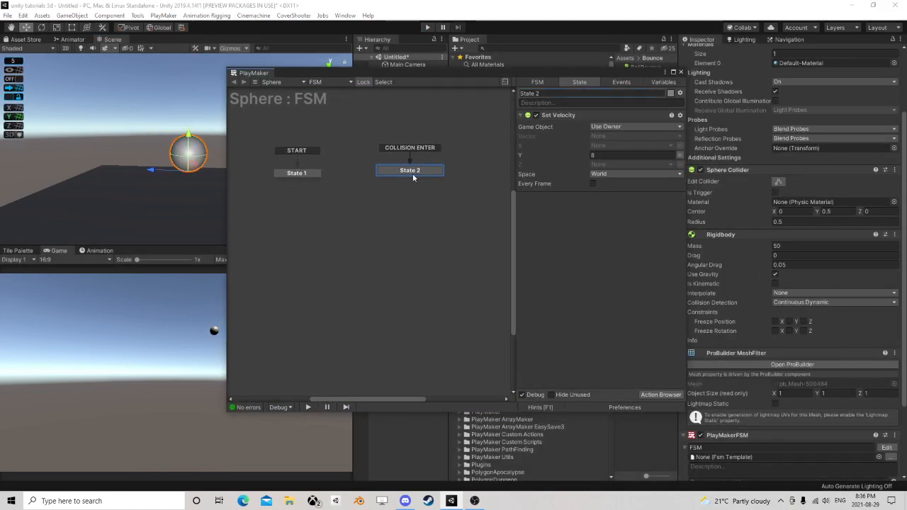
- Remove the unwanted action from State 1
{"action": "left_click", "coordinate": [297, 173]}
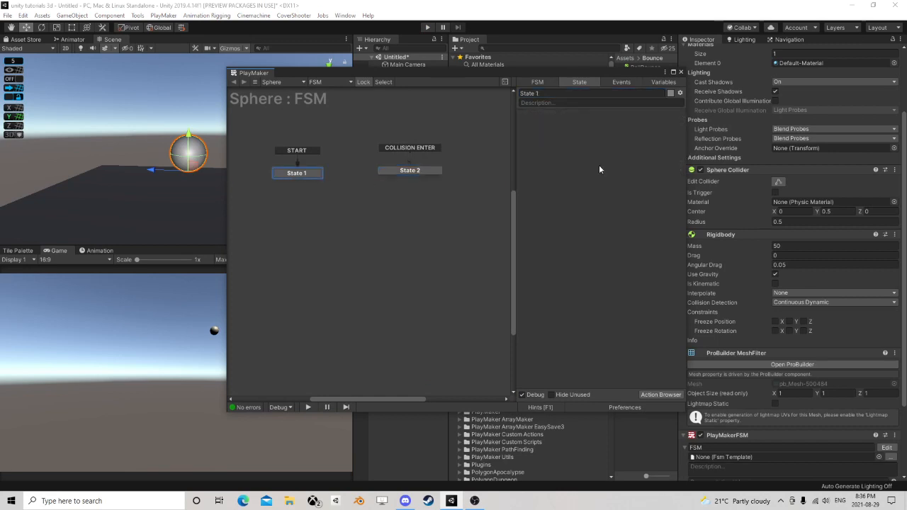
{"action": "mouse_move", "coordinate": [735, 227]}
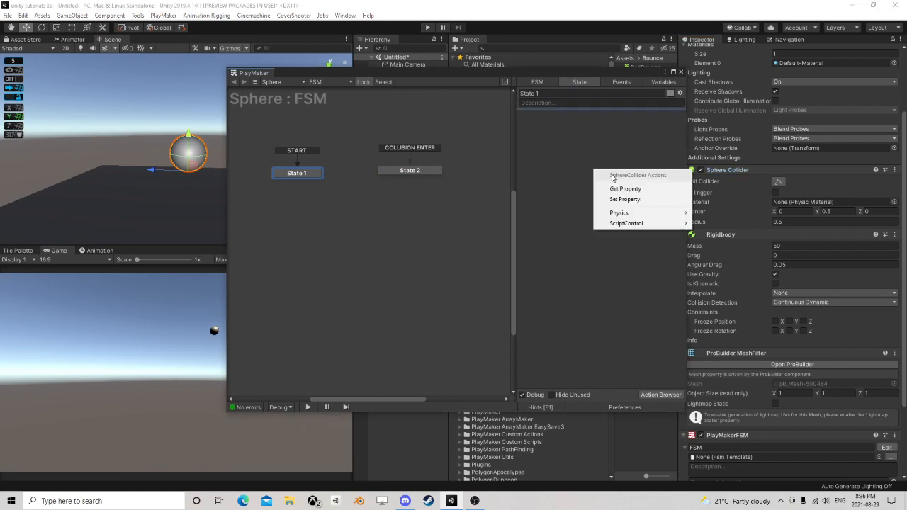
{"action": "left_click", "coordinate": [625, 189]}
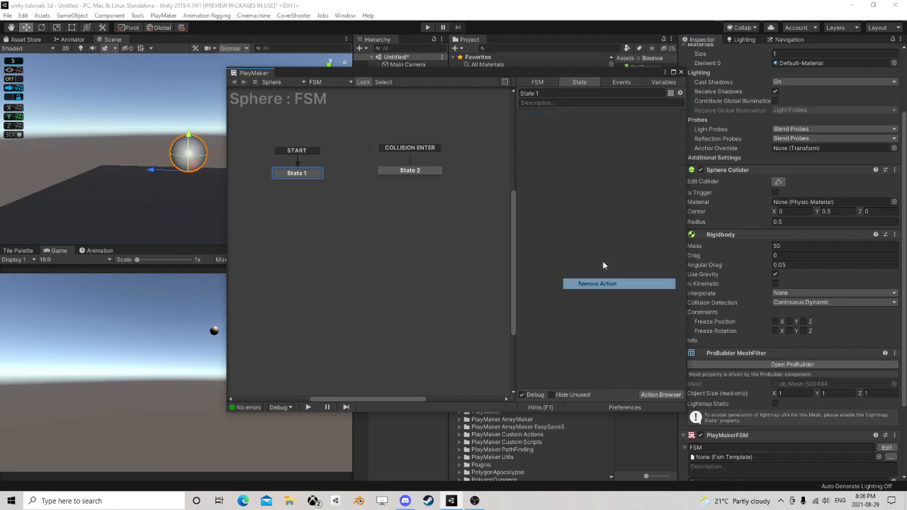
{"action": "left_click", "coordinate": [662, 81]}
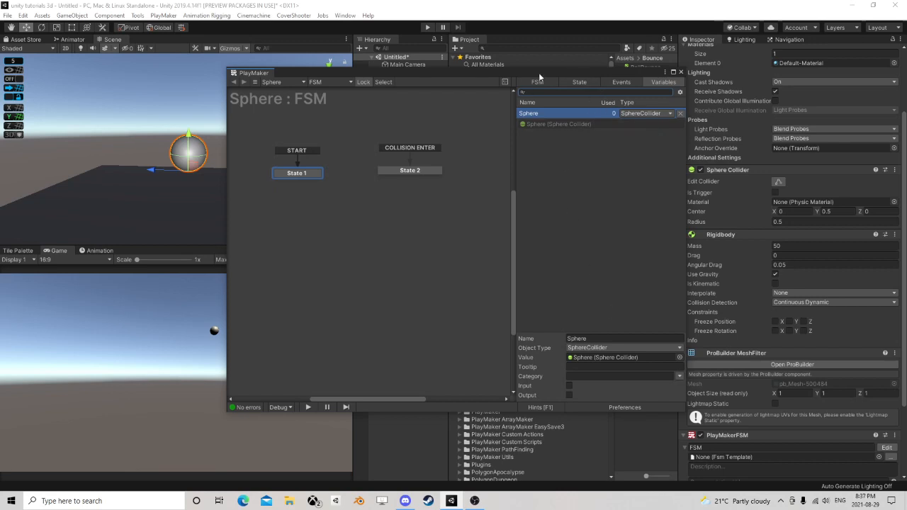
- Add Get Component and Get Property actions storing the collider radius in a new Radius float
{"action": "left_click", "coordinate": [660, 394]}
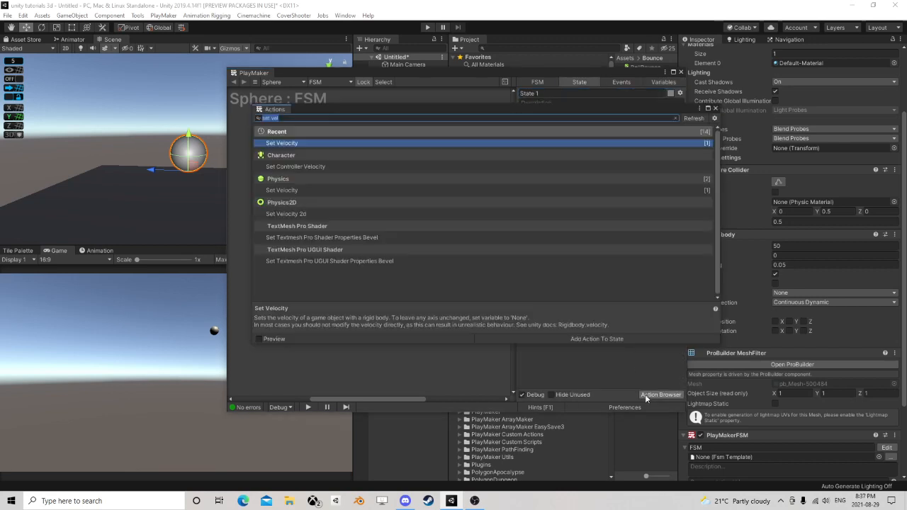
{"action": "type", "text": "get com"}
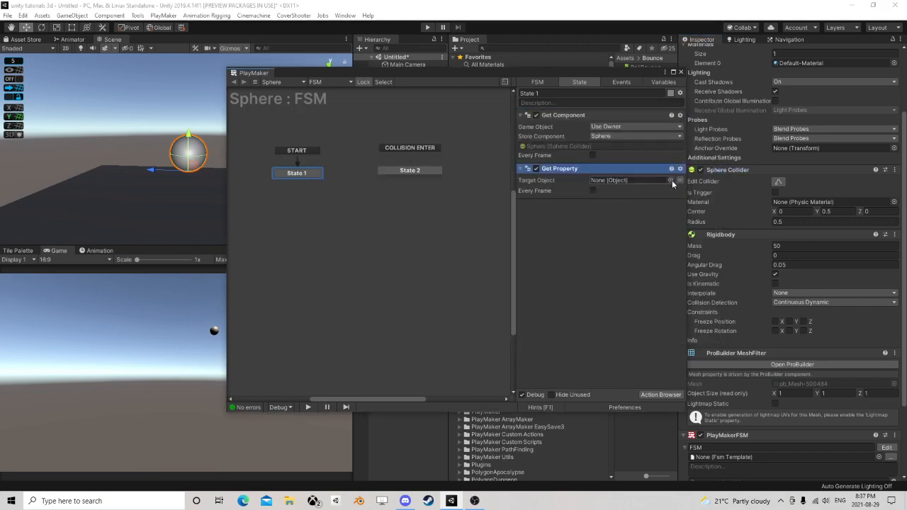
{"action": "left_click", "coordinate": [634, 179]}
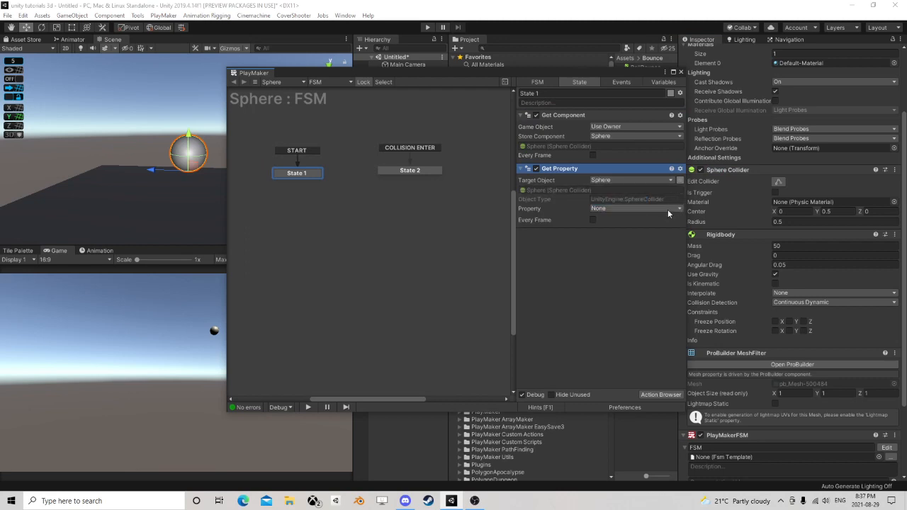
{"action": "left_click", "coordinate": [634, 208]}
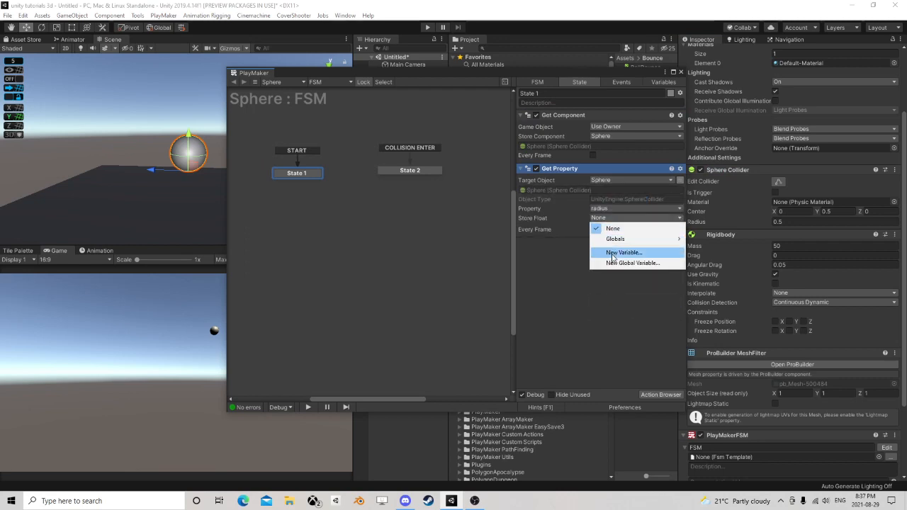
{"action": "left_click", "coordinate": [622, 253]}
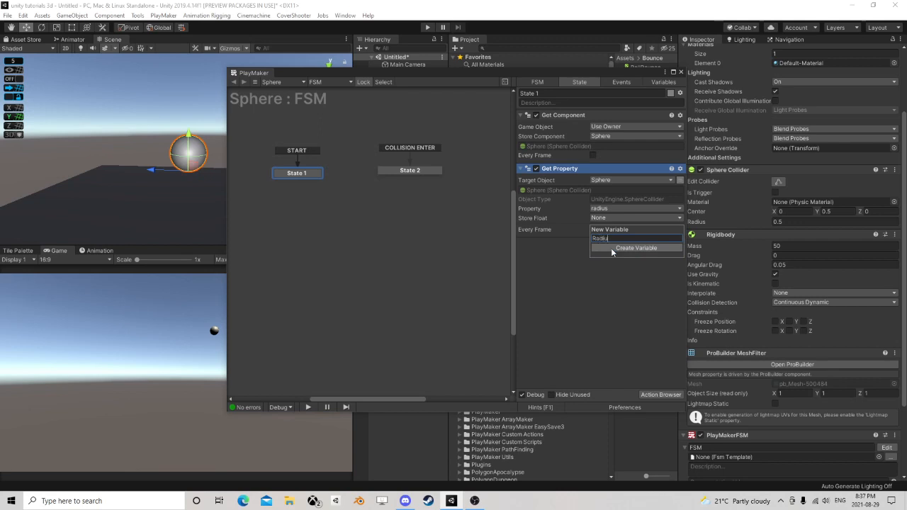
{"action": "left_click", "coordinate": [636, 248]}
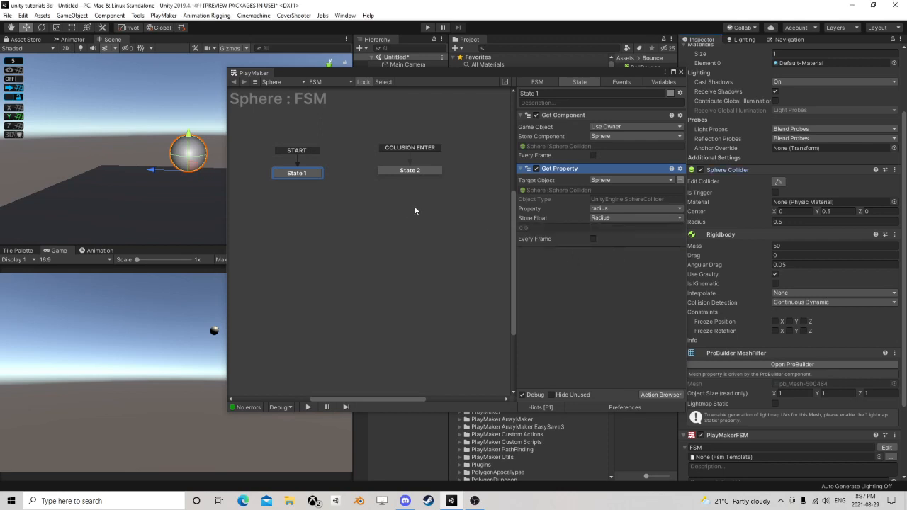
- Reposition State 2 in the graph and add a new state
{"action": "left_click", "coordinate": [409, 169]}
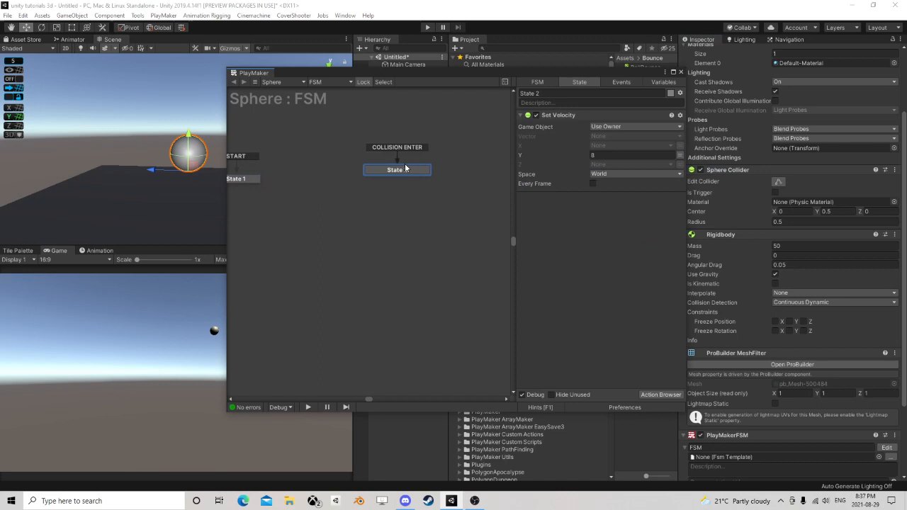
{"action": "left_click_drag", "start_coordinate": [397, 169], "coordinate": [405, 175]}
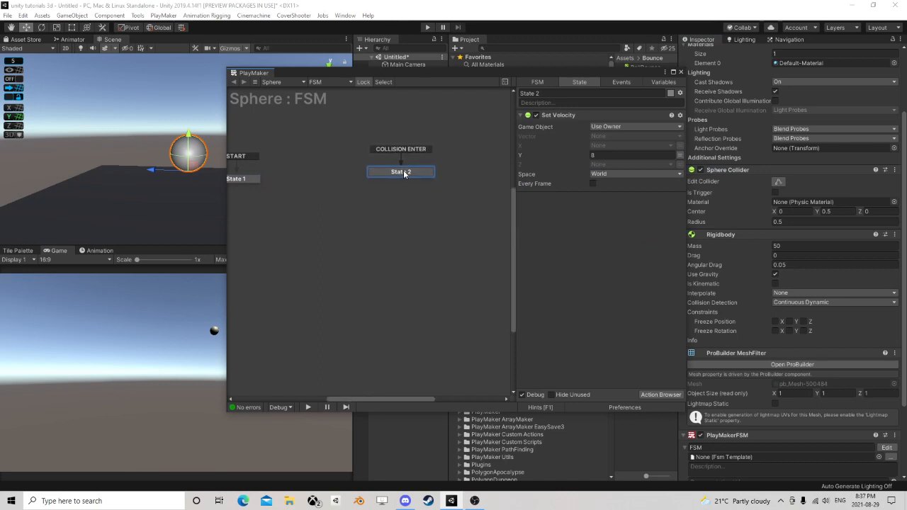
{"action": "right_click", "coordinate": [400, 172]}
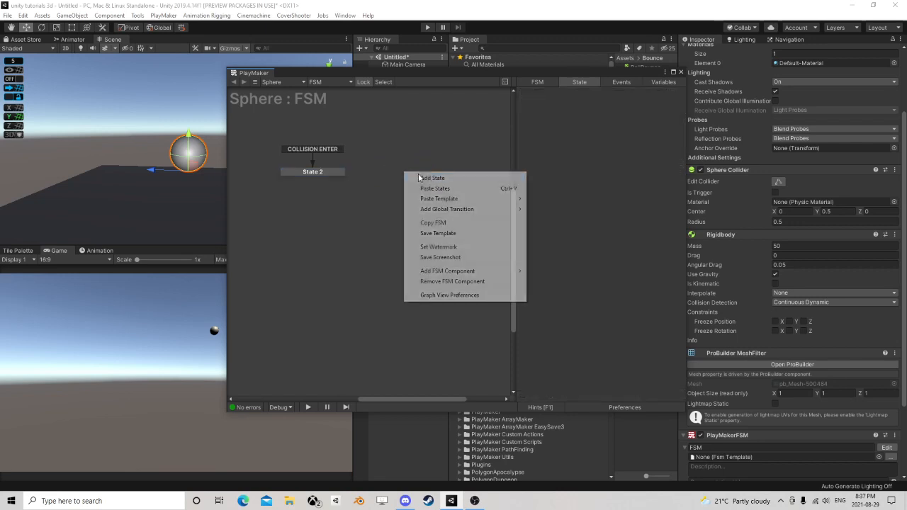
{"action": "left_click", "coordinate": [433, 178]}
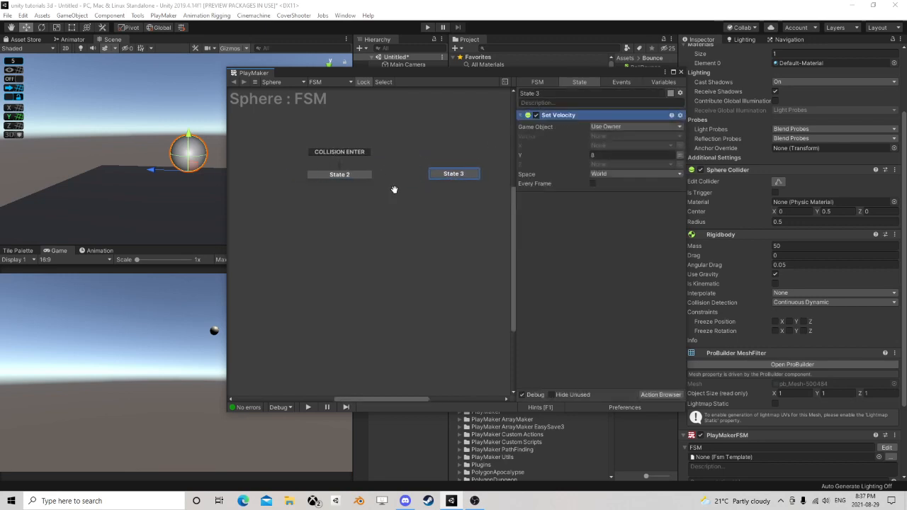
- Add an Animate Float action to State 2 and choose the float it drives
{"action": "left_click", "coordinate": [339, 174]}
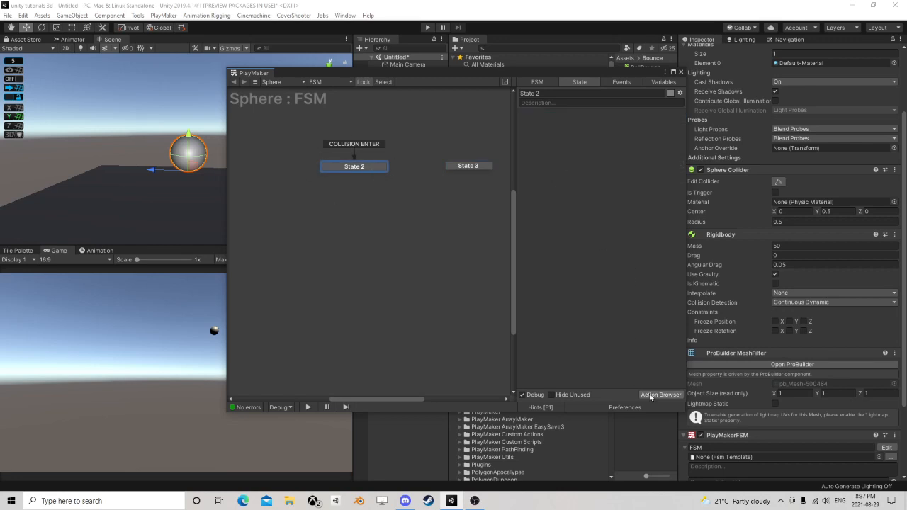
{"action": "left_click", "coordinate": [660, 395]}
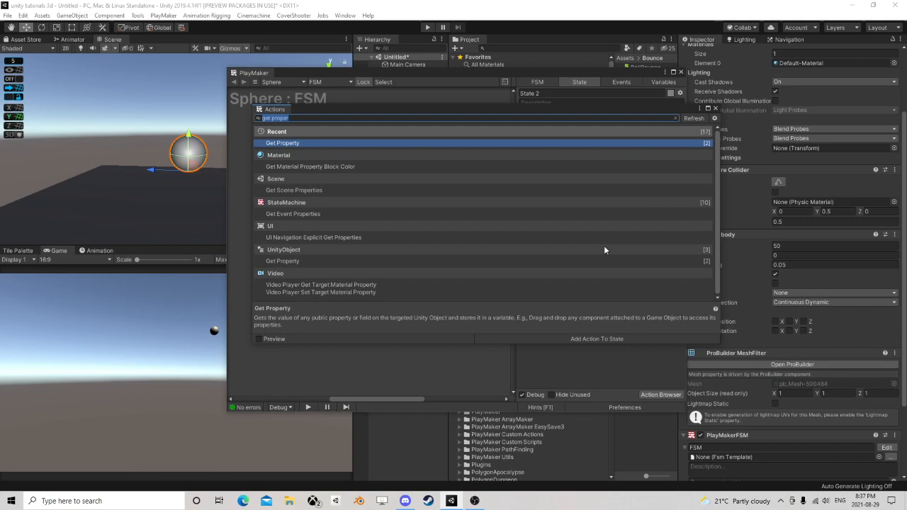
{"action": "type", "text": "animate"}
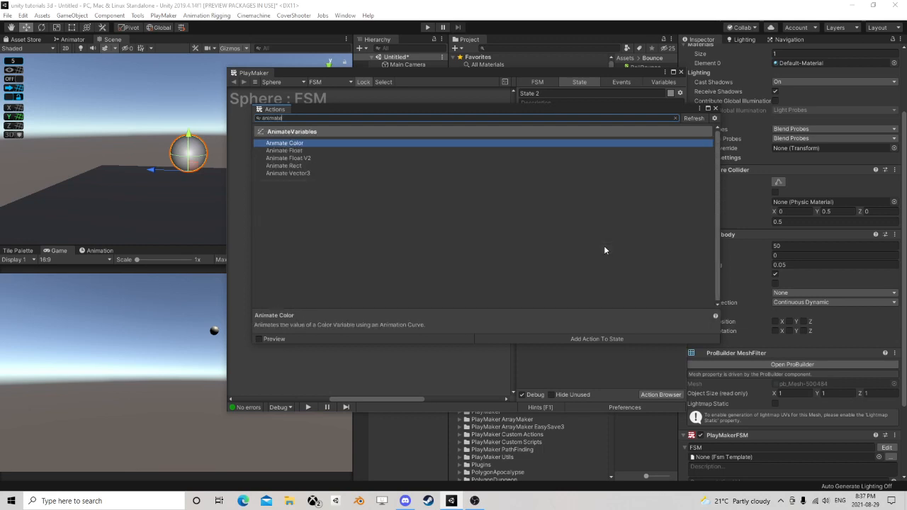
{"action": "left_click", "coordinate": [283, 174]}
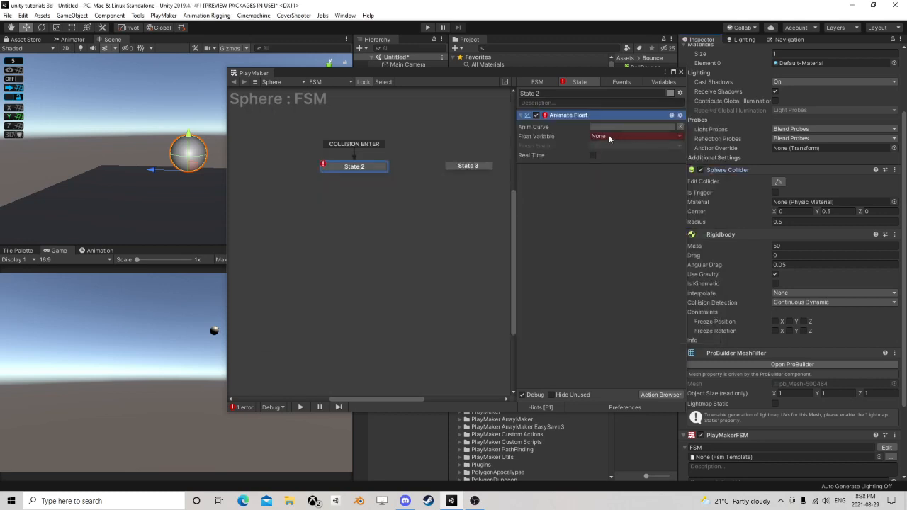
{"action": "left_click", "coordinate": [630, 127]}
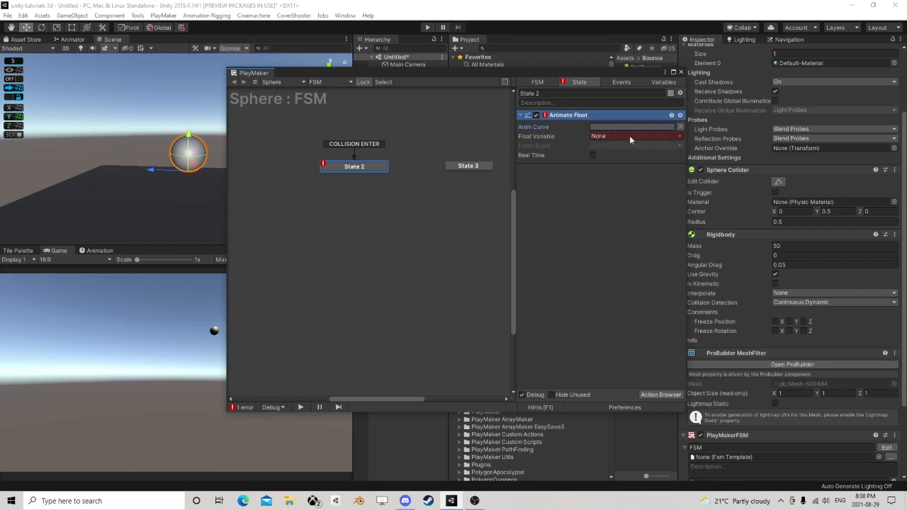
{"action": "mouse_move", "coordinate": [614, 130]}
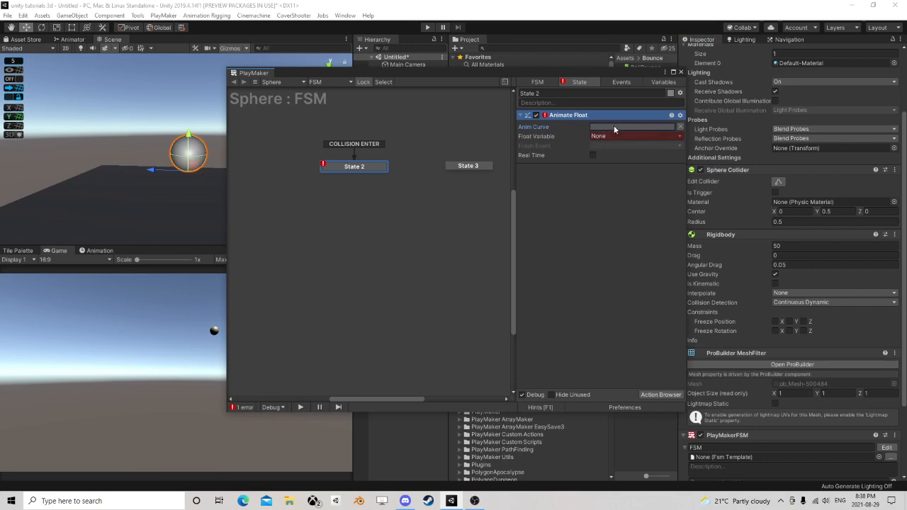
- Shape the Animate Float curve into a dip from 1 down to 0.5 with a flat bottom
{"action": "left_click", "coordinate": [630, 126]}
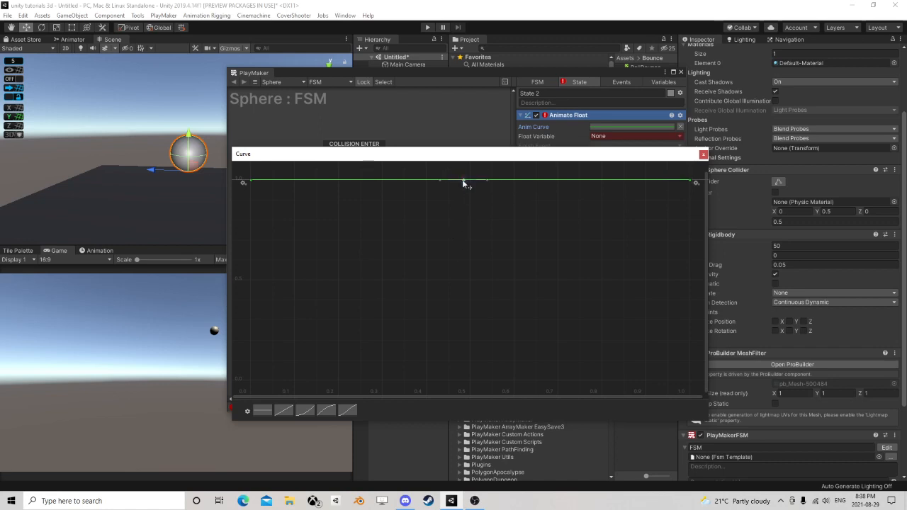
{"action": "left_click", "coordinate": [462, 181]}
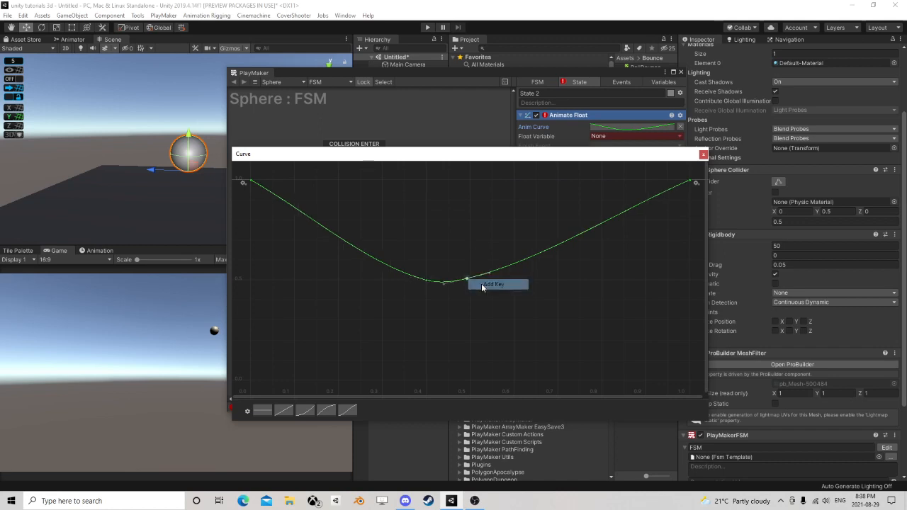
{"action": "left_click", "coordinate": [492, 284]}
{"action": "type", "text": "0.6"}
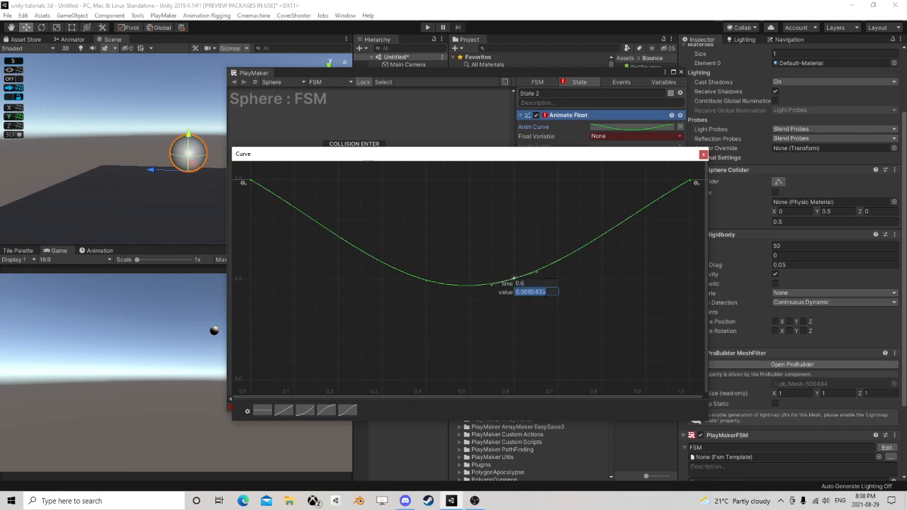
{"action": "type", "text": ".5"}
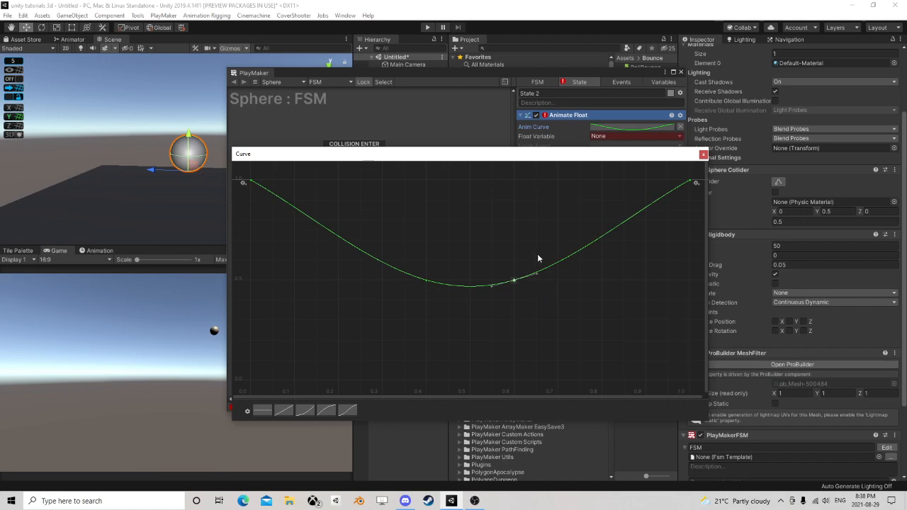
{"action": "mouse_move", "coordinate": [544, 276]}
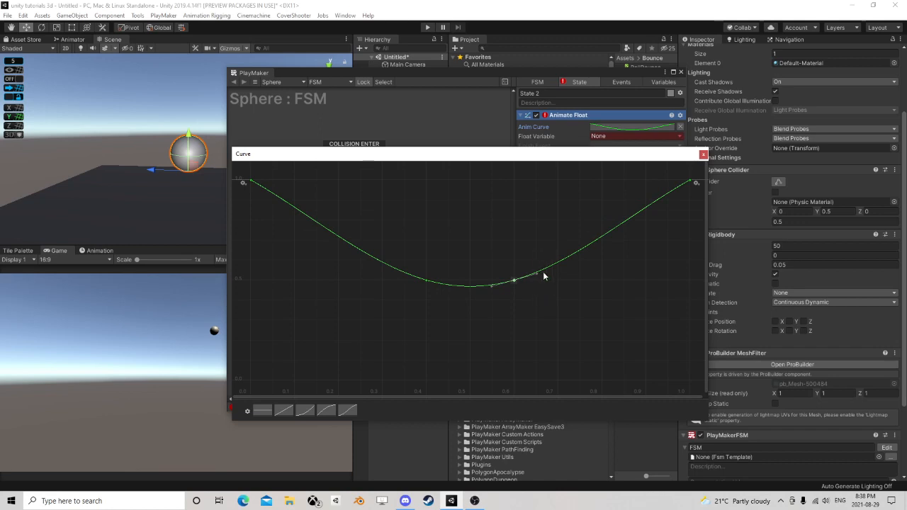
{"action": "mouse_move", "coordinate": [386, 263]}
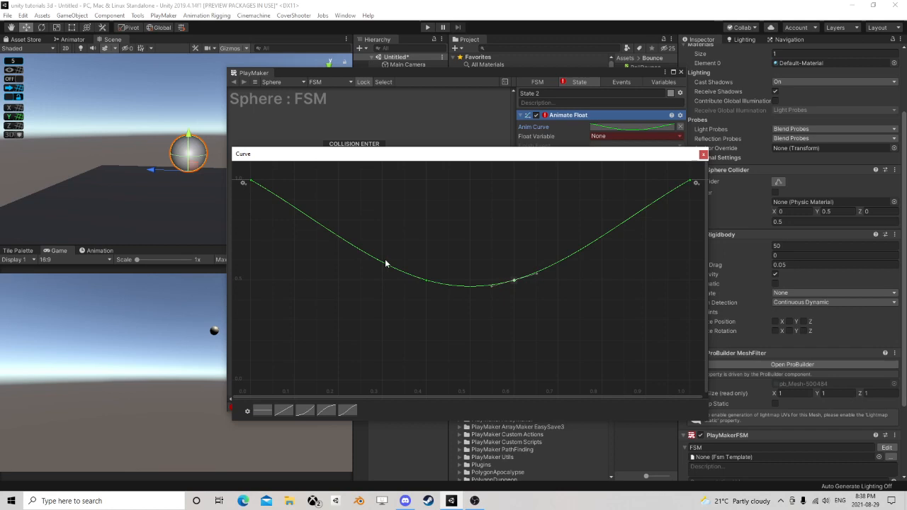
{"action": "mouse_move", "coordinate": [679, 186]}
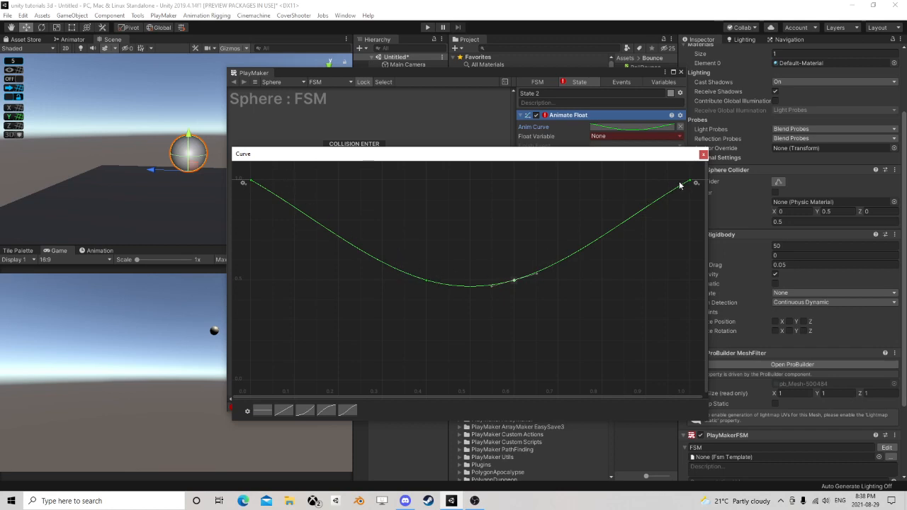
{"action": "mouse_move", "coordinate": [336, 212]}
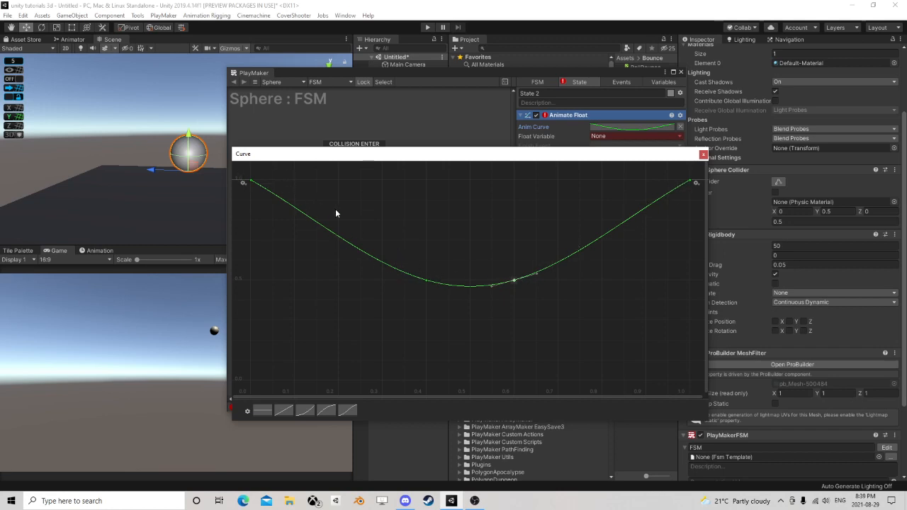
{"action": "mouse_move", "coordinate": [331, 225]}
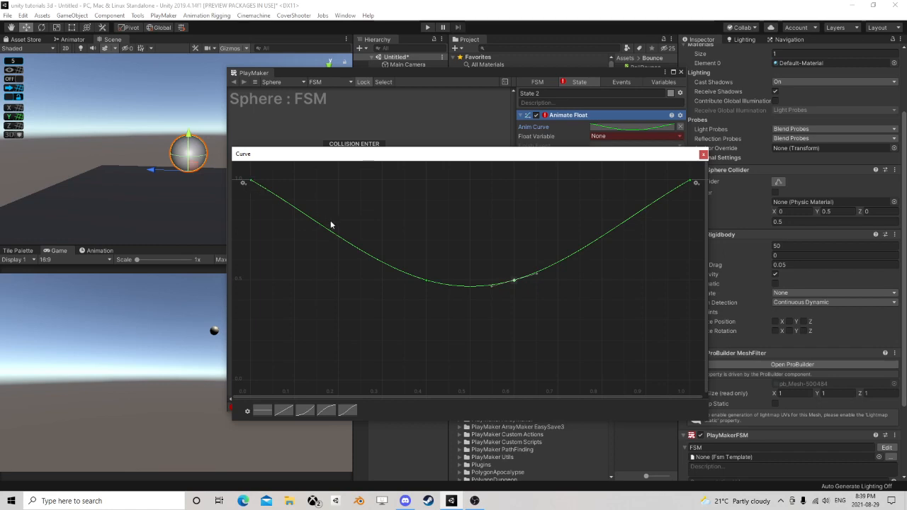
{"action": "mouse_move", "coordinate": [467, 287]}
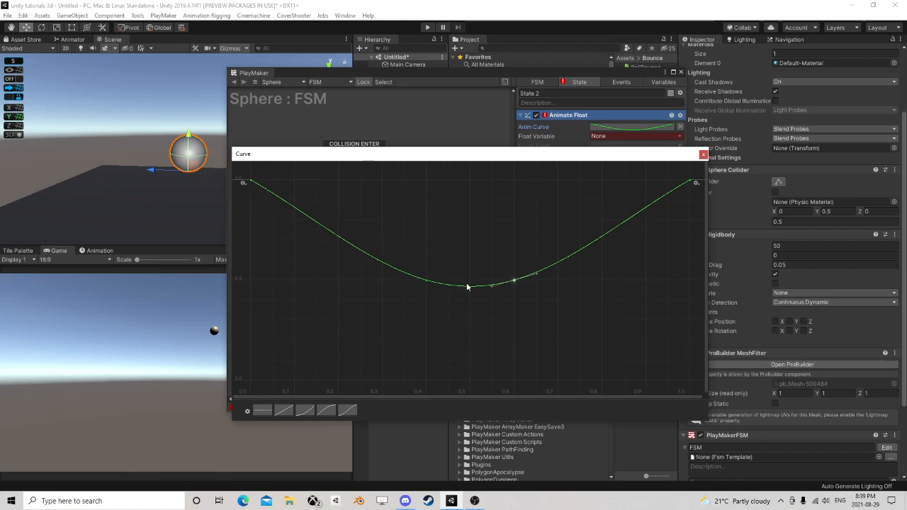
{"action": "mouse_move", "coordinate": [621, 233]}
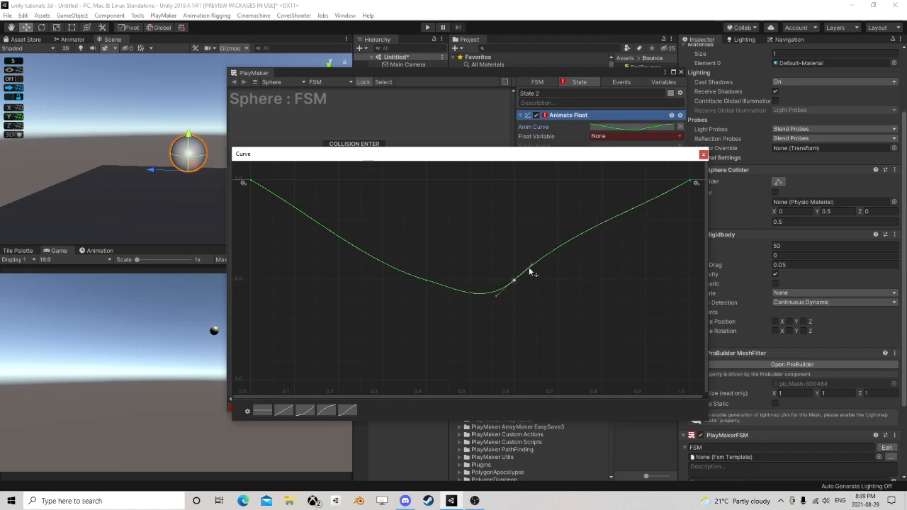
{"action": "left_click_drag", "start_coordinate": [530, 271], "coordinate": [539, 284]}
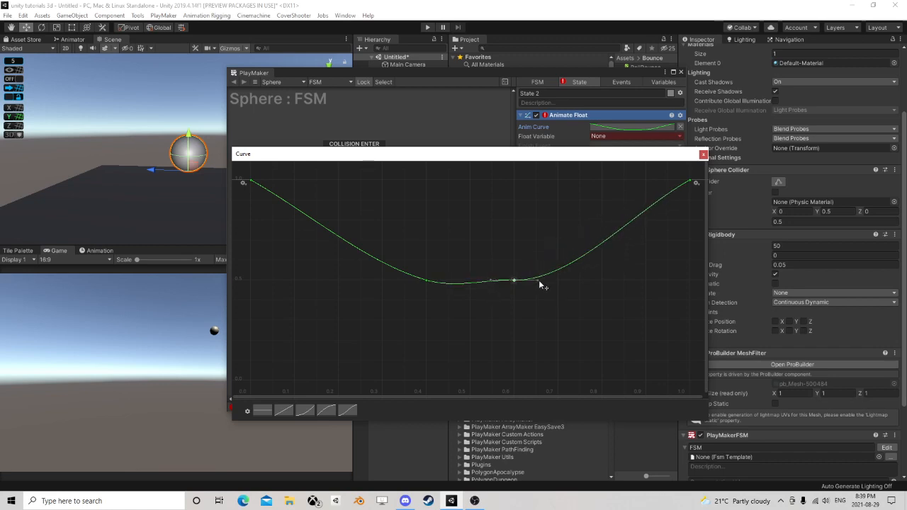
{"action": "left_click_drag", "start_coordinate": [514, 278], "coordinate": [428, 283]}
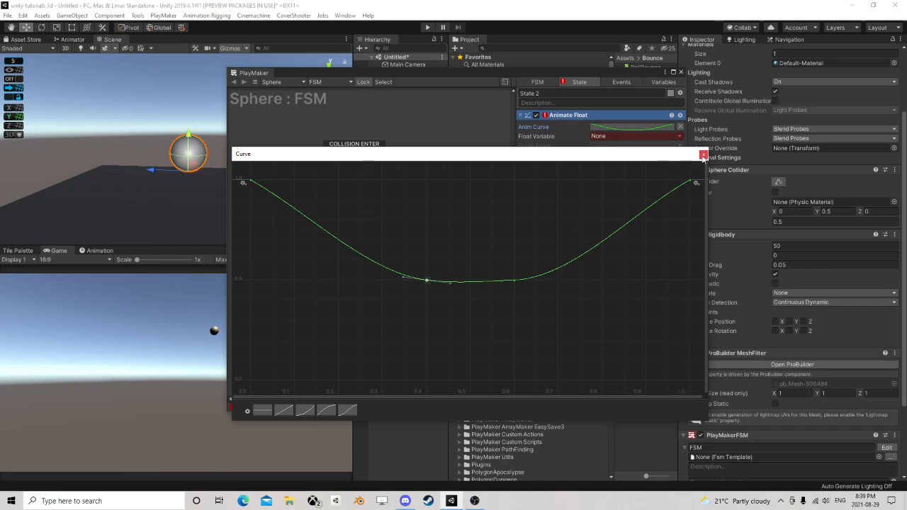
{"action": "left_click", "coordinate": [702, 155]}
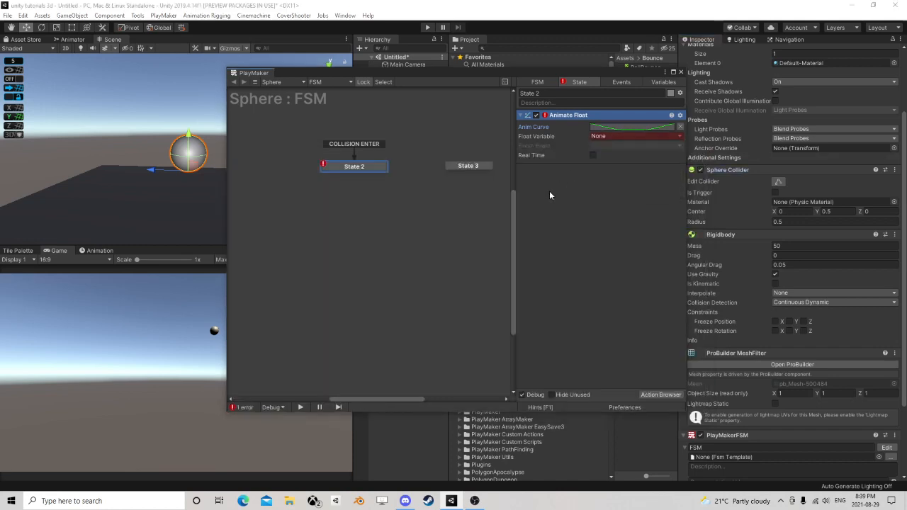
- Point the Animate Float at YScale, copy the action, and create a 'Side' variable
{"action": "left_click", "coordinate": [631, 127]}
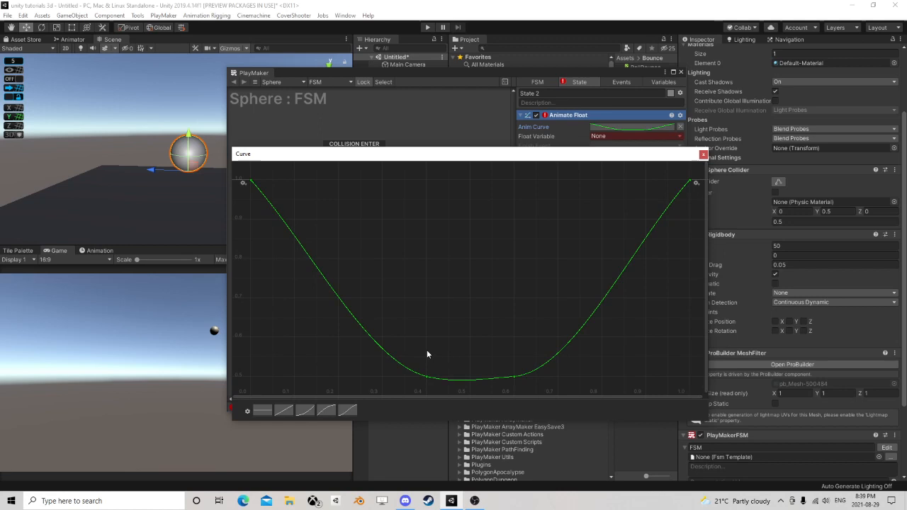
{"action": "left_click", "coordinate": [702, 154]}
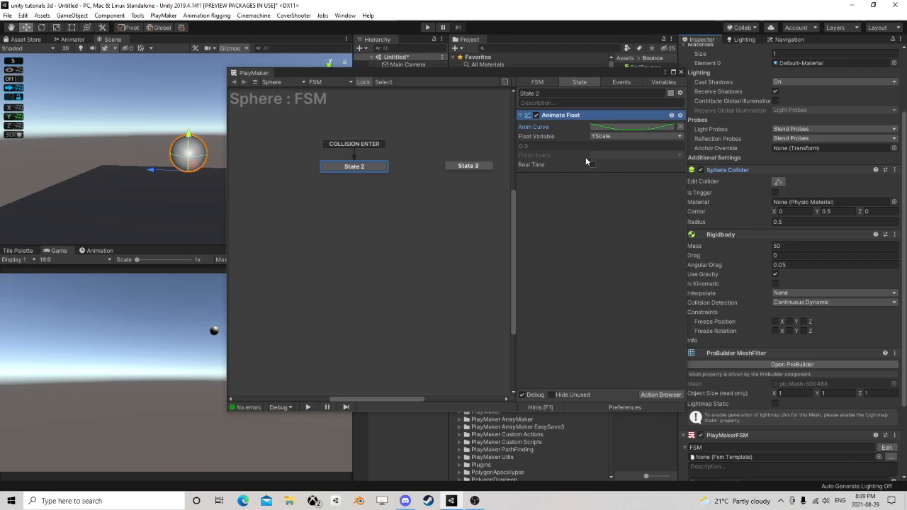
{"action": "right_click", "coordinate": [561, 114]}
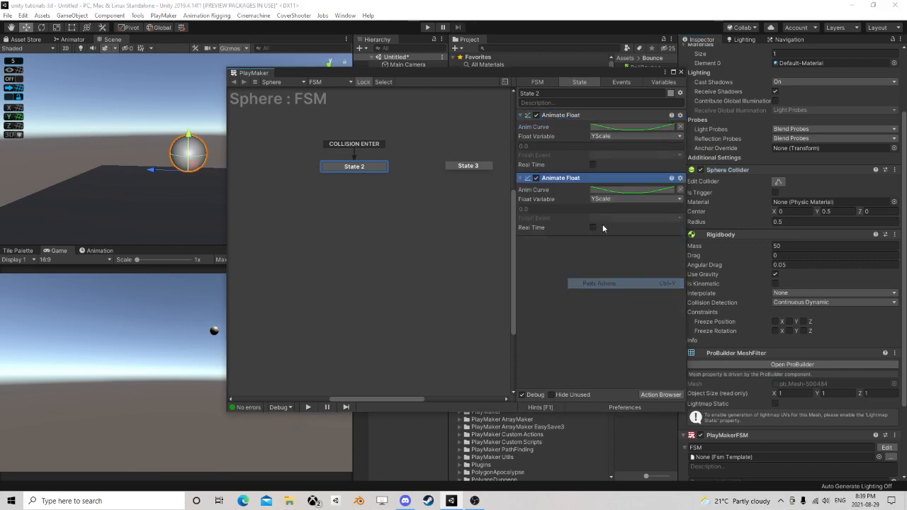
{"action": "left_click", "coordinate": [621, 254]}
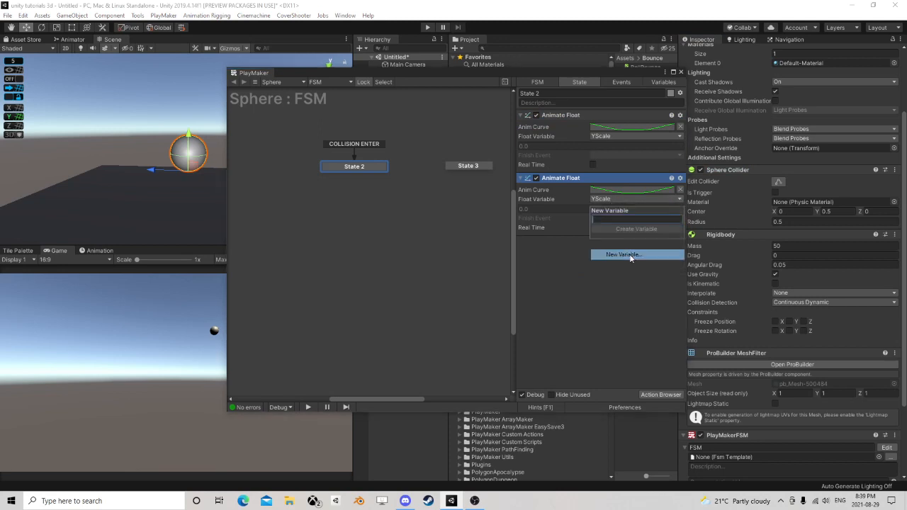
{"action": "type", "text": "Side"}
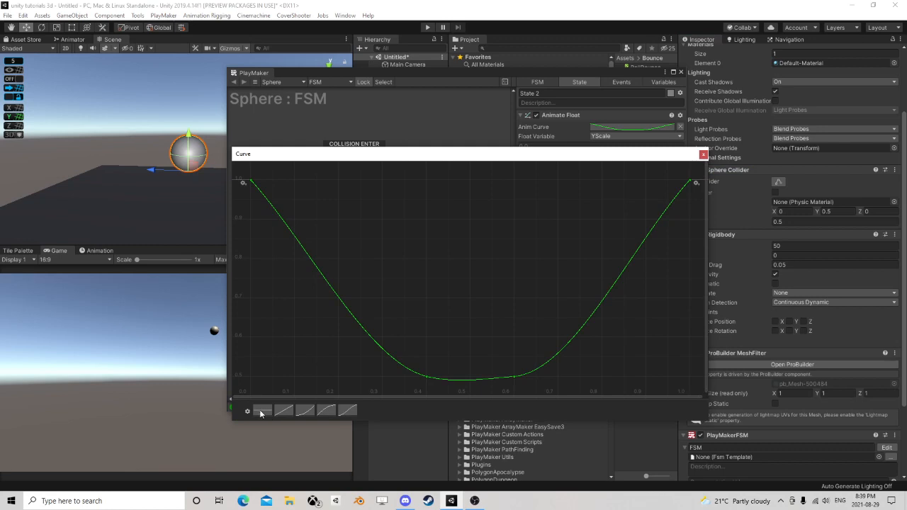
- Build the SideScale curve from a preset into a hump peaking near 1.6
{"action": "left_click", "coordinate": [262, 410]}
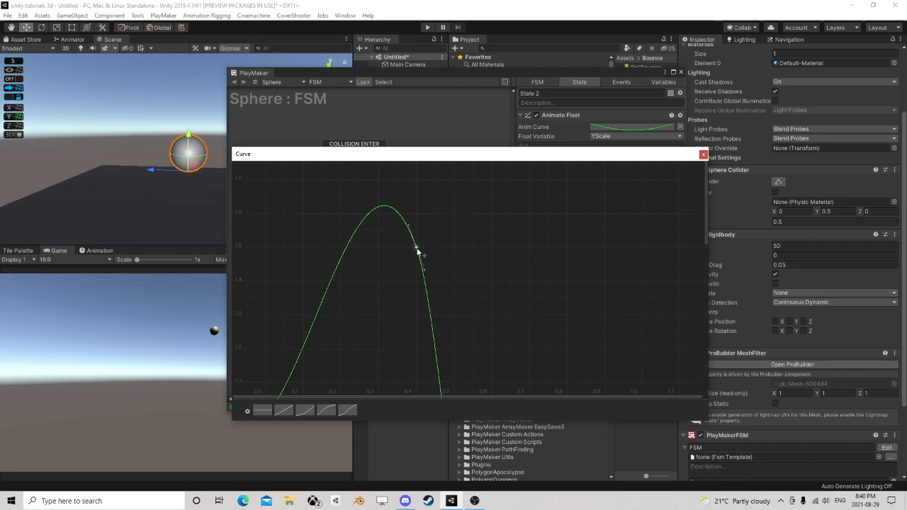
{"action": "mouse_move", "coordinate": [427, 267]}
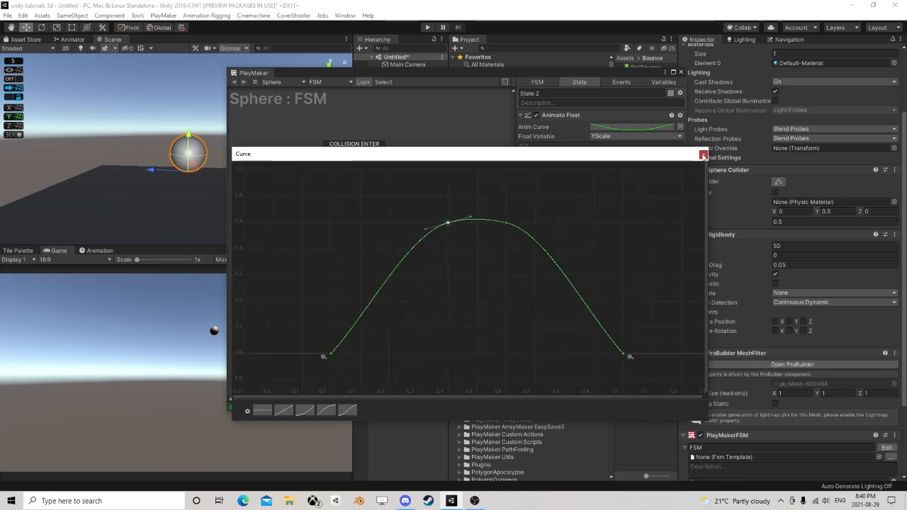
{"action": "left_click", "coordinate": [702, 154]}
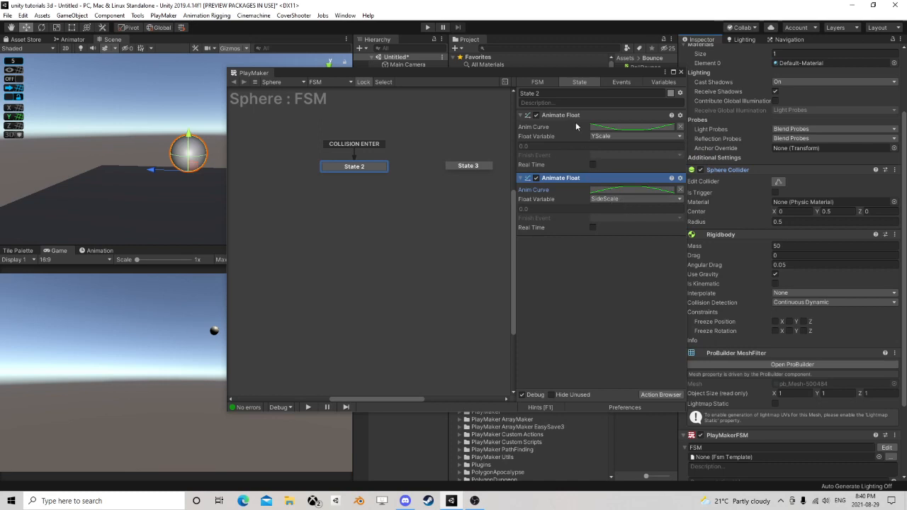
{"action": "mouse_move", "coordinate": [605, 226]}
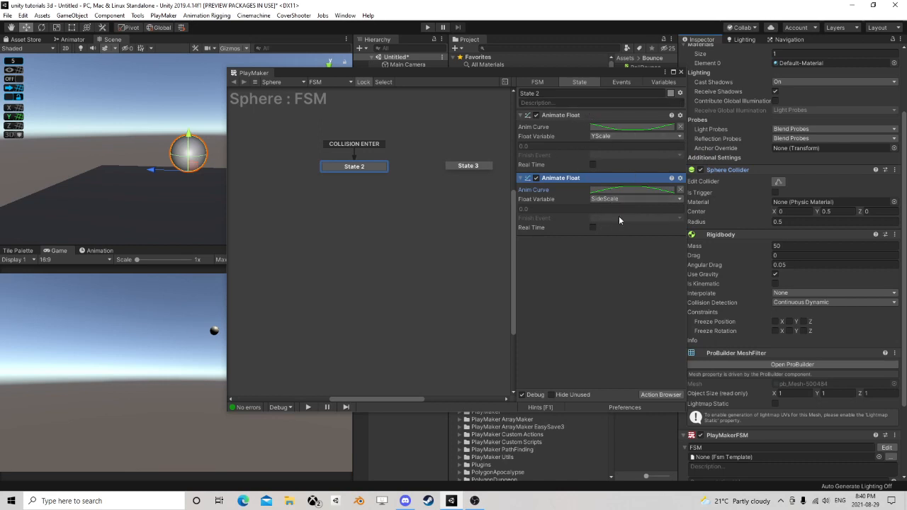
{"action": "mouse_move", "coordinate": [604, 239]}
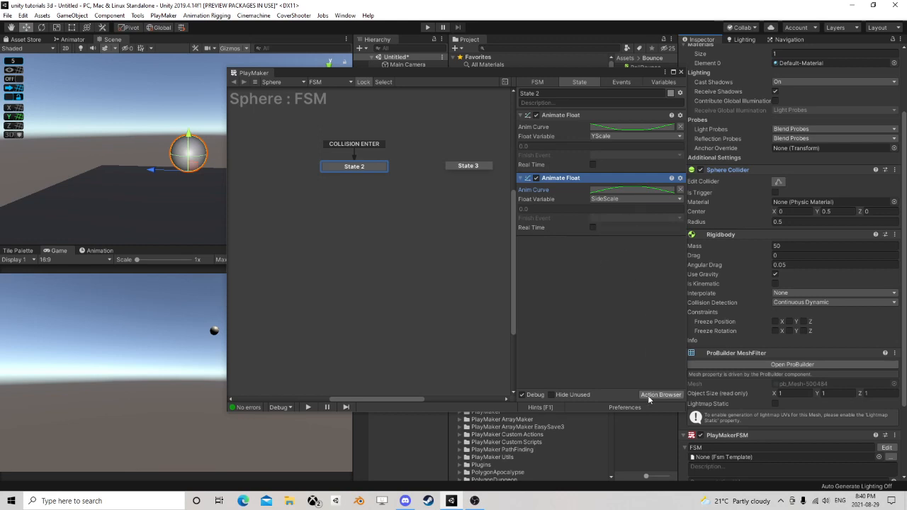
{"action": "mouse_move", "coordinate": [659, 394]}
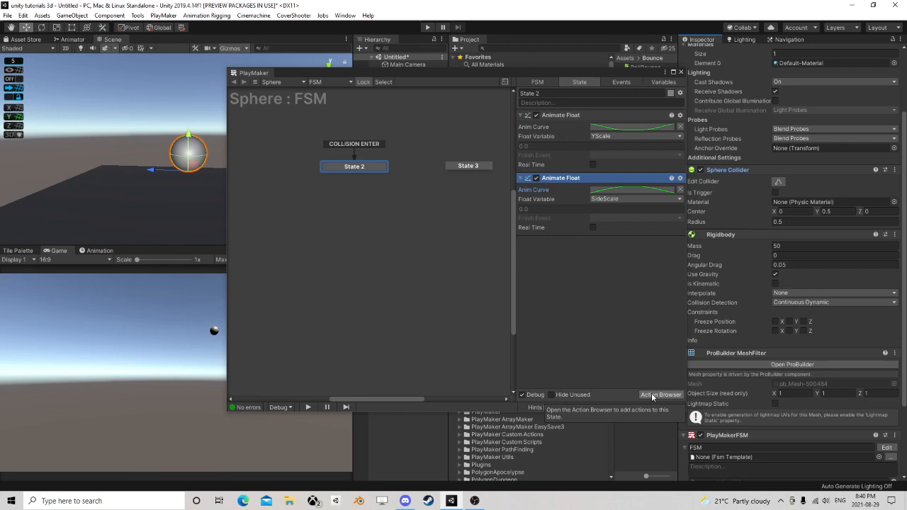
- Add a Float Operator multiplying YScale by Radius into a new NewColliderSize variable
{"action": "left_click", "coordinate": [660, 395]}
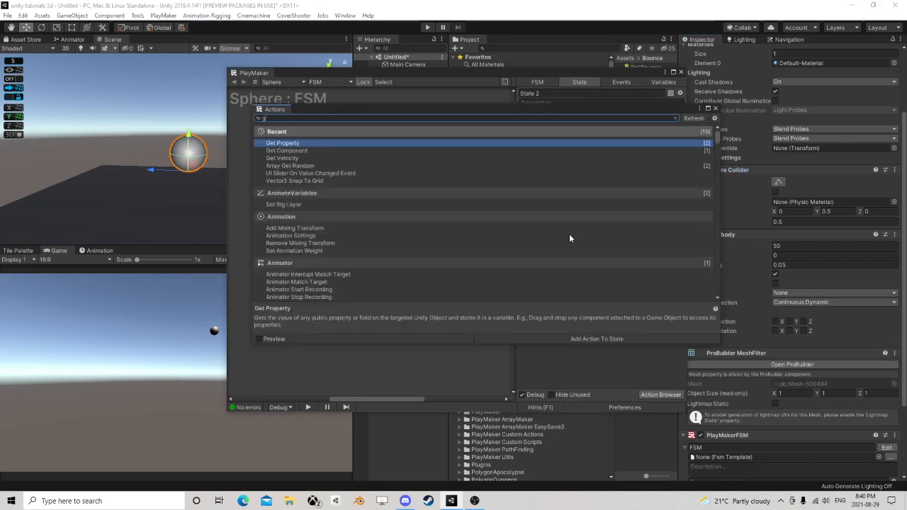
{"action": "type", "text": "float op"}
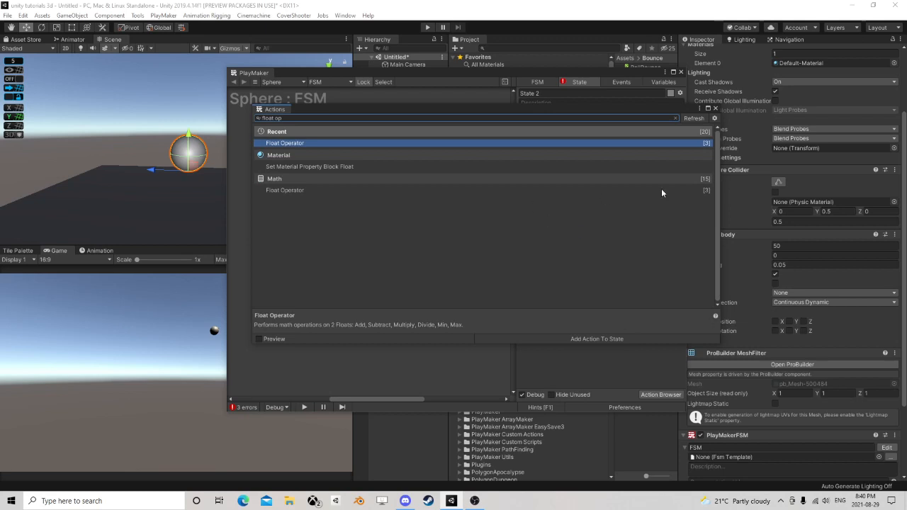
{"action": "double_click", "coordinate": [285, 143]}
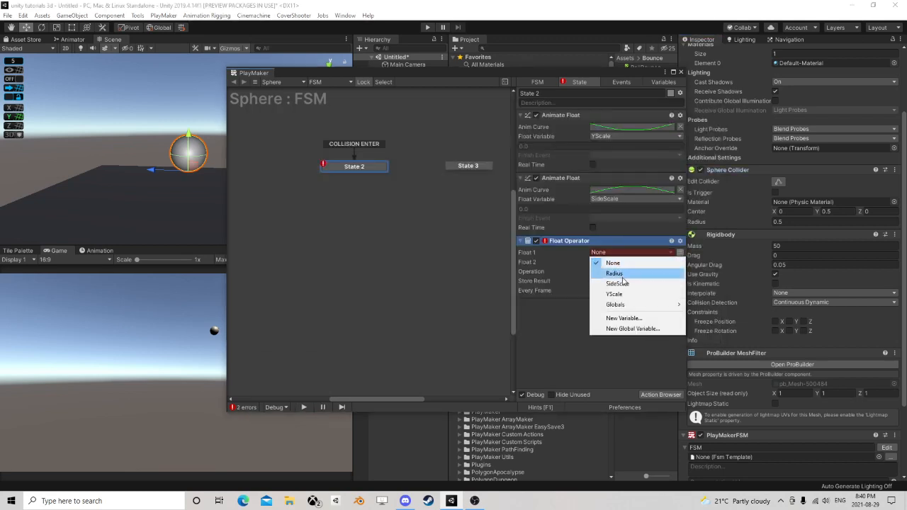
{"action": "left_click", "coordinate": [613, 293]}
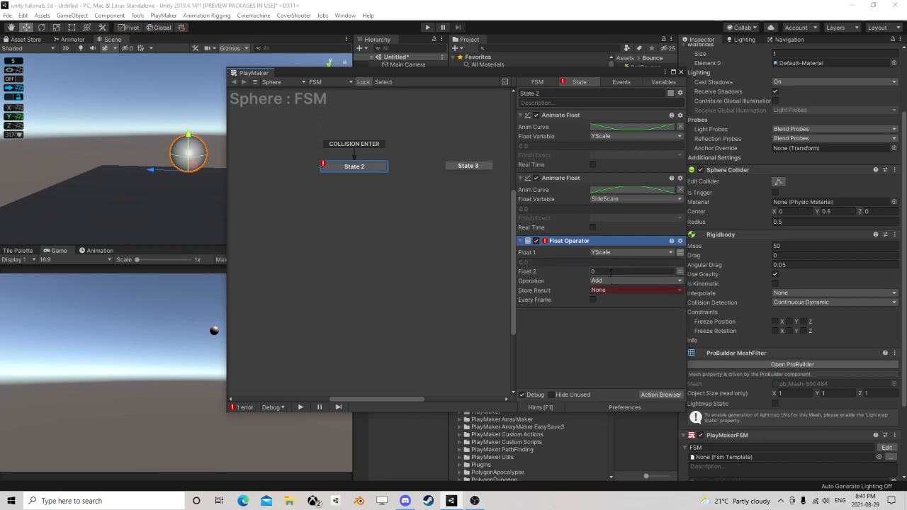
{"action": "left_click", "coordinate": [634, 271]}
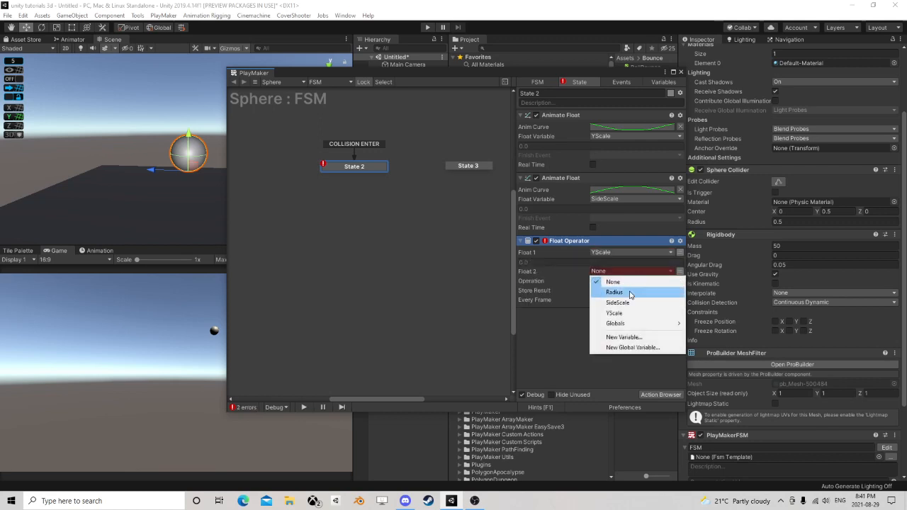
{"action": "left_click", "coordinate": [614, 292]}
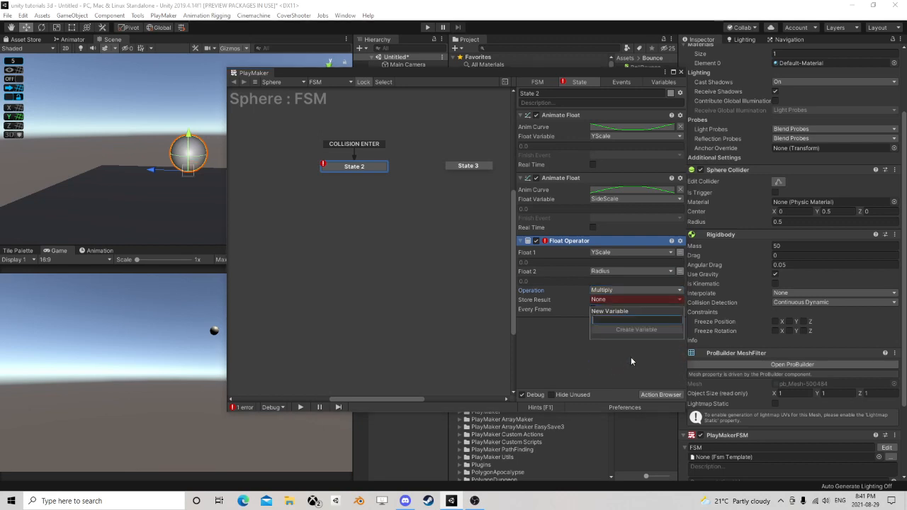
{"action": "type", "text": "NewColli"}
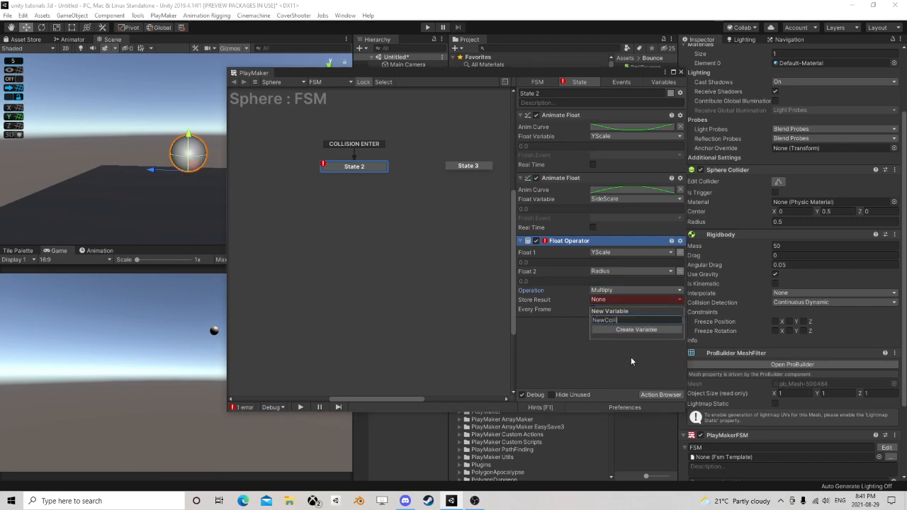
{"action": "left_click", "coordinate": [635, 329]}
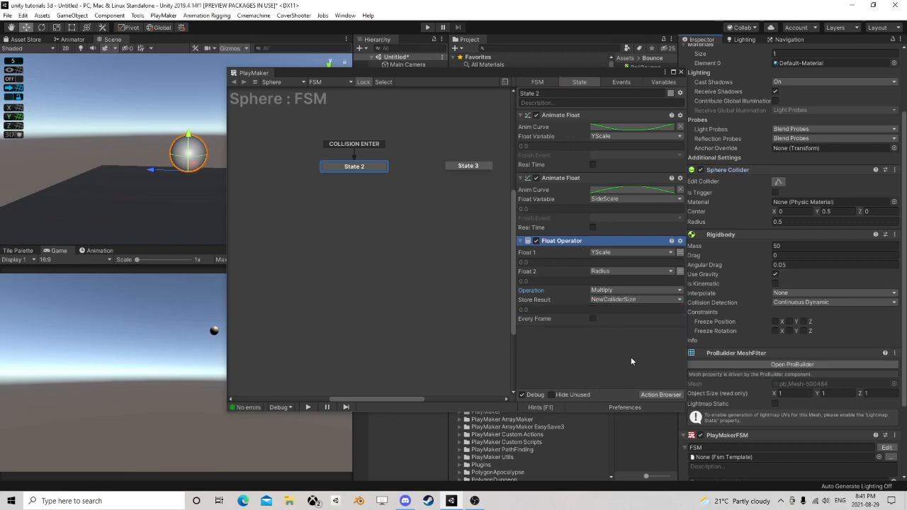
{"action": "left_click", "coordinate": [592, 319]}
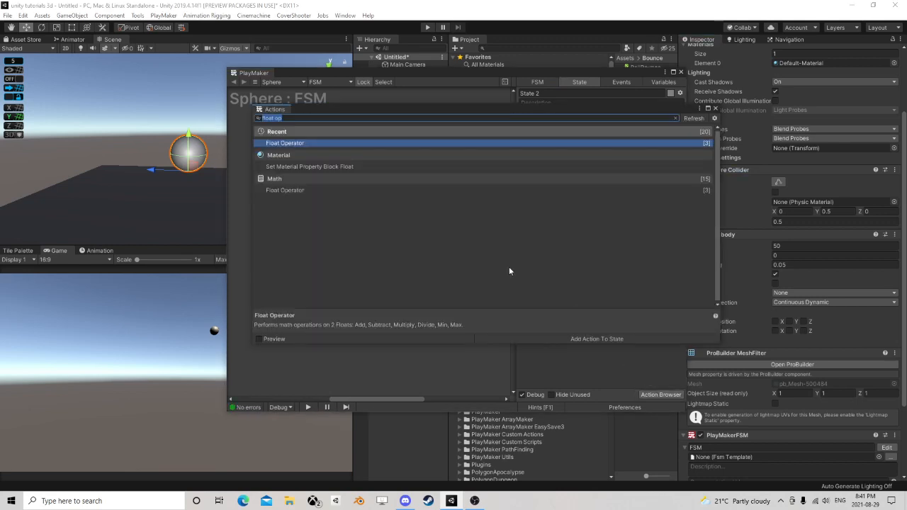
- Add Set Property targeting the Sphere collider's radius, fed by NewColliderSize
{"action": "type", "text": "set prop"}
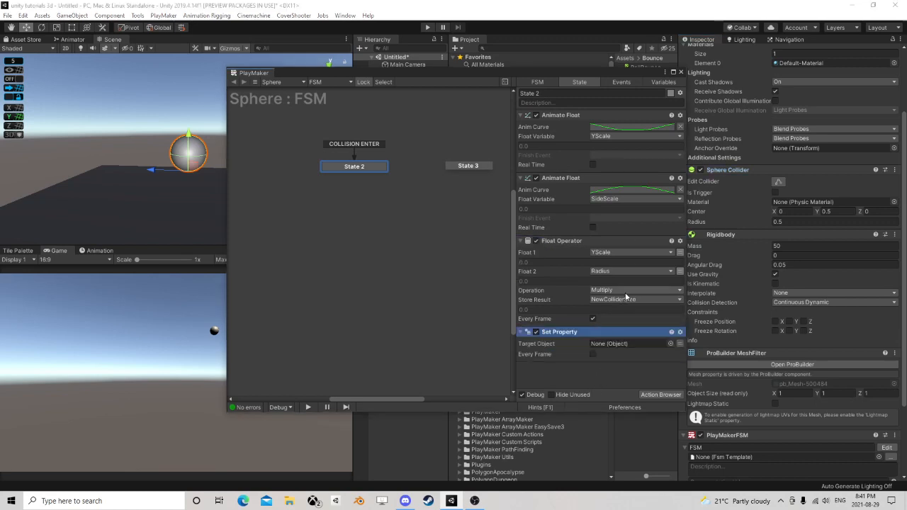
{"action": "left_click", "coordinate": [629, 343]}
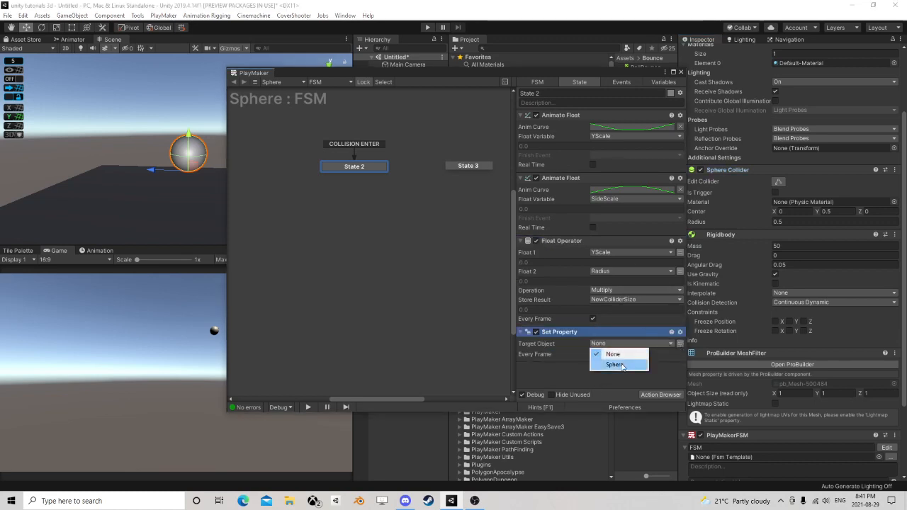
{"action": "left_click", "coordinate": [614, 364]}
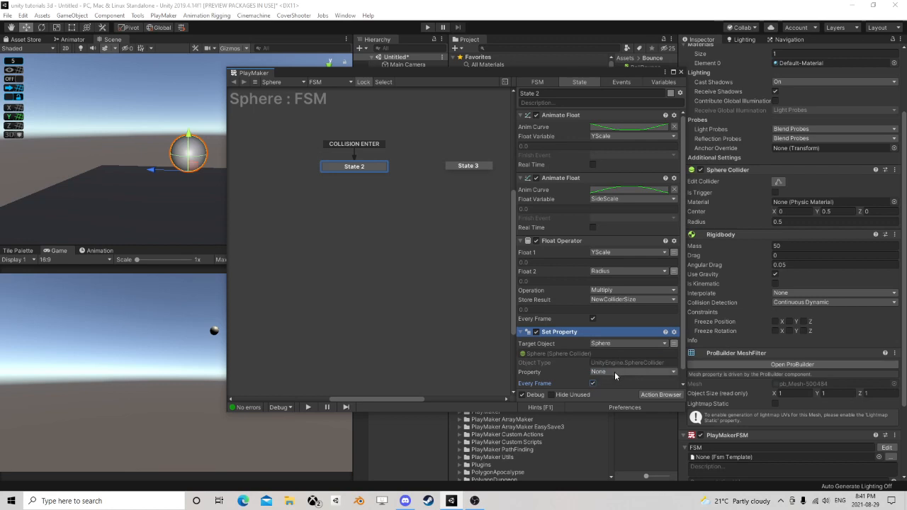
{"action": "left_click", "coordinate": [630, 371]}
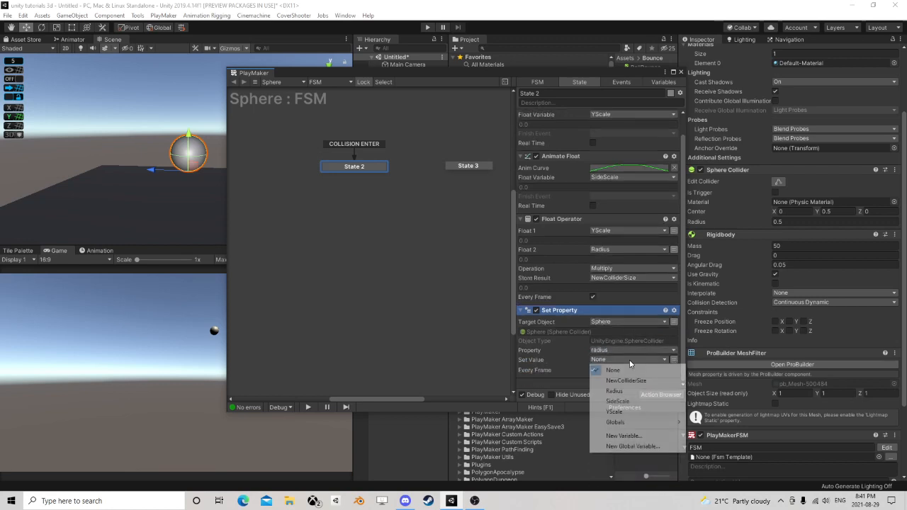
{"action": "left_click", "coordinate": [626, 381]}
{"action": "type", "text": "sca"}
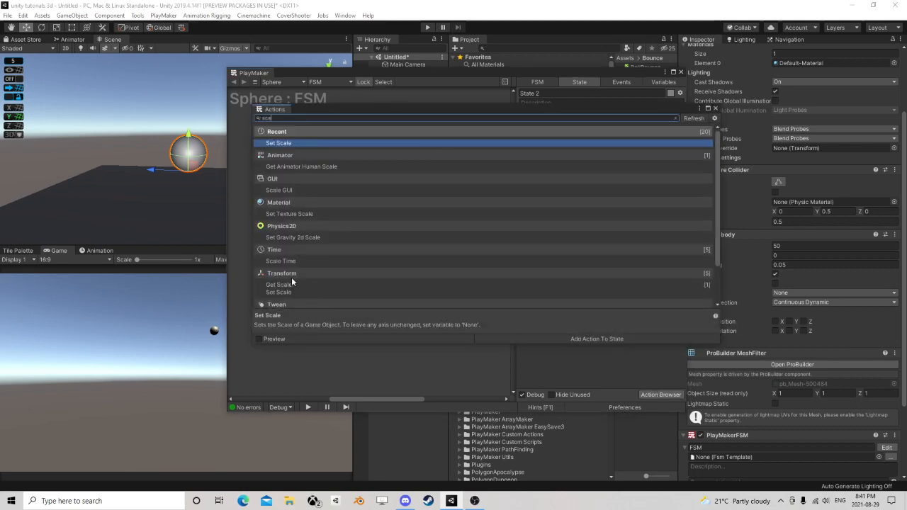
- Add a Set Scale action with its X scale driven by SideScale
{"action": "left_click", "coordinate": [279, 292]}
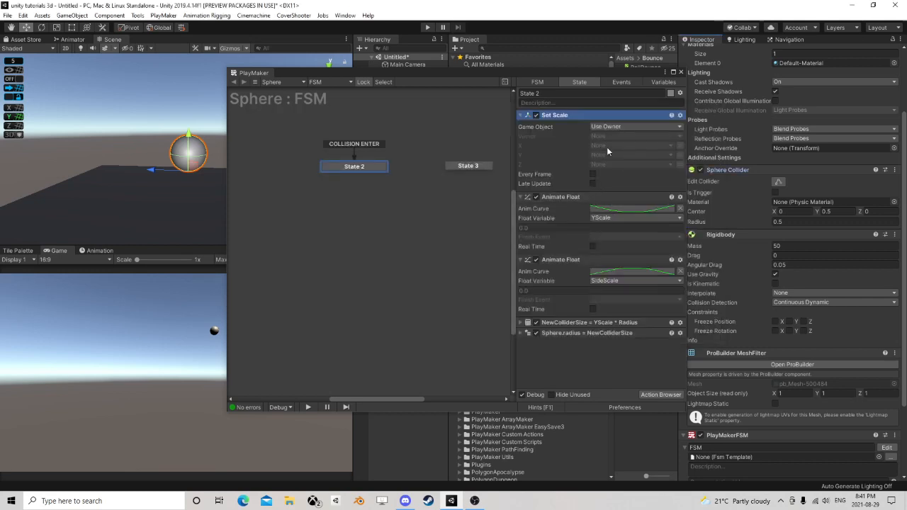
{"action": "left_click", "coordinate": [630, 145]}
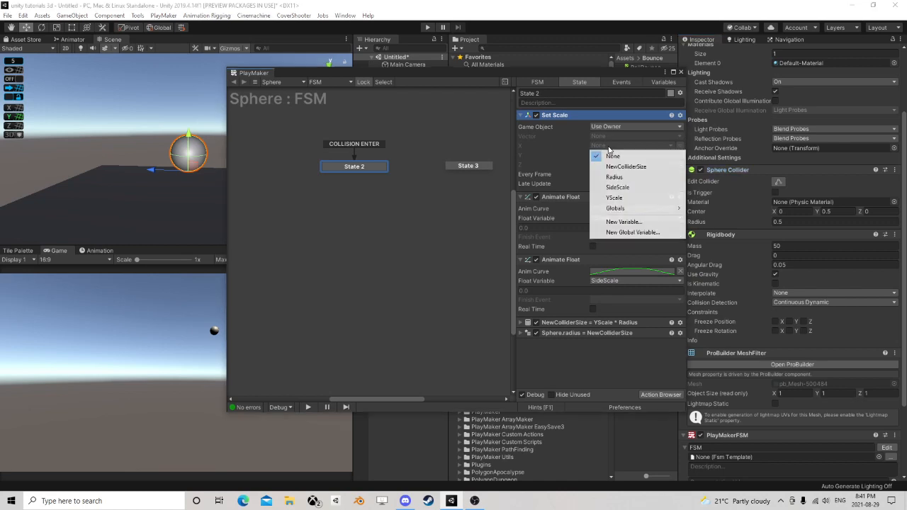
{"action": "left_click", "coordinate": [617, 187]}
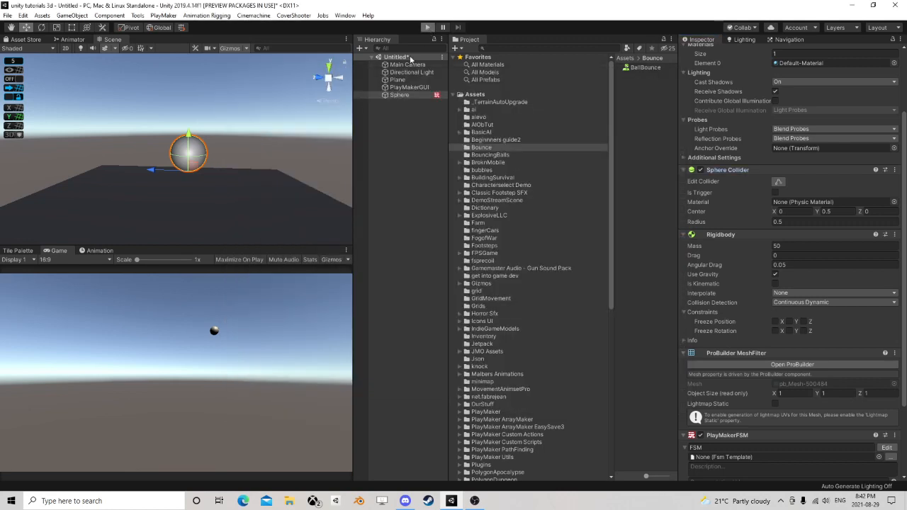
{"action": "mouse_move", "coordinate": [248, 184]}
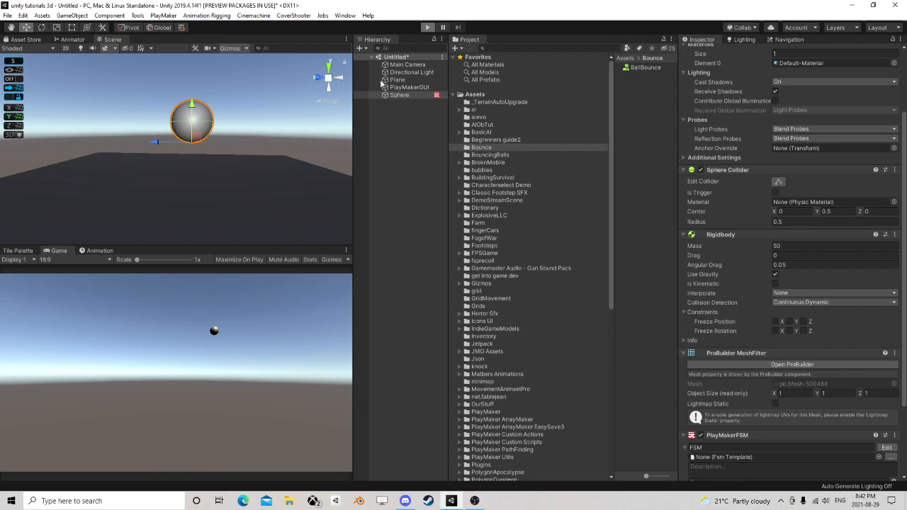
{"action": "left_click", "coordinate": [427, 27]}
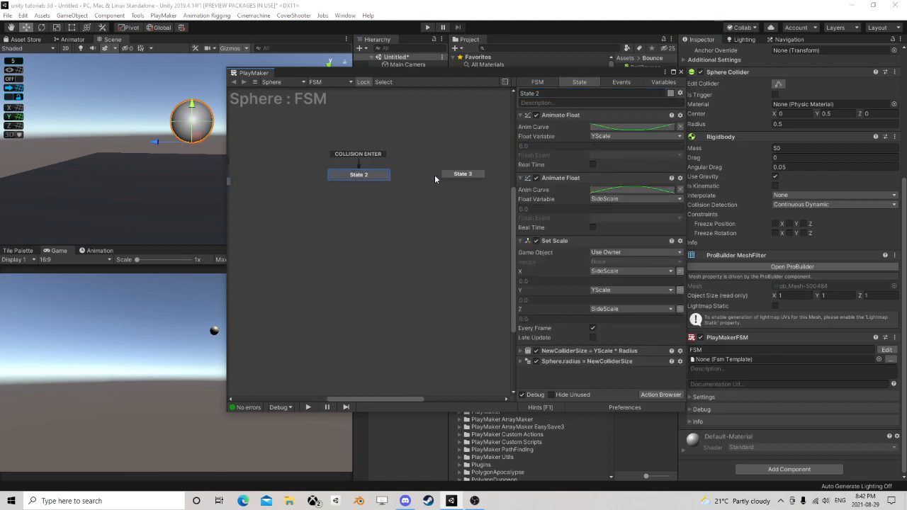
{"action": "mouse_move", "coordinate": [615, 176]}
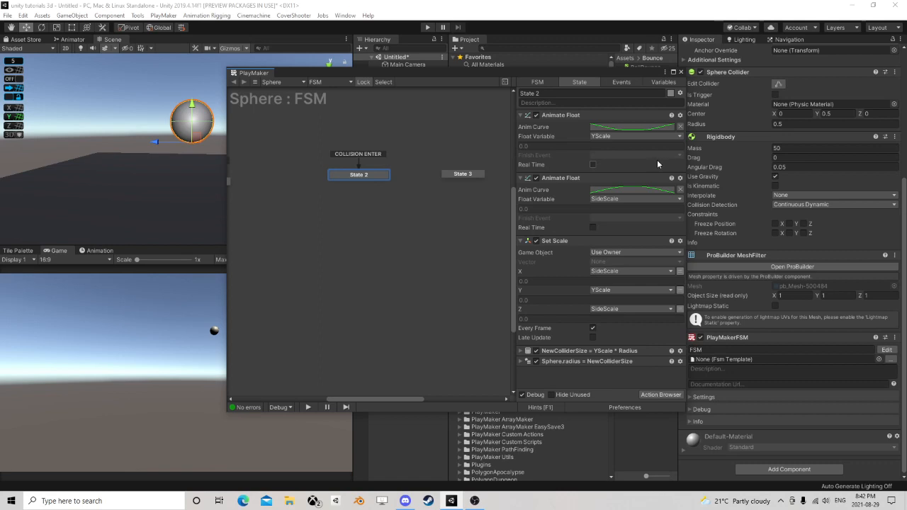
{"action": "mouse_move", "coordinate": [657, 164]}
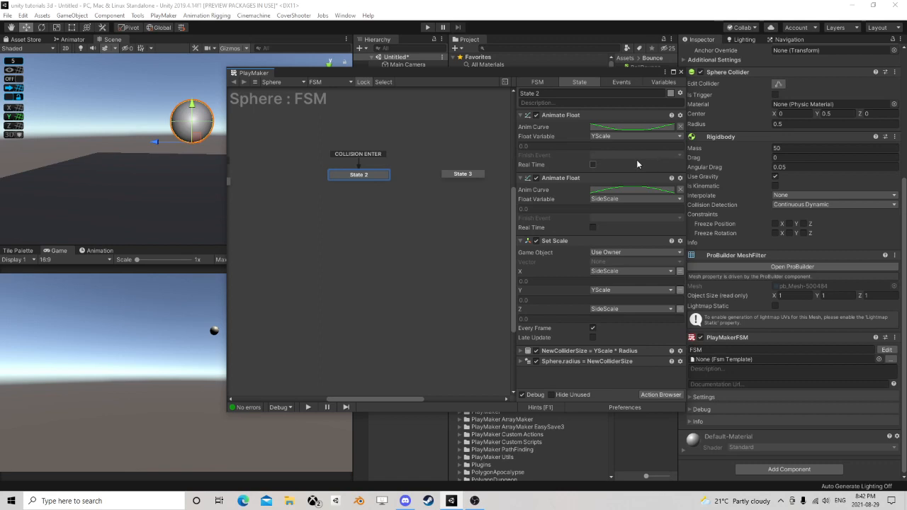
{"action": "mouse_move", "coordinate": [588, 153]}
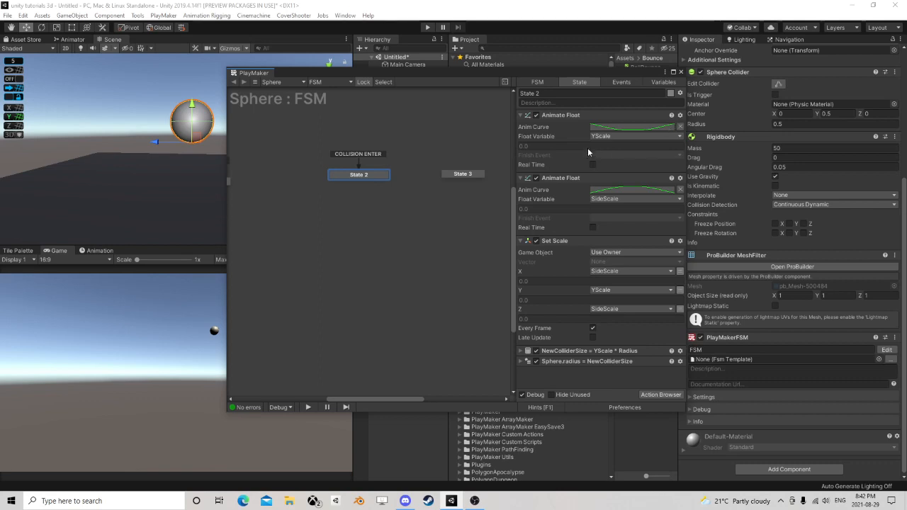
{"action": "mouse_move", "coordinate": [565, 127]}
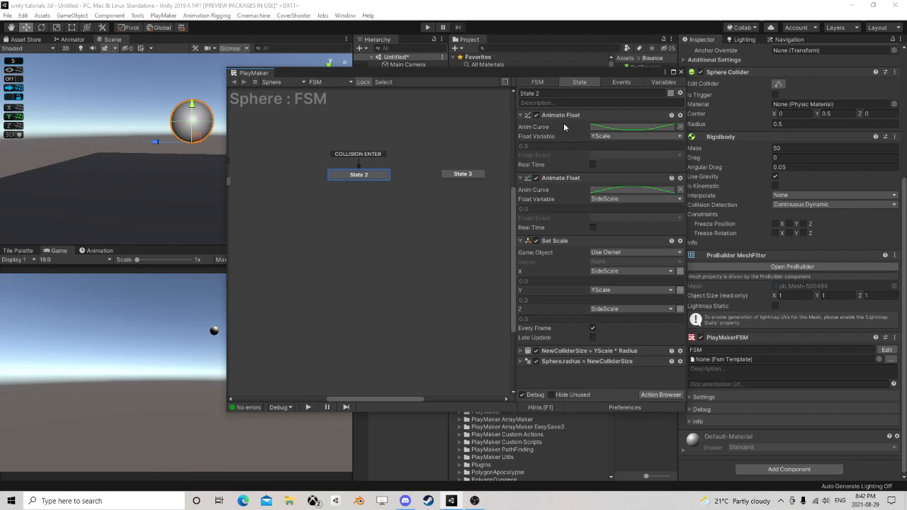
{"action": "mouse_move", "coordinate": [631, 134]}
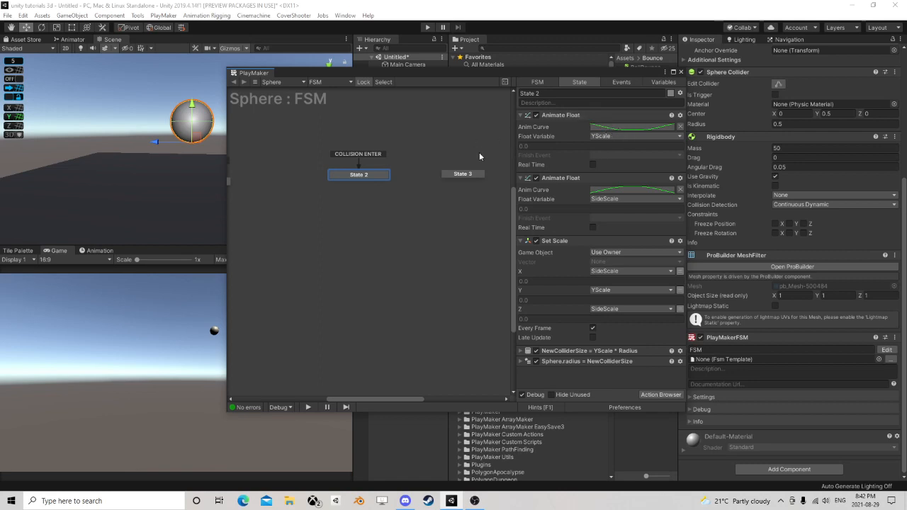
{"action": "mouse_move", "coordinate": [602, 224]}
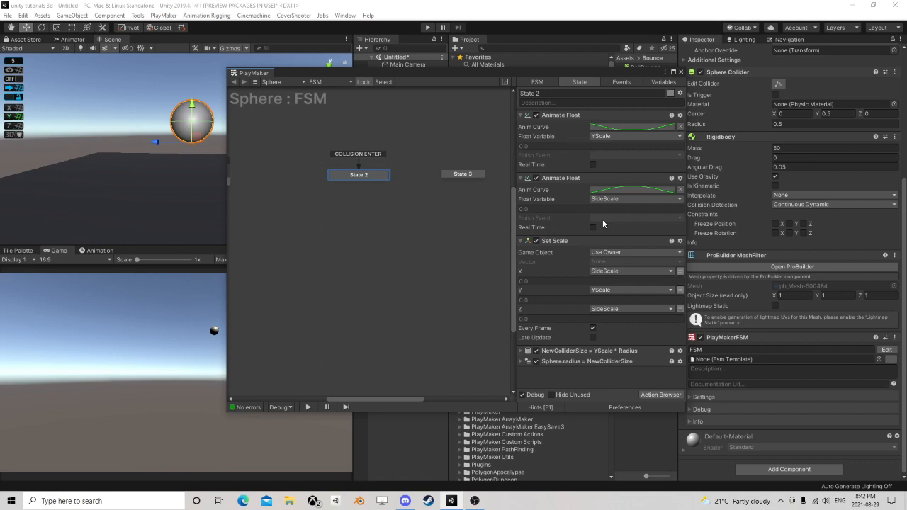
{"action": "mouse_move", "coordinate": [383, 185]}
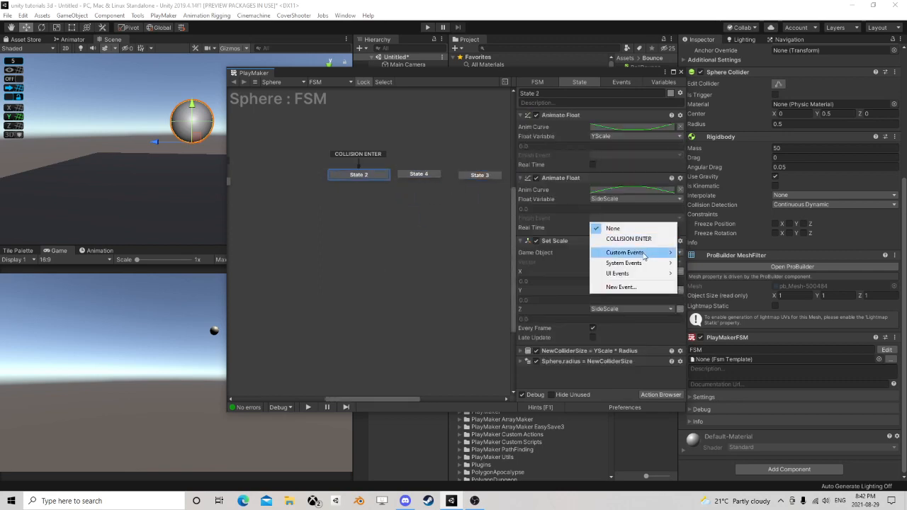
- Link State 2's Done event to new State 4 with swapped curves finishing on Done
{"action": "left_click", "coordinate": [620, 287]}
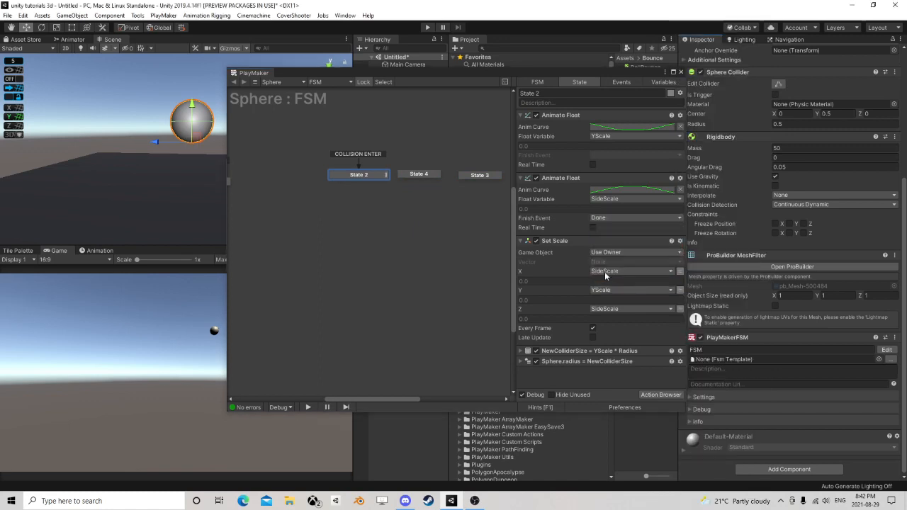
{"action": "right_click", "coordinate": [357, 174]}
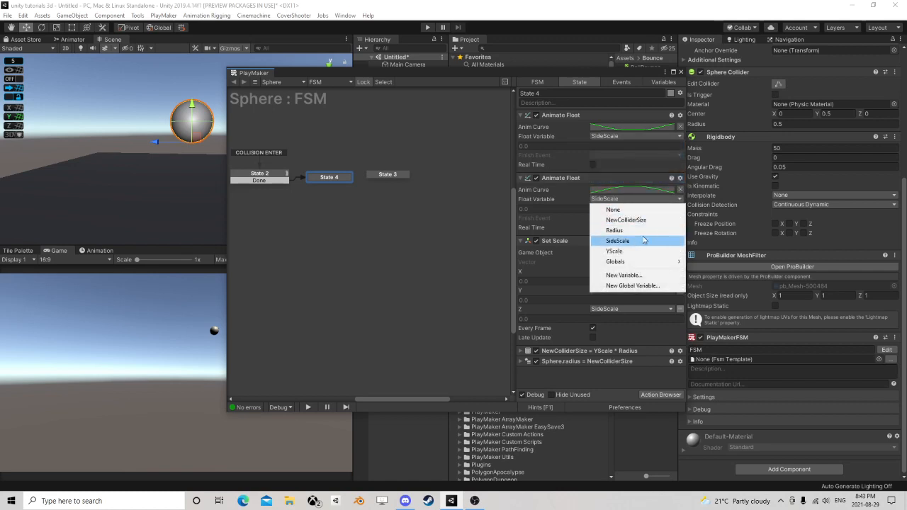
{"action": "left_click", "coordinate": [614, 251]}
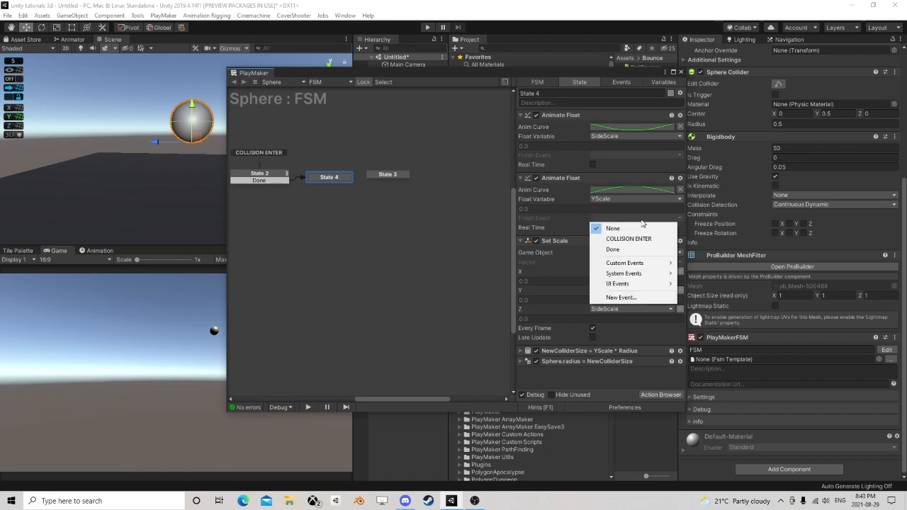
{"action": "mouse_move", "coordinate": [612, 249]}
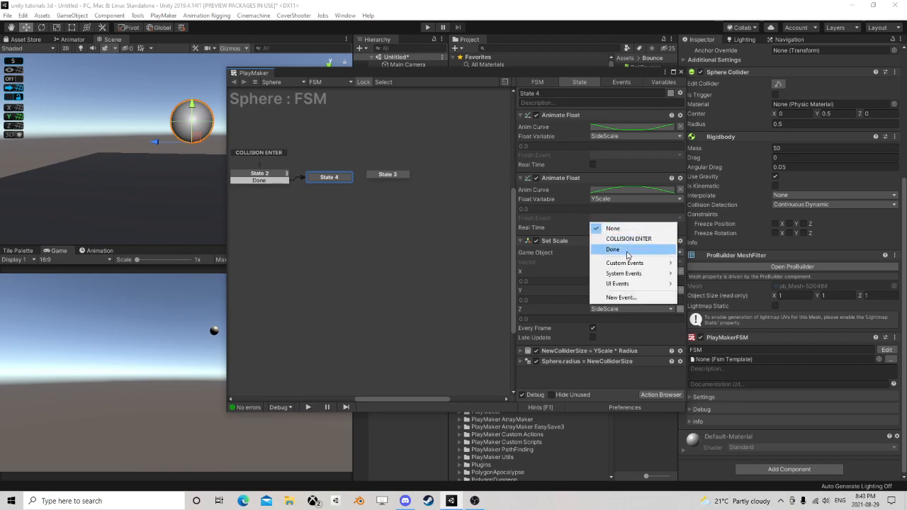
{"action": "left_click", "coordinate": [611, 249]}
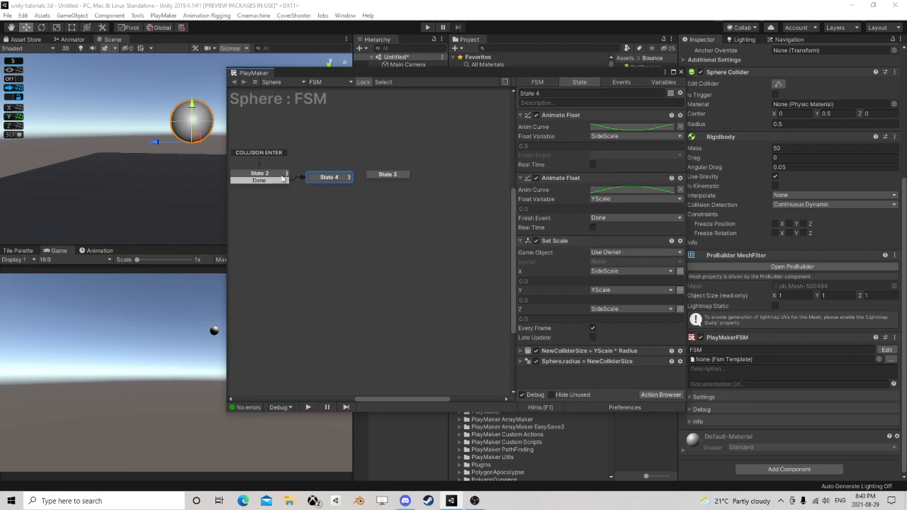
{"action": "left_click_drag", "start_coordinate": [254, 72], "coordinate": [336, 84]}
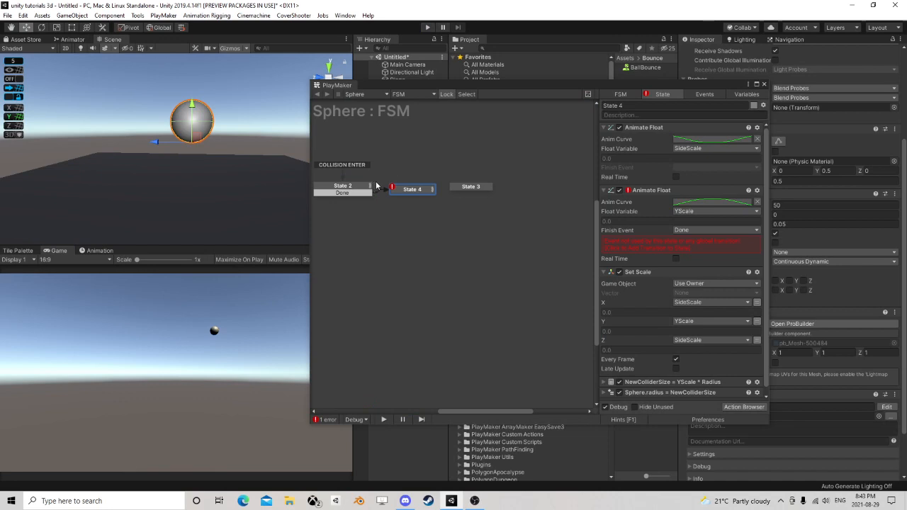
- Delete the COLLISION ENTER global transition into State 2
{"action": "left_click", "coordinate": [342, 186]}
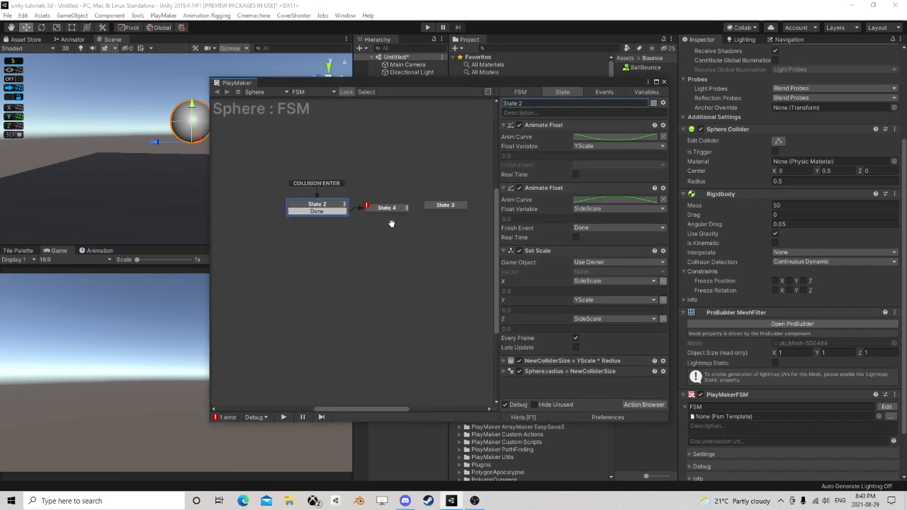
{"action": "left_click", "coordinate": [386, 207]}
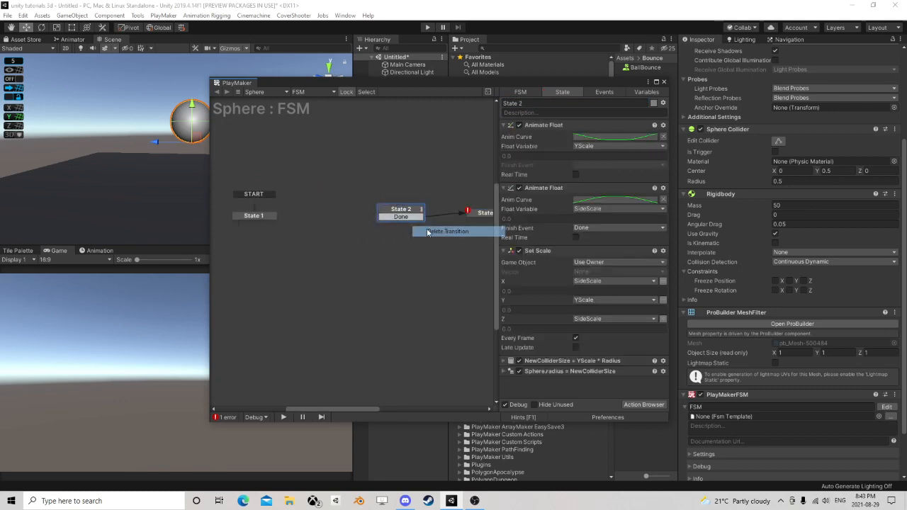
{"action": "left_click", "coordinate": [253, 215]}
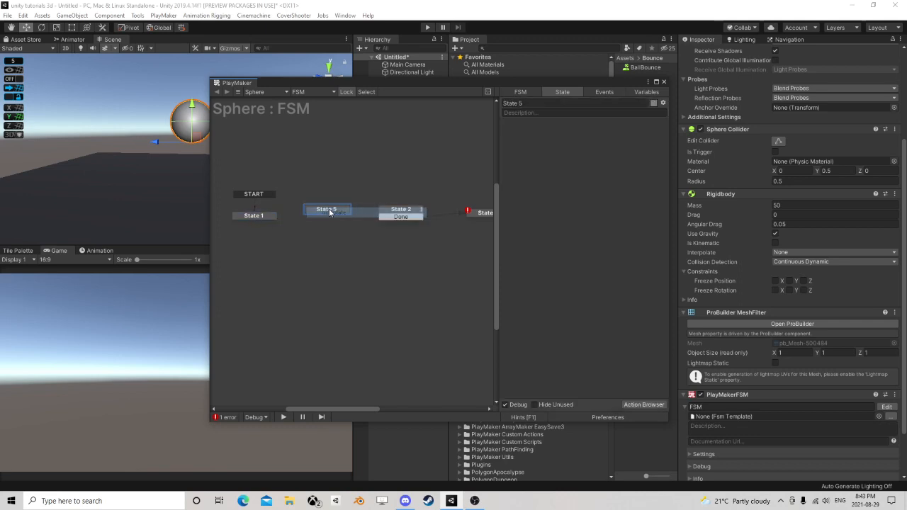
- Give State 1 a FINISHED transition and add a Collision Event sending 'Collided'
{"action": "right_click", "coordinate": [254, 214]}
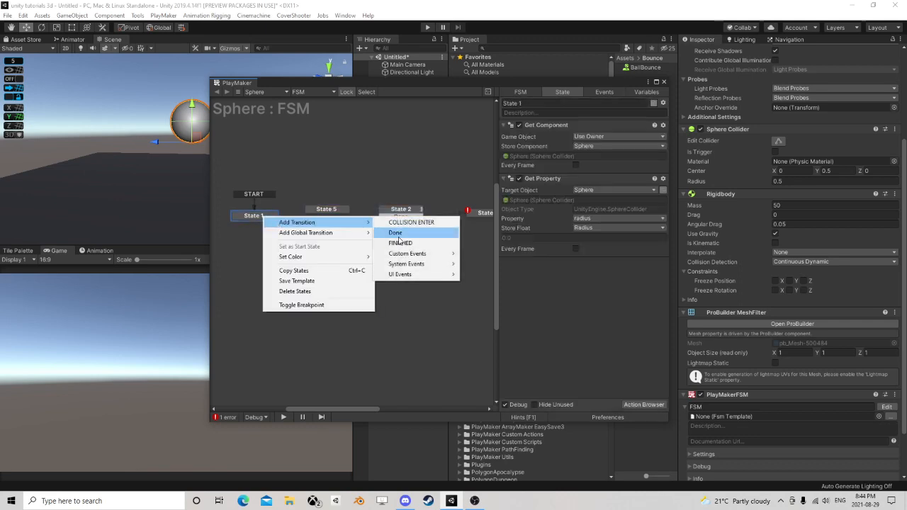
{"action": "left_click", "coordinate": [401, 243]}
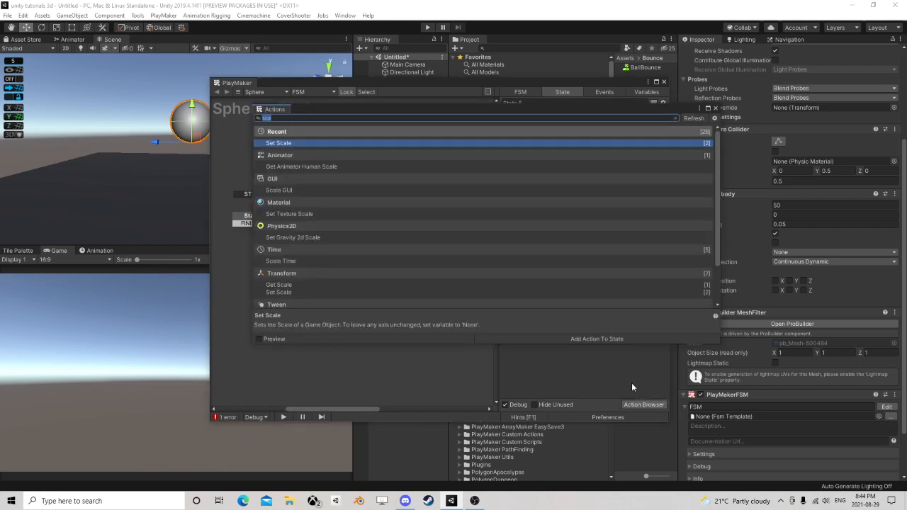
{"action": "type", "text": "coll"}
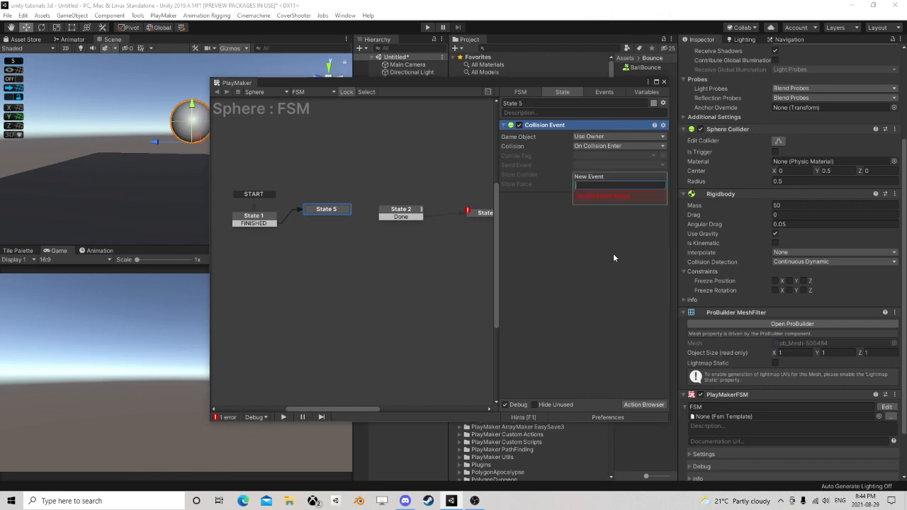
{"action": "type", "text": "Collider"}
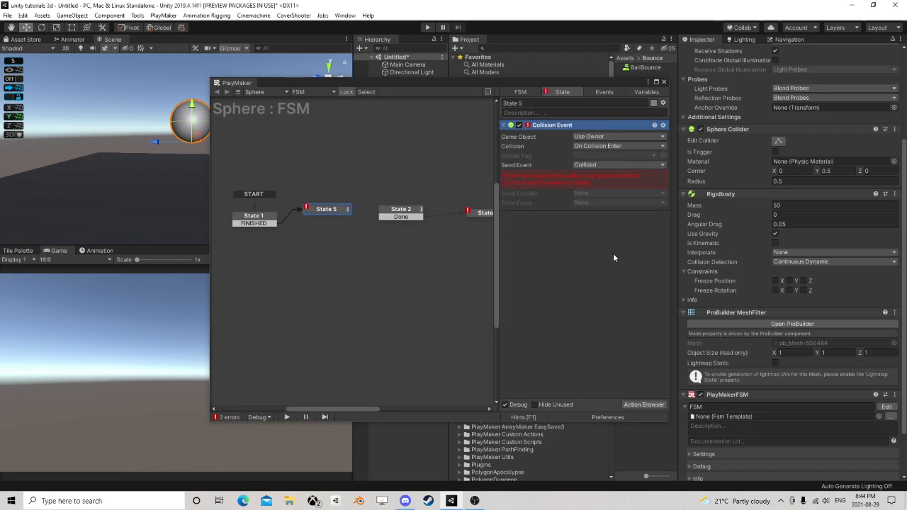
{"action": "left_click", "coordinate": [327, 208]}
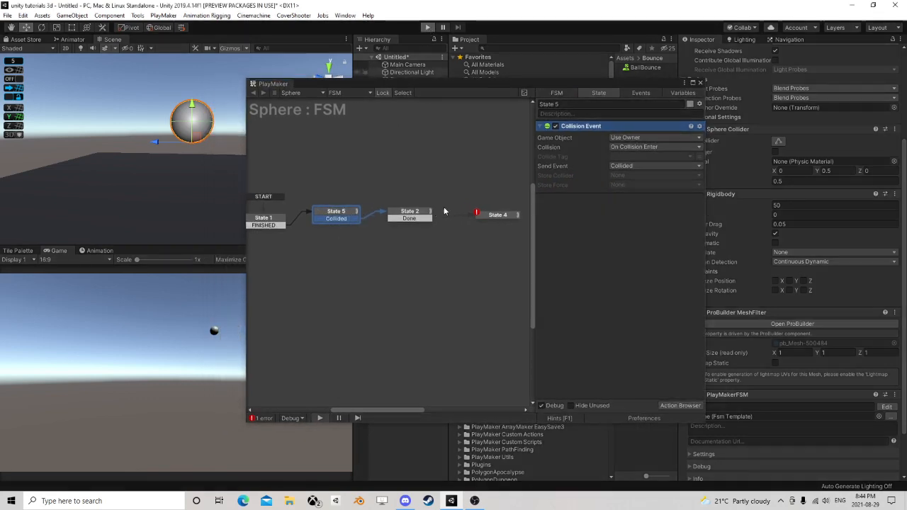
{"action": "left_click", "coordinate": [427, 27]}
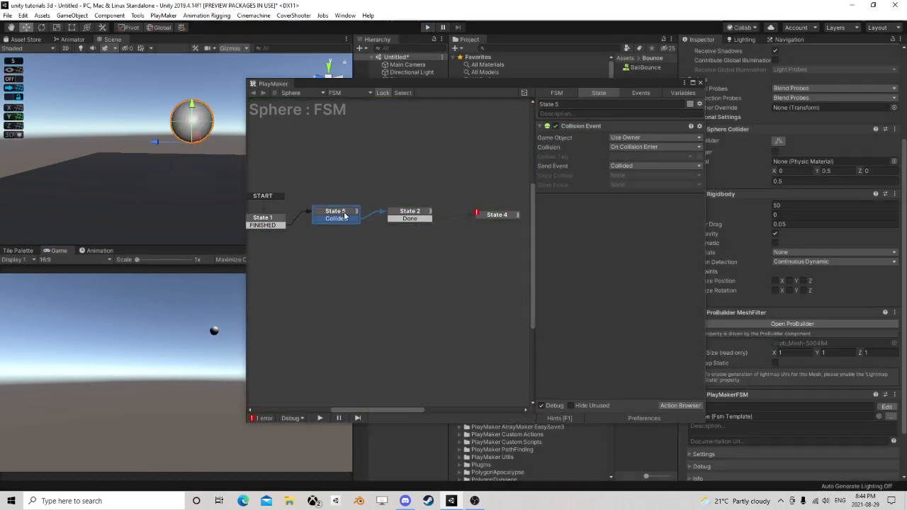
{"action": "left_click", "coordinate": [473, 211]}
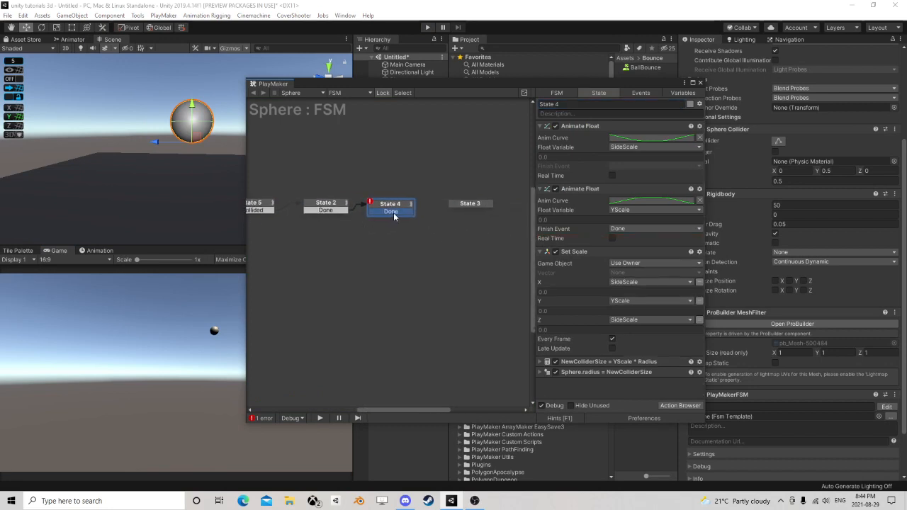
{"action": "left_click", "coordinate": [463, 204]}
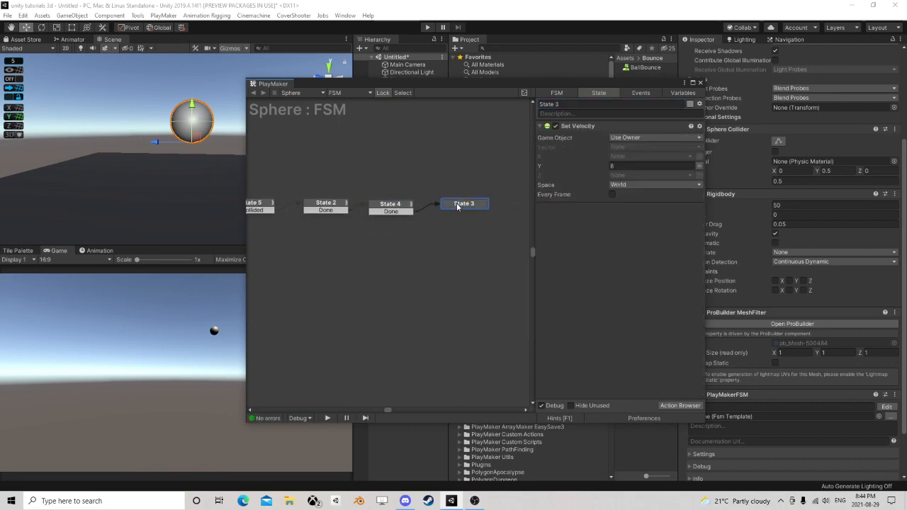
{"action": "left_click", "coordinate": [393, 203]}
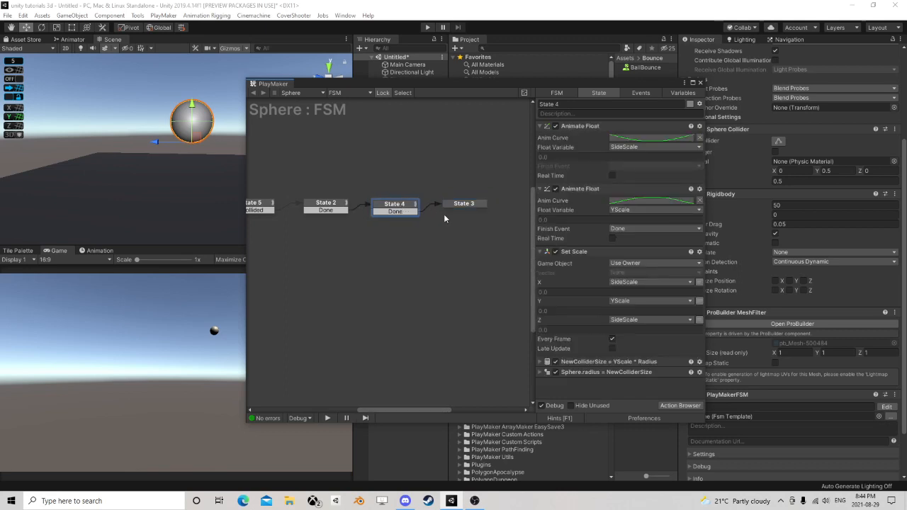
{"action": "left_click", "coordinate": [462, 204]}
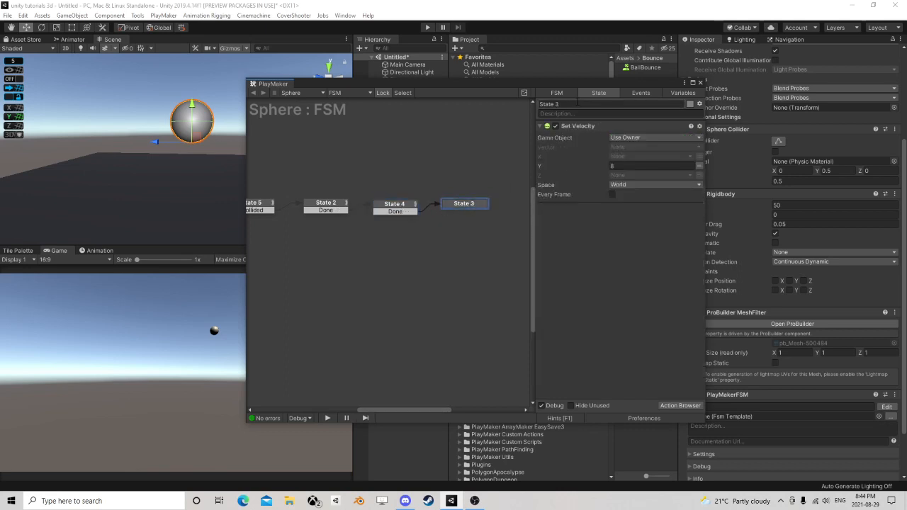
{"action": "left_click", "coordinate": [394, 203]}
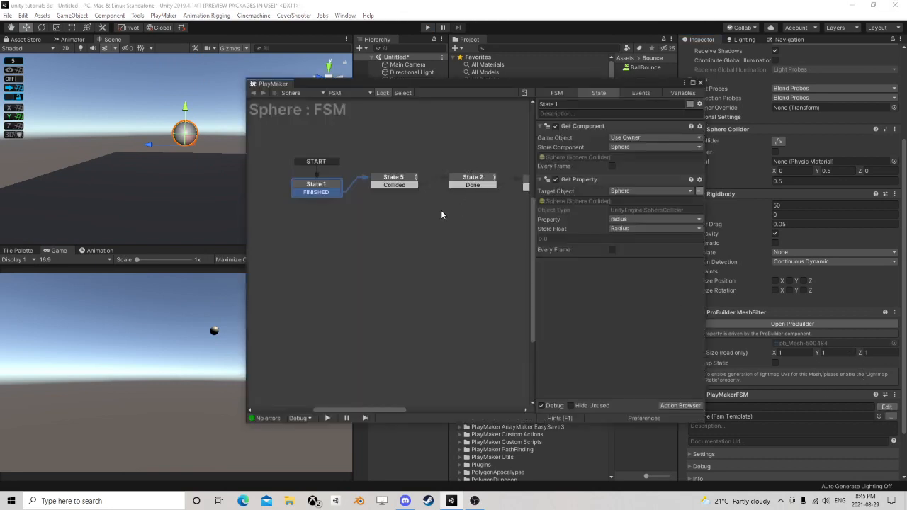
{"action": "left_click", "coordinate": [512, 192]}
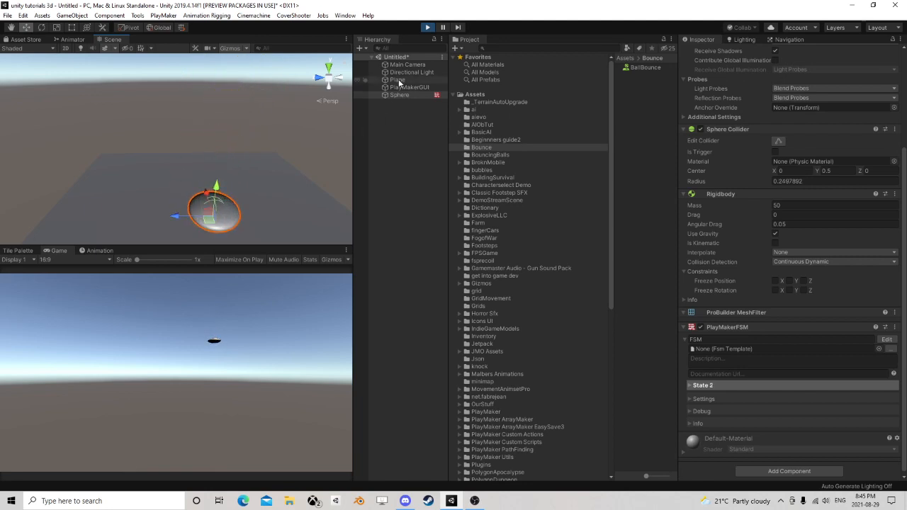
- Stop the test run and reopen State 2's YScale Animate Float curve
{"action": "left_click", "coordinate": [399, 95]}
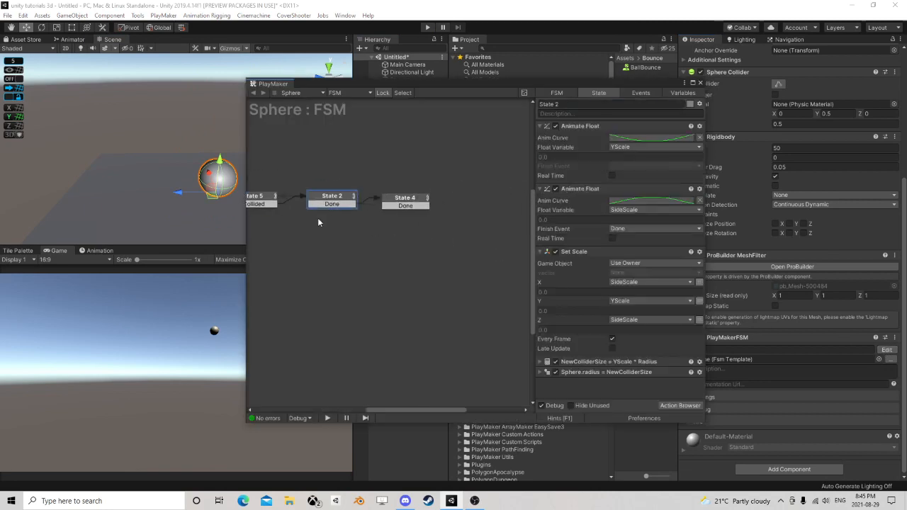
{"action": "left_click", "coordinate": [652, 138]}
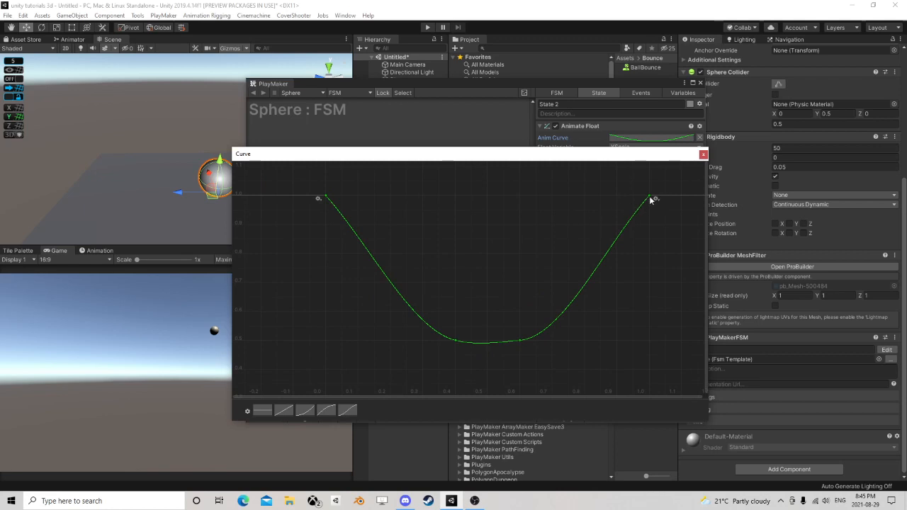
{"action": "mouse_move", "coordinate": [456, 343]}
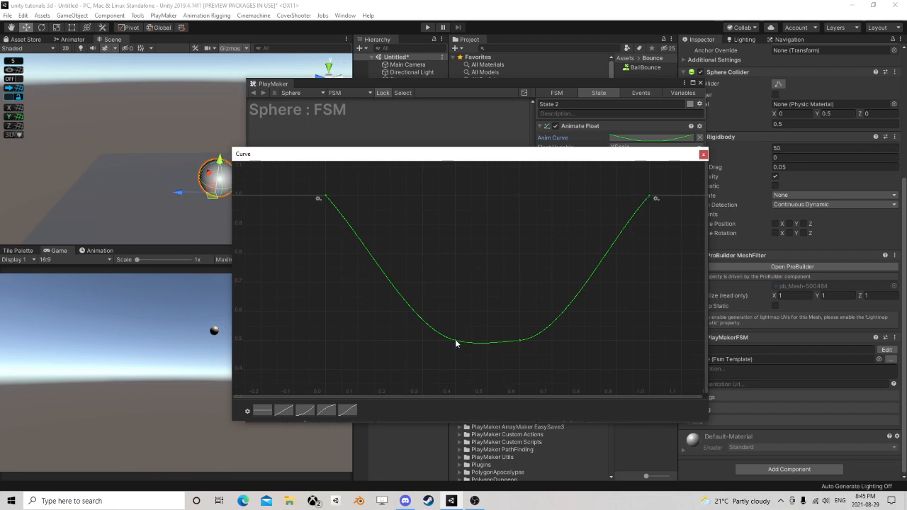
- Drag the YScale curve's low and end keys so the dip ends near 0.33
{"action": "left_click_drag", "start_coordinate": [457, 344], "coordinate": [396, 342]}
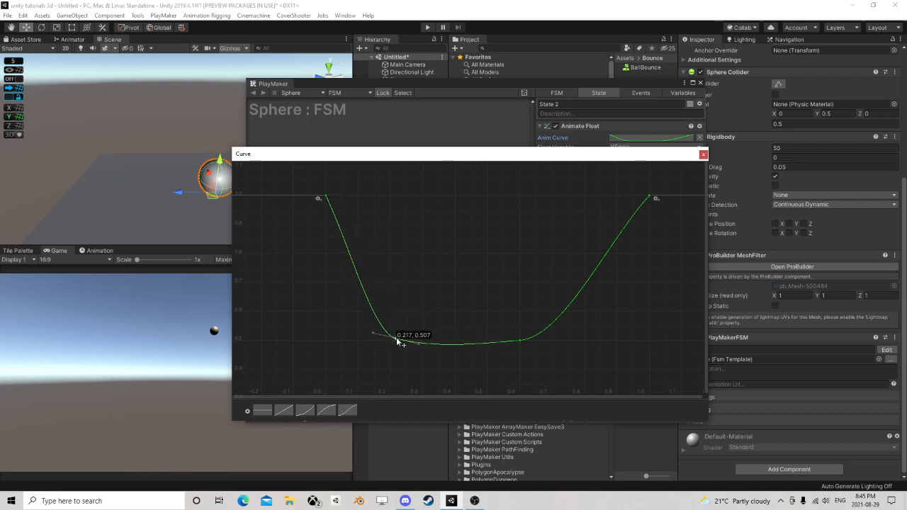
{"action": "left_click_drag", "start_coordinate": [373, 334], "coordinate": [404, 347]}
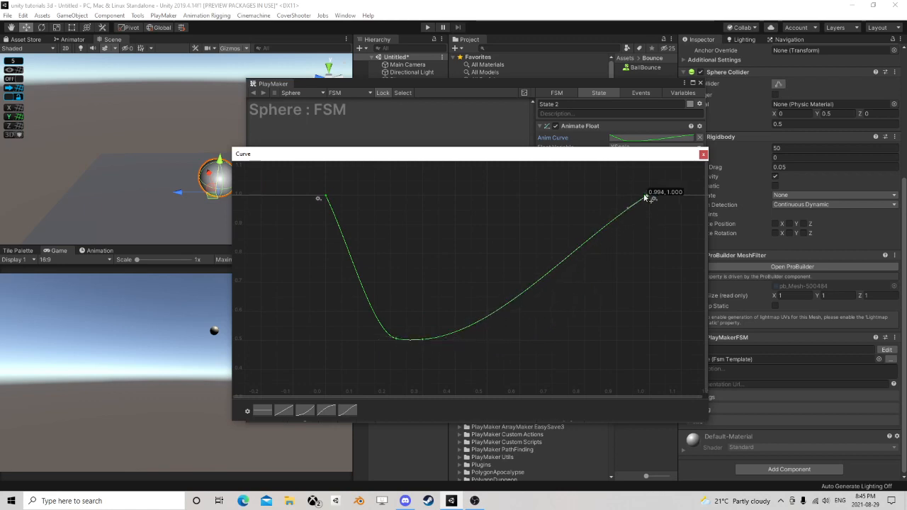
{"action": "left_click_drag", "start_coordinate": [645, 199], "coordinate": [425, 213]}
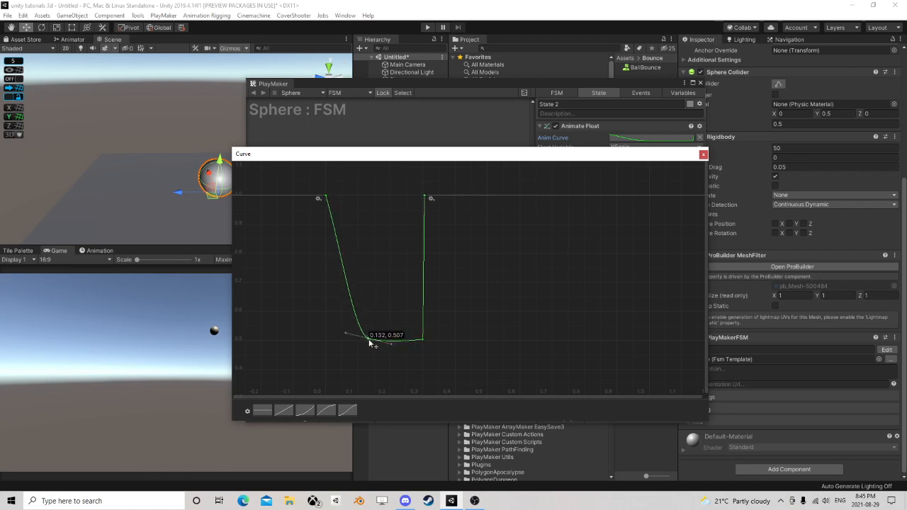
{"action": "left_click_drag", "start_coordinate": [372, 341], "coordinate": [393, 340]}
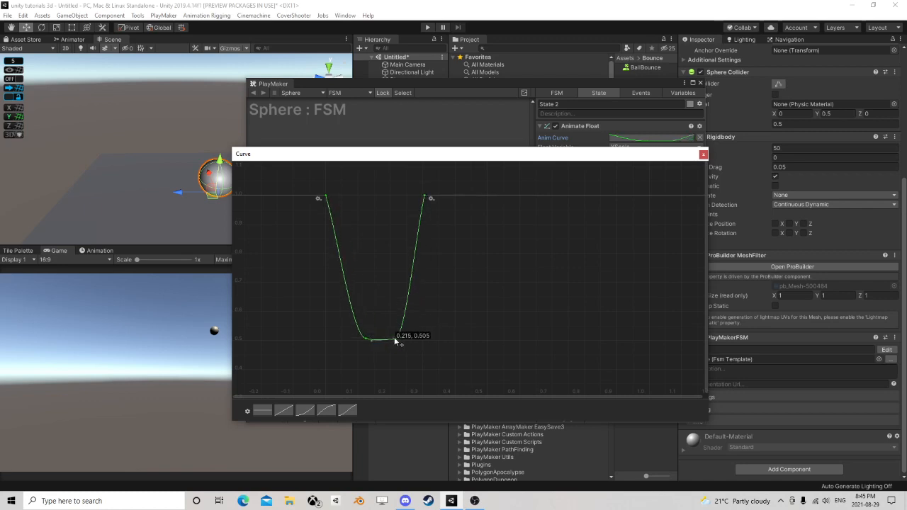
{"action": "left_click_drag", "start_coordinate": [398, 341], "coordinate": [393, 341]}
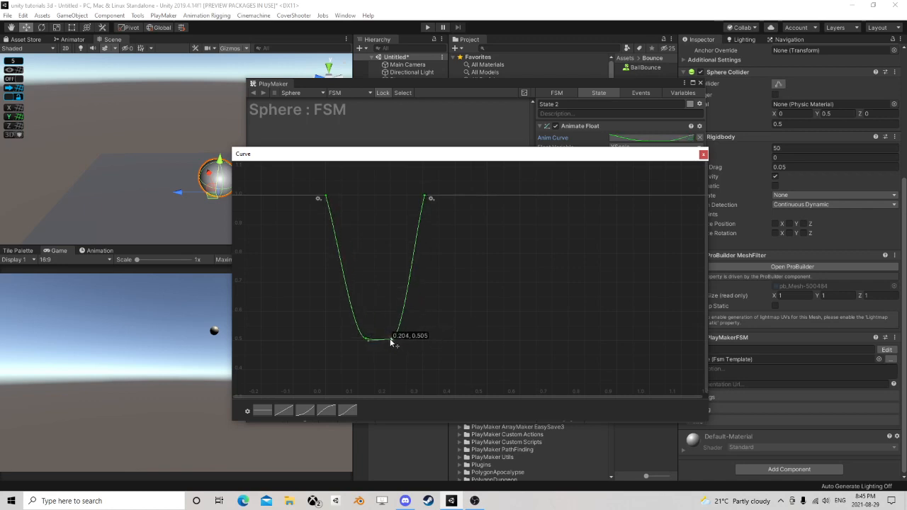
{"action": "left_click", "coordinate": [702, 154]}
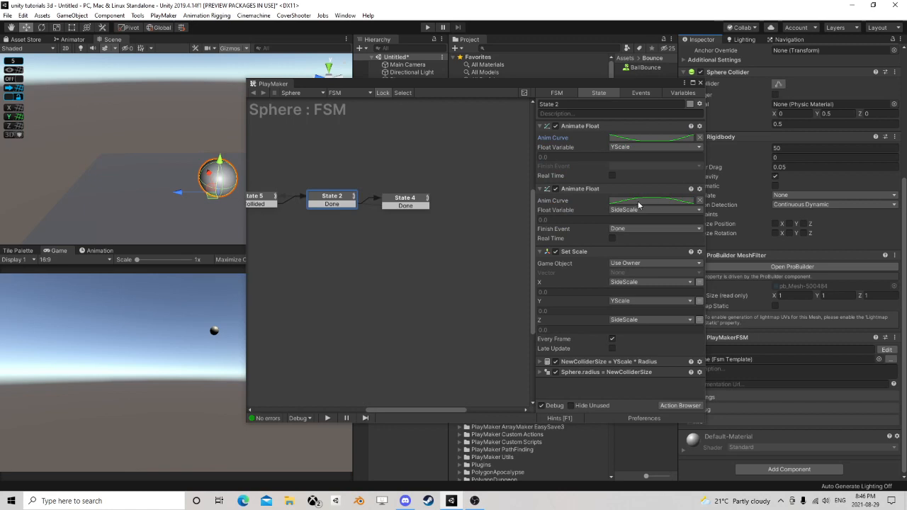
{"action": "left_click", "coordinate": [651, 200]}
{"action": "type", "text": "3"}
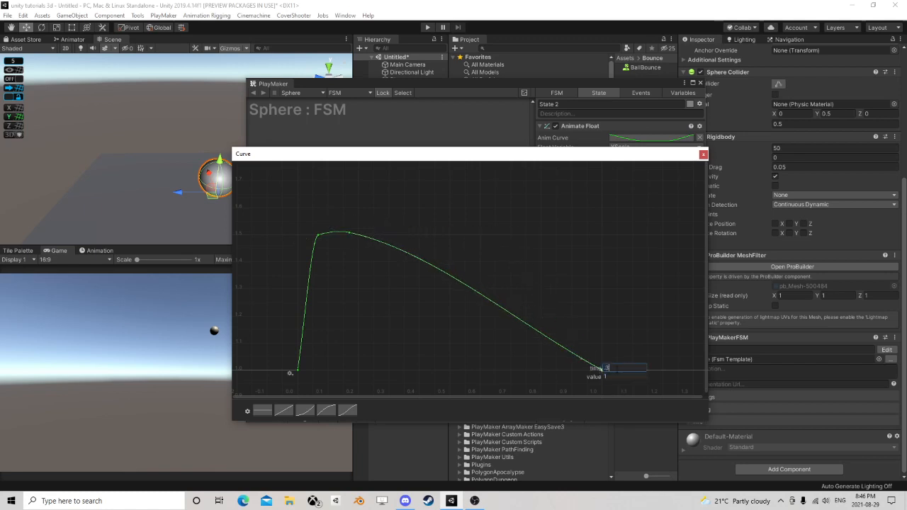
- Shorten State 2's SideScale stretch curve and review States 2 and 4
{"action": "left_click", "coordinate": [703, 153]}
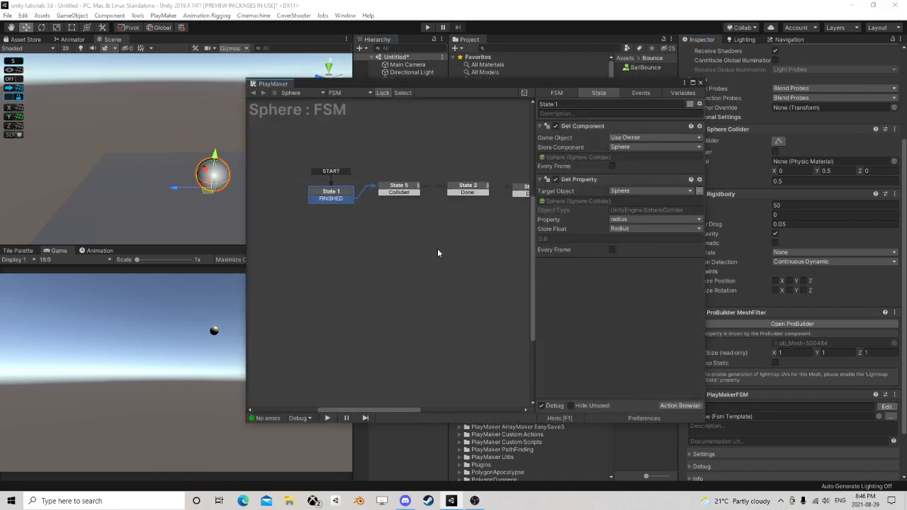
{"action": "left_click", "coordinate": [402, 189]}
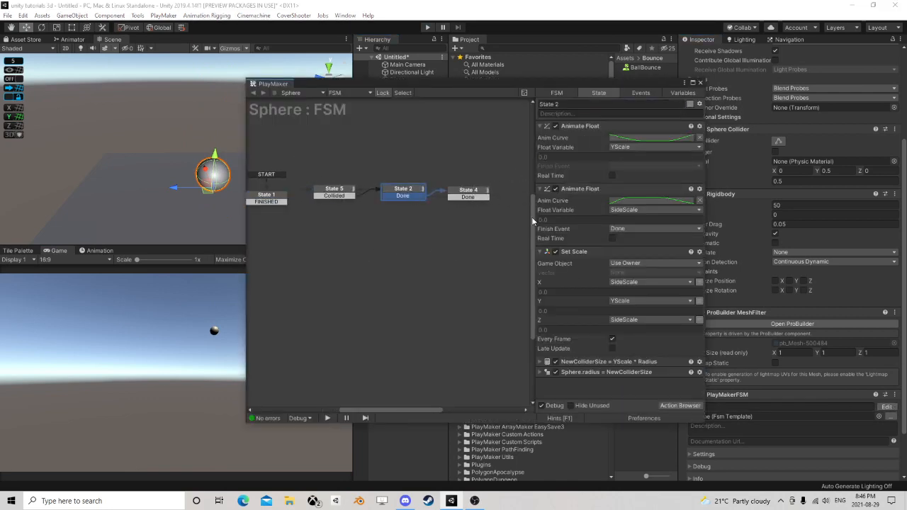
{"action": "left_click", "coordinate": [468, 193]}
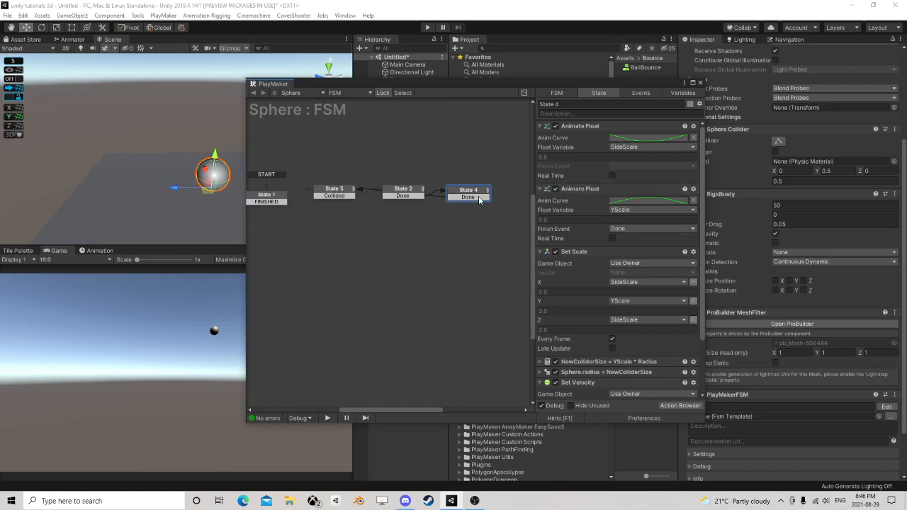
{"action": "mouse_move", "coordinate": [434, 205]}
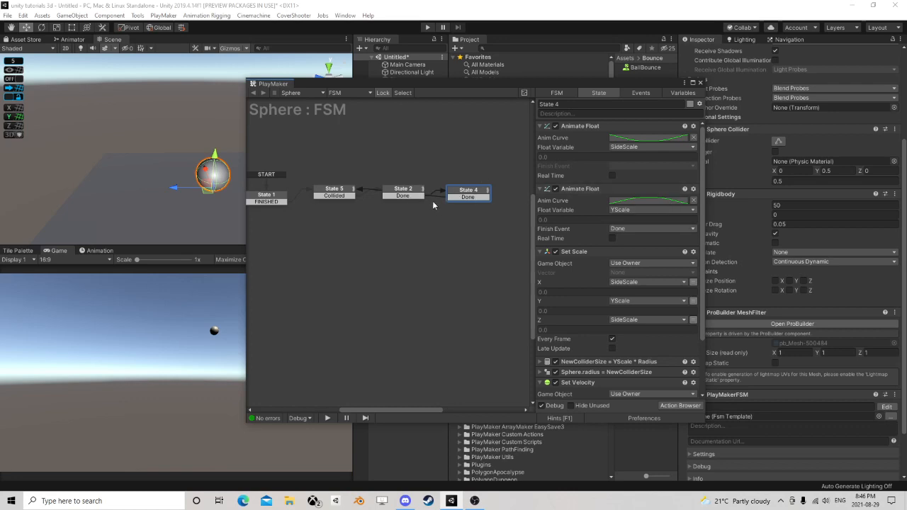
{"action": "left_click", "coordinate": [405, 191]}
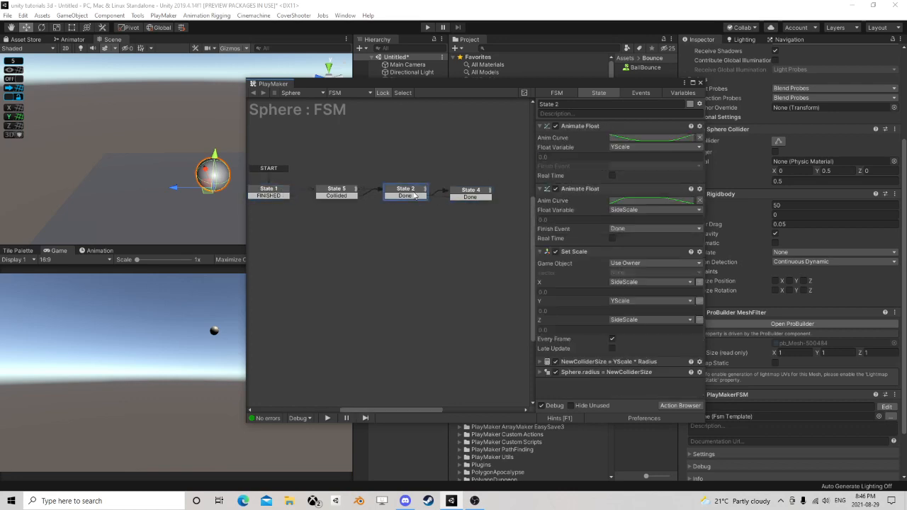
- Pull State 4's squash curve low point and end key earlier
{"action": "left_click", "coordinate": [469, 192]}
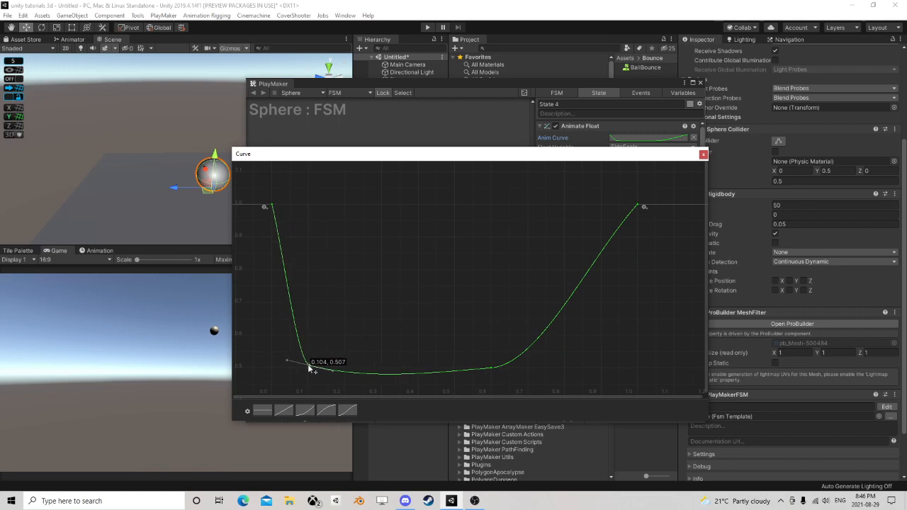
{"action": "left_click_drag", "start_coordinate": [310, 367], "coordinate": [337, 371]}
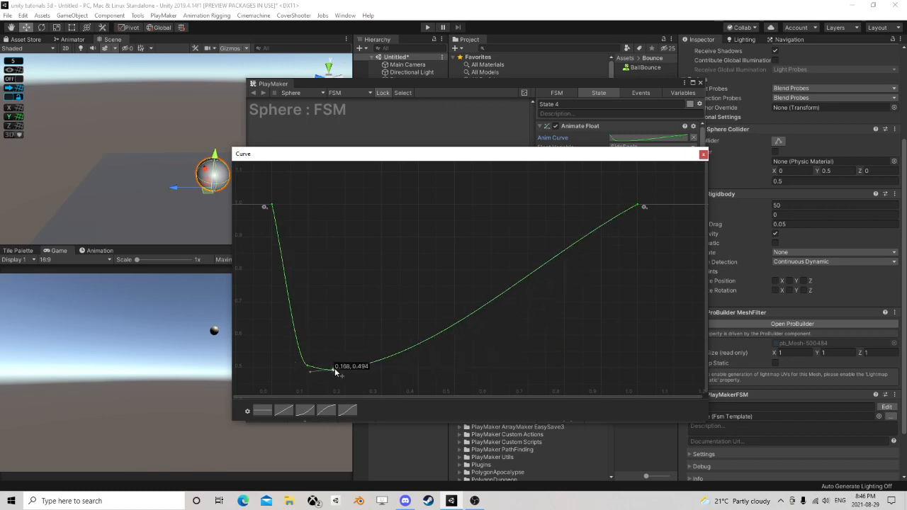
{"action": "left_click_drag", "start_coordinate": [333, 369], "coordinate": [435, 206]}
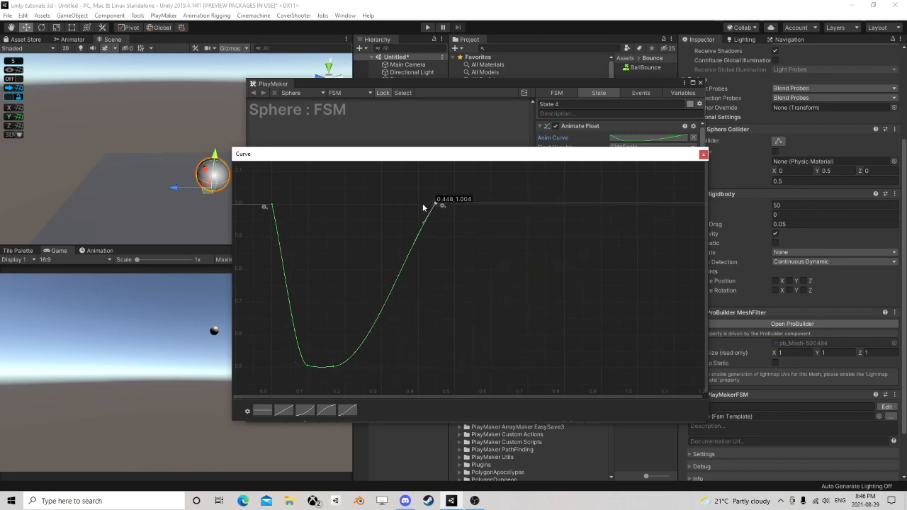
{"action": "left_click_drag", "start_coordinate": [443, 206], "coordinate": [337, 208]}
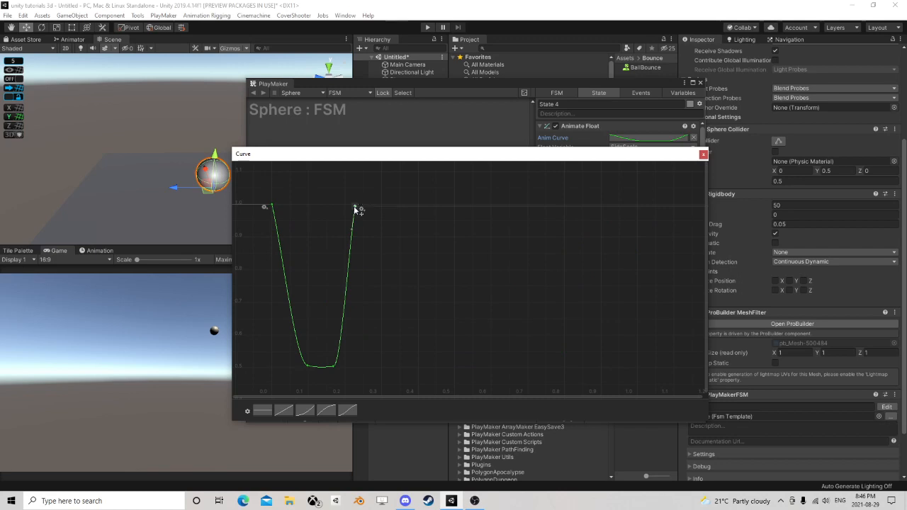
{"action": "left_click", "coordinate": [358, 207]}
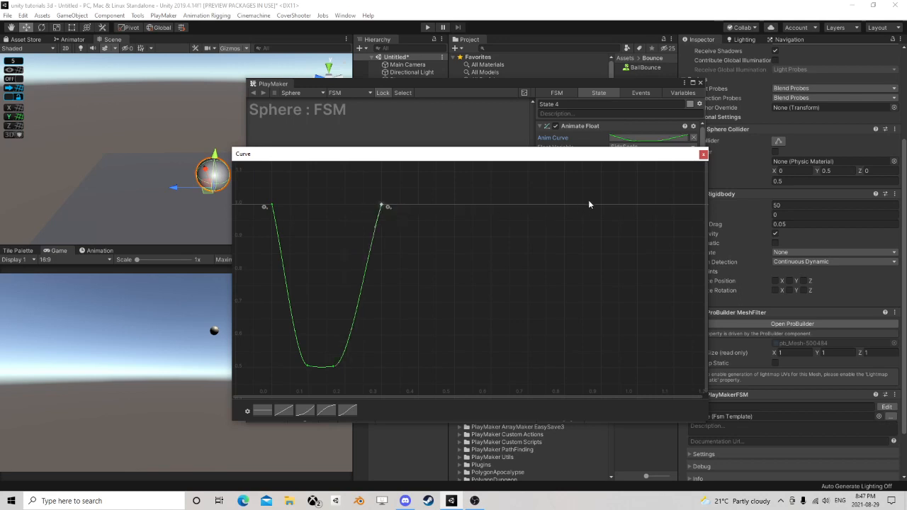
- Compress State 4's stretch curve to about a third, then close the editor
{"action": "left_click", "coordinate": [703, 153]}
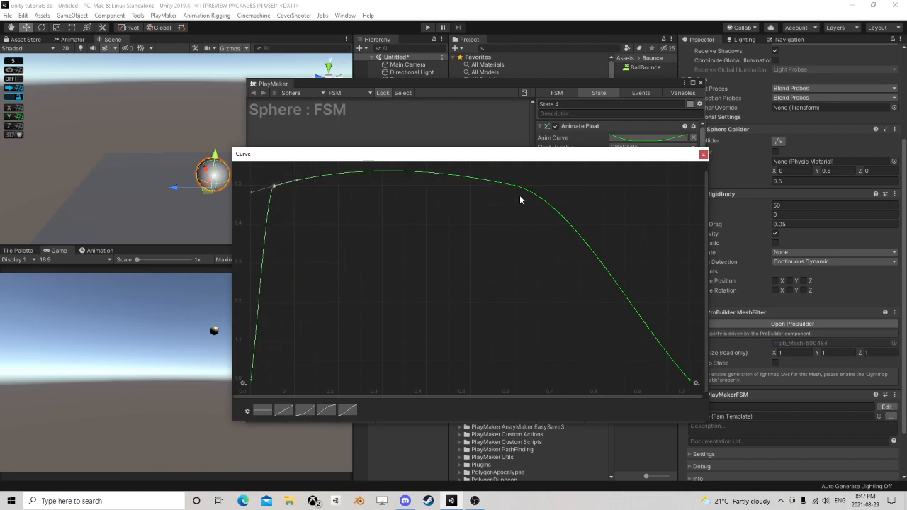
{"action": "left_click_drag", "start_coordinate": [517, 185], "coordinate": [329, 191]}
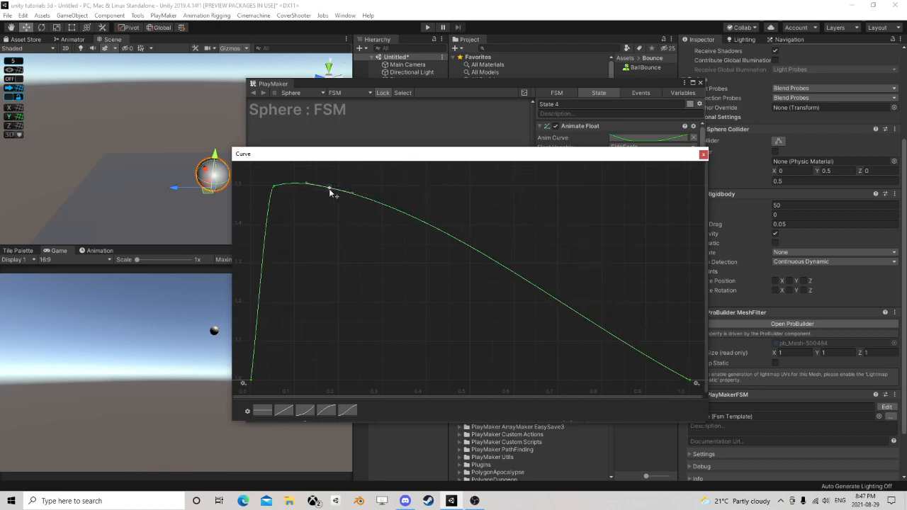
{"action": "left_click", "coordinate": [690, 381]}
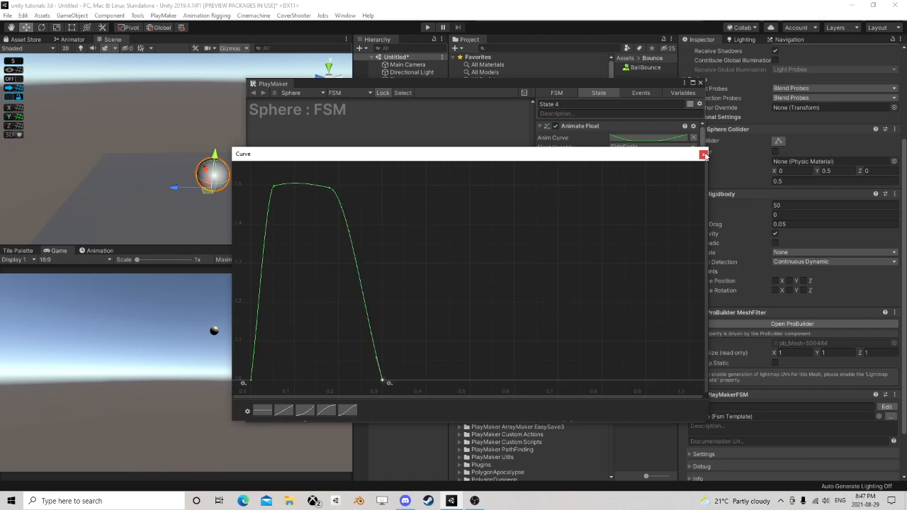
{"action": "left_click", "coordinate": [703, 154]}
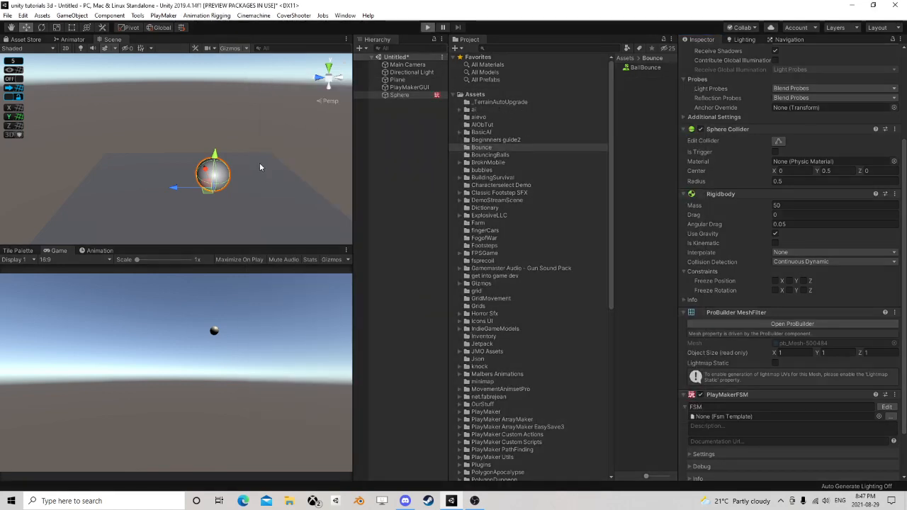
- Play the scene to watch the faster squash-and-stretch bounce, then stop
{"action": "left_click", "coordinate": [427, 27]}
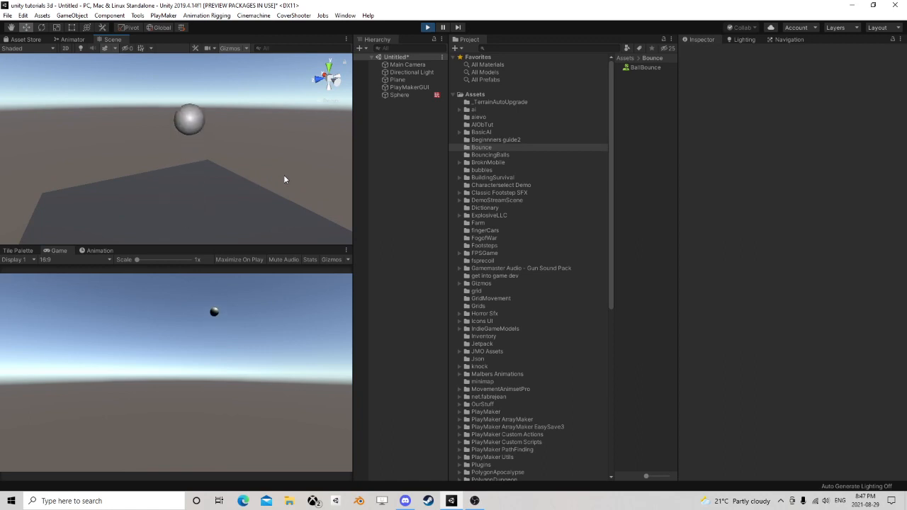
{"action": "mouse_move", "coordinate": [327, 143]}
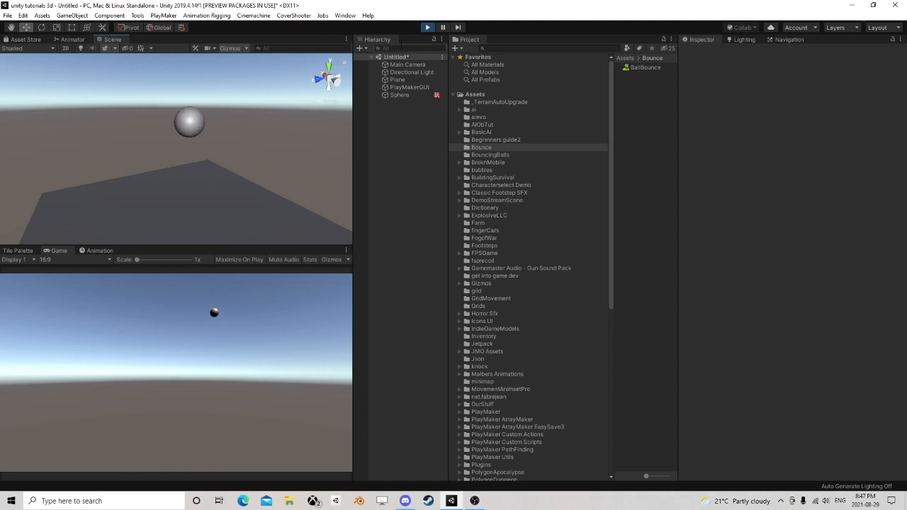
{"action": "left_click", "coordinate": [398, 95]}
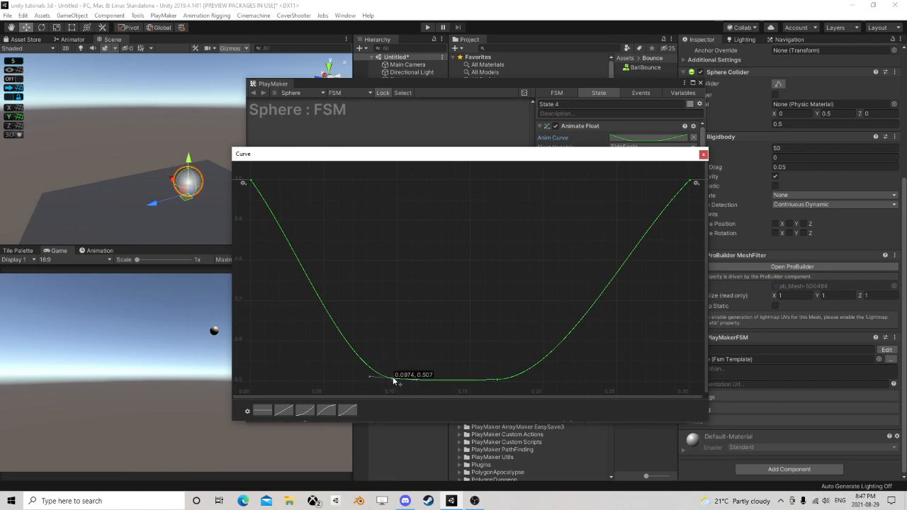
- Raise State 4's squash dip to about 0.82 and lower the stretch peak to about 1.32
{"action": "left_click_drag", "start_coordinate": [393, 379], "coordinate": [394, 333]}
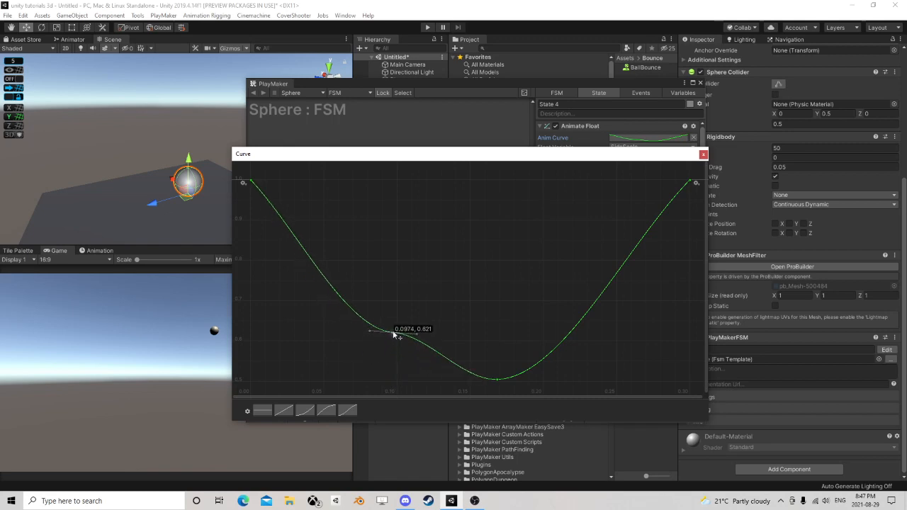
{"action": "left_click_drag", "start_coordinate": [399, 336], "coordinate": [390, 299]}
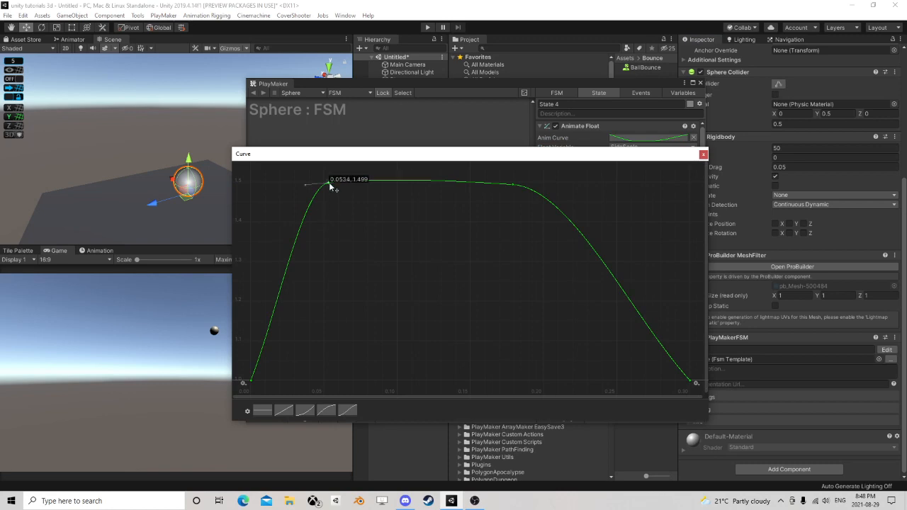
{"action": "left_click_drag", "start_coordinate": [330, 187], "coordinate": [329, 282]}
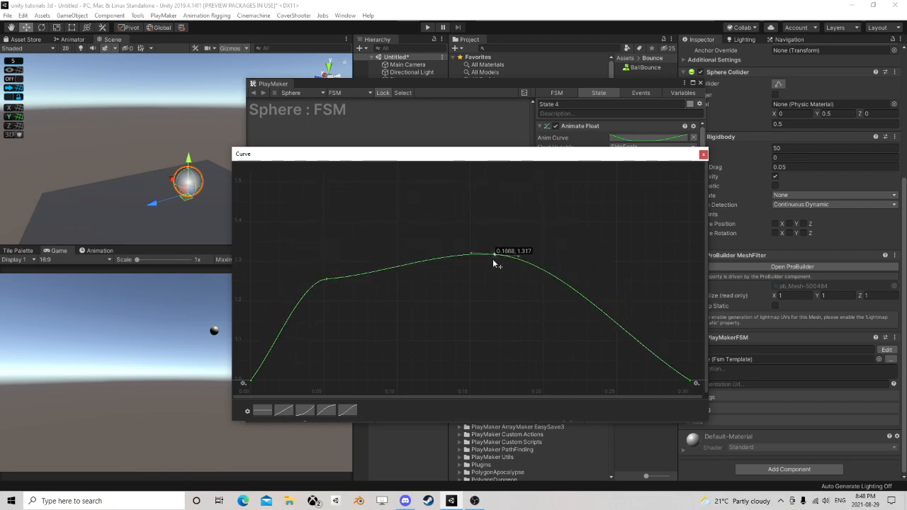
{"action": "left_click_drag", "start_coordinate": [496, 253], "coordinate": [496, 277]}
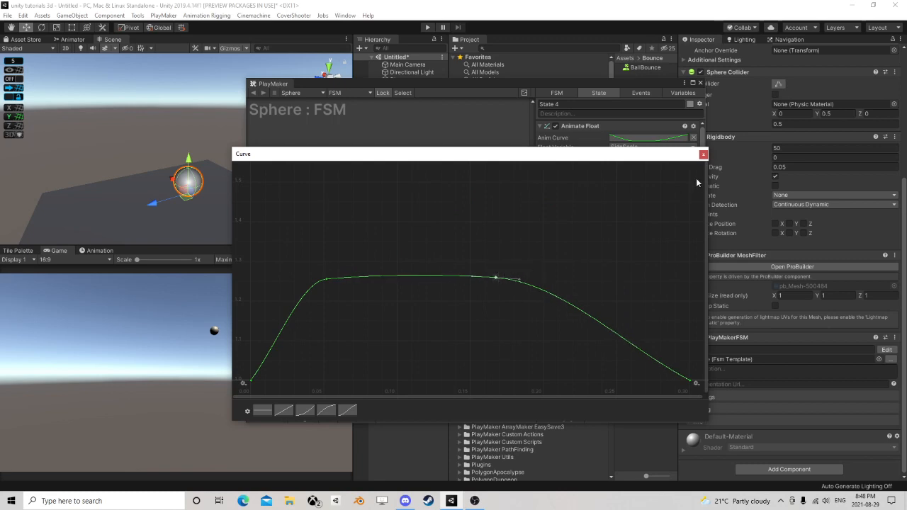
{"action": "left_click", "coordinate": [702, 154]}
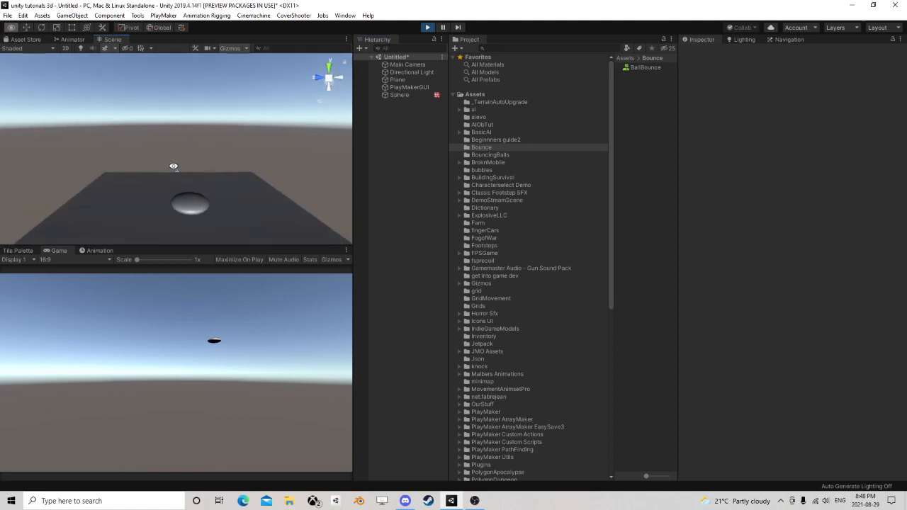
- End the test run, name the second FSM 'Control', and view its State 1 graph
{"action": "left_click", "coordinate": [399, 95]}
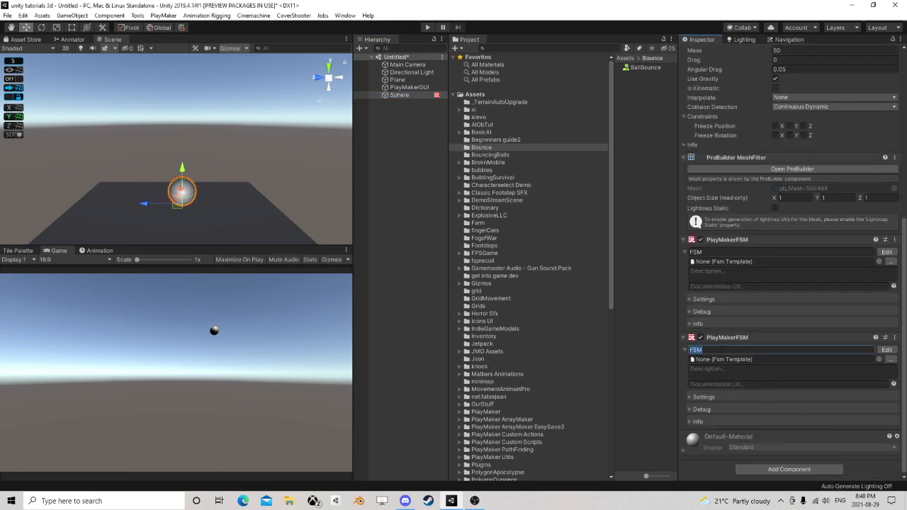
{"action": "type", "text": "Contro"}
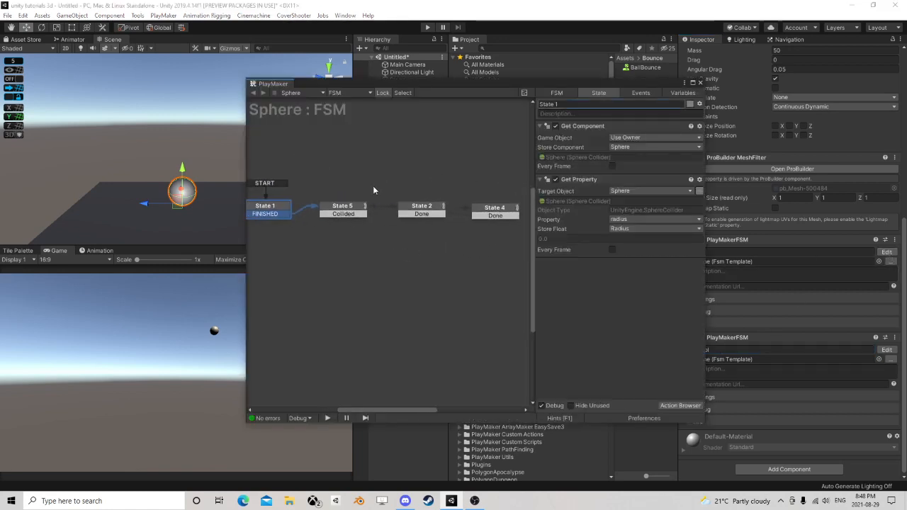
{"action": "left_click", "coordinate": [343, 209]}
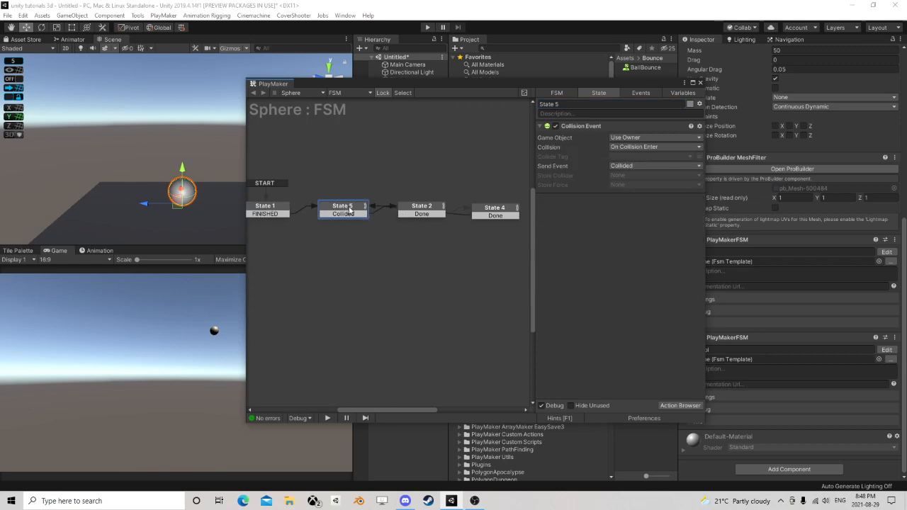
{"action": "mouse_move", "coordinate": [404, 211]}
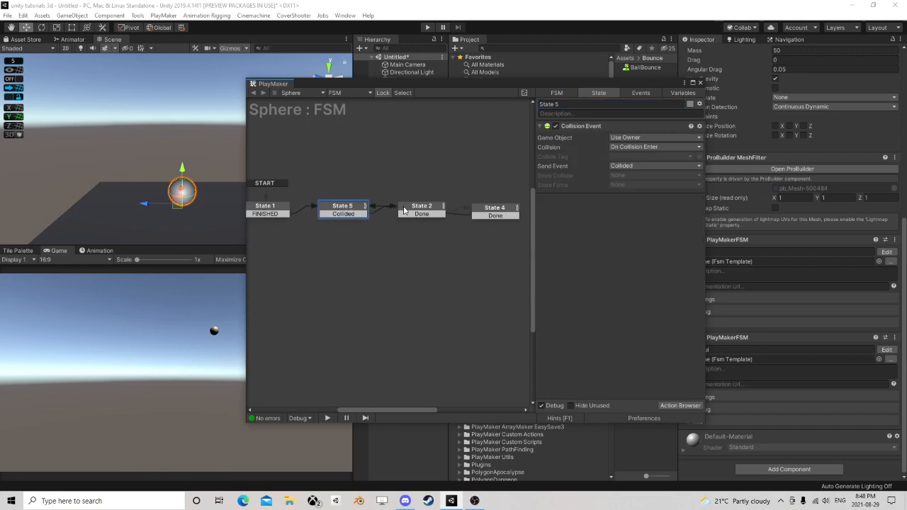
{"action": "left_click", "coordinate": [421, 206]}
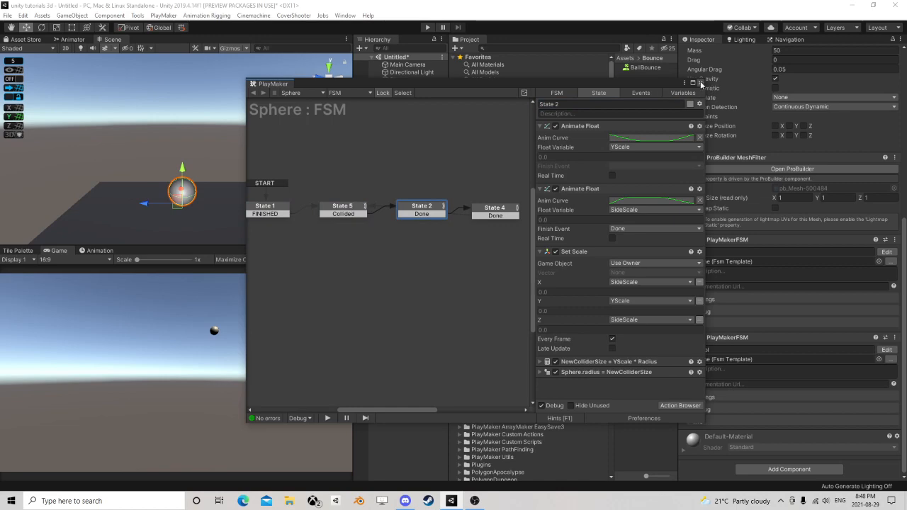
{"action": "left_click", "coordinate": [347, 92]}
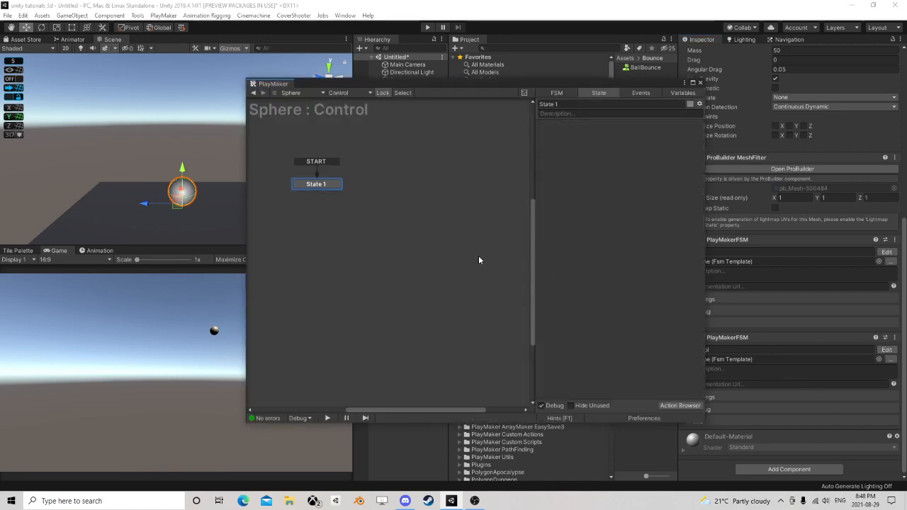
- Add Get Axis Vector to State 1, stored in new variable V with multiplier 3
{"action": "left_click", "coordinate": [679, 405]}
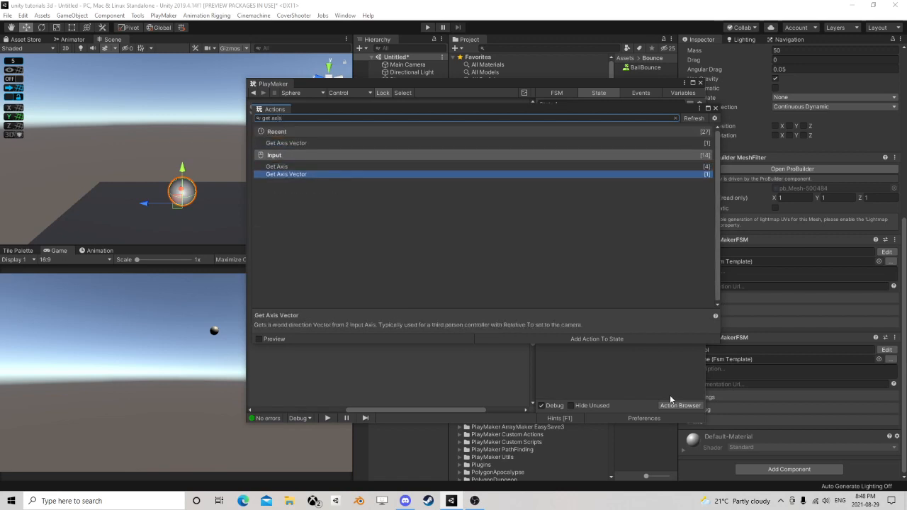
{"action": "double_click", "coordinate": [285, 173]}
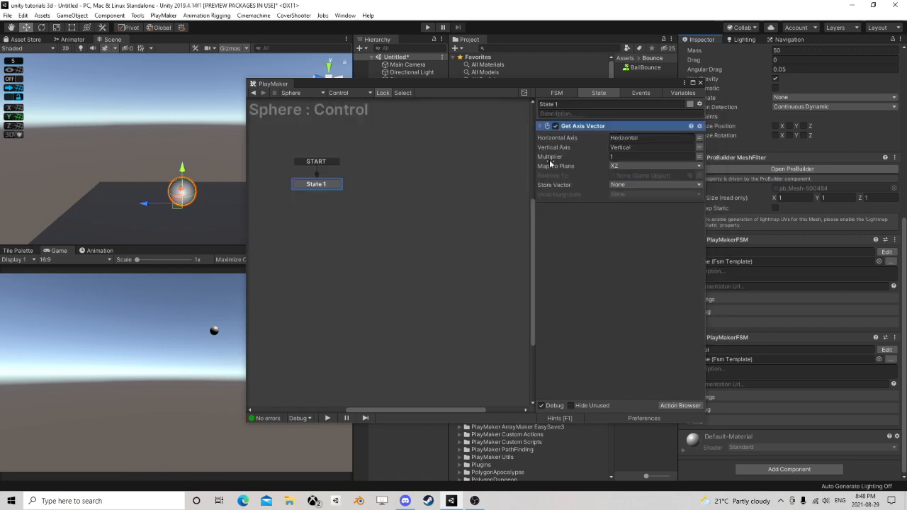
{"action": "left_click", "coordinate": [652, 184]}
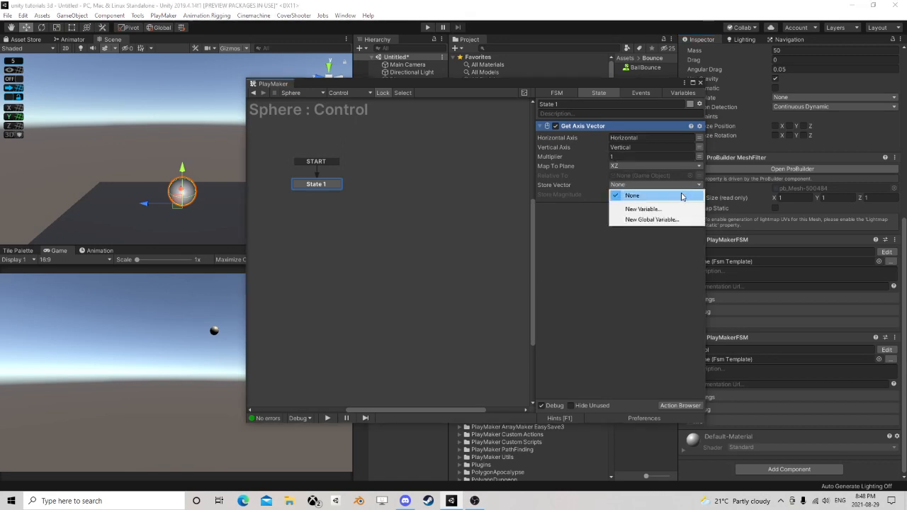
{"action": "left_click", "coordinate": [642, 208]}
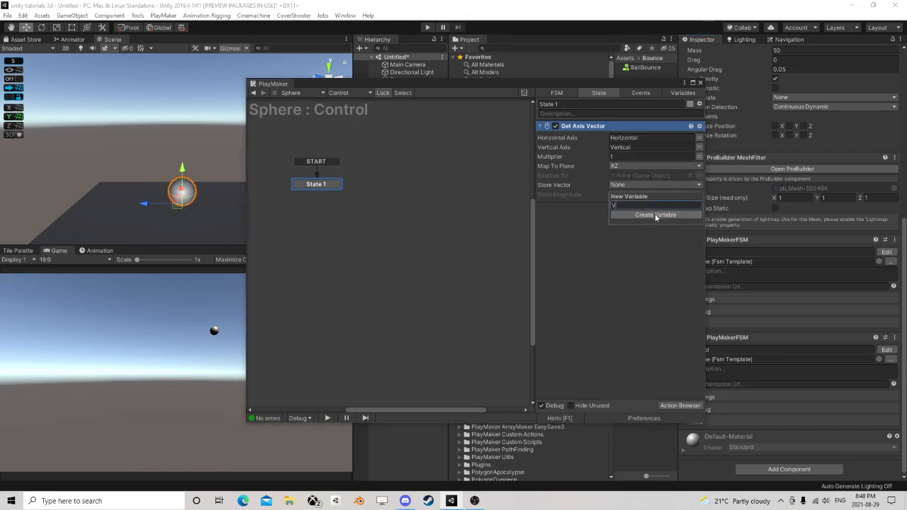
{"action": "left_click", "coordinate": [654, 215]}
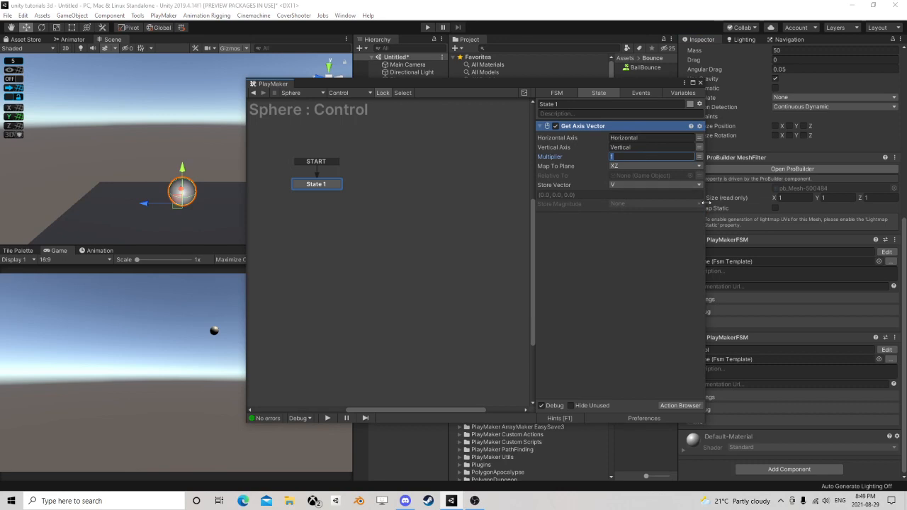
{"action": "type", "text": "3"}
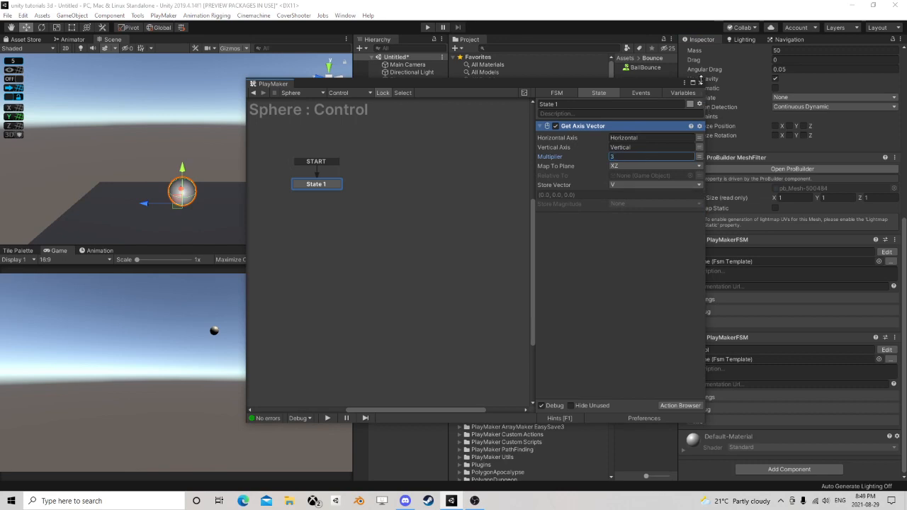
{"action": "left_click", "coordinate": [347, 92]}
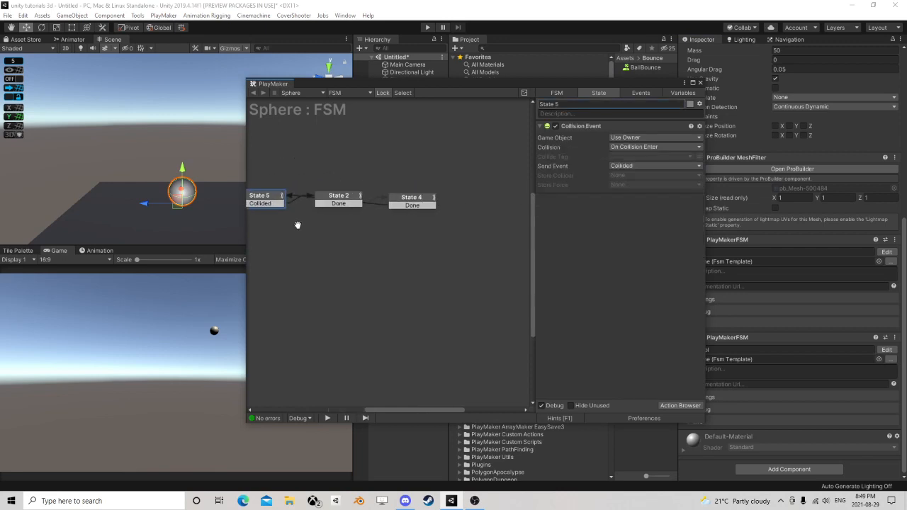
- Review States 2 and 4, then search the Action Browser for 'get fsm'
{"action": "left_click", "coordinate": [338, 197]}
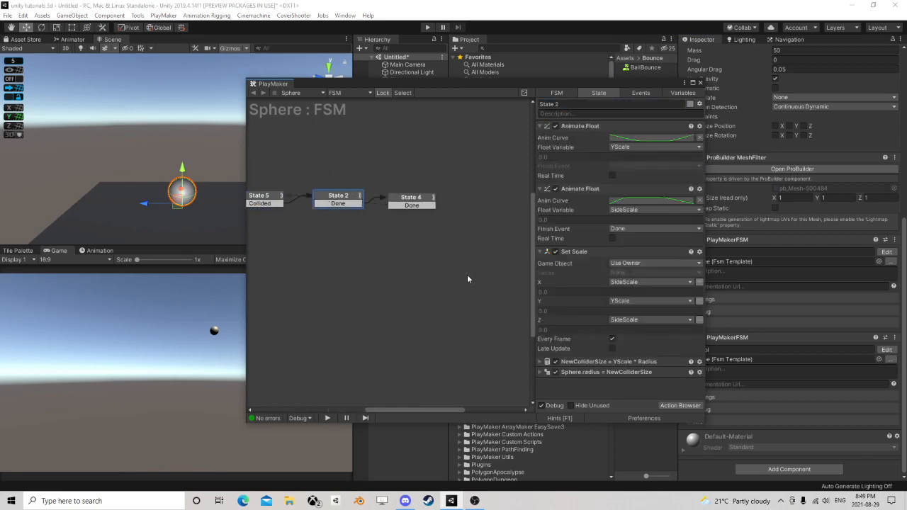
{"action": "left_click", "coordinate": [410, 200]}
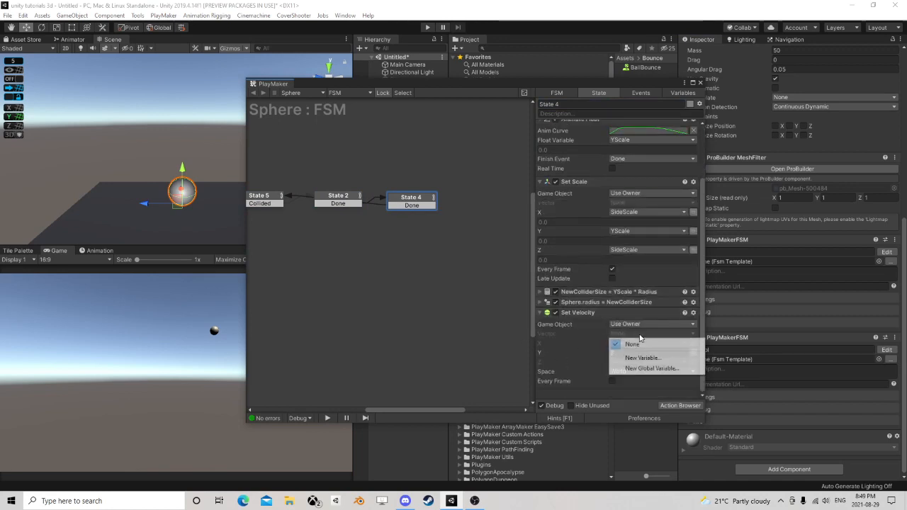
{"action": "left_click", "coordinate": [679, 405]}
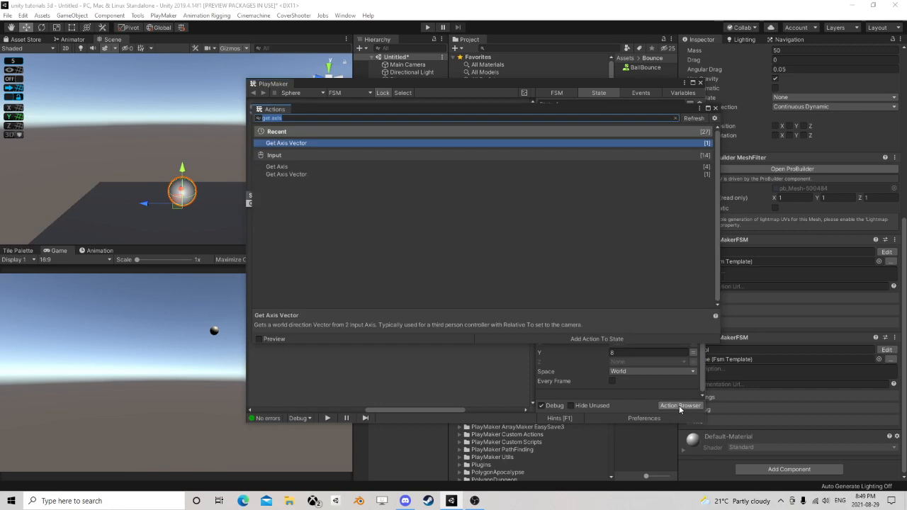
{"action": "type", "text": "get fsm"}
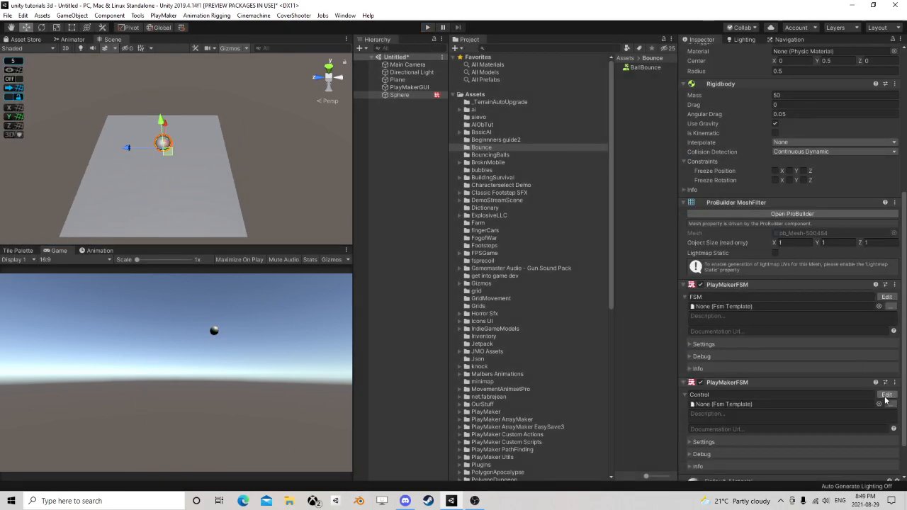
- Edit the main bouncing FSM, check State 2, and start Play
{"action": "left_click", "coordinate": [886, 395]}
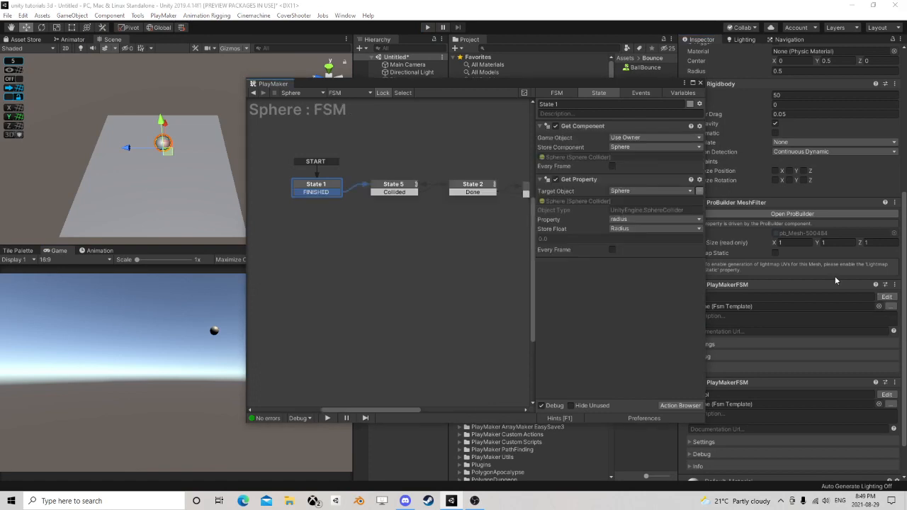
{"action": "left_click", "coordinate": [349, 189]}
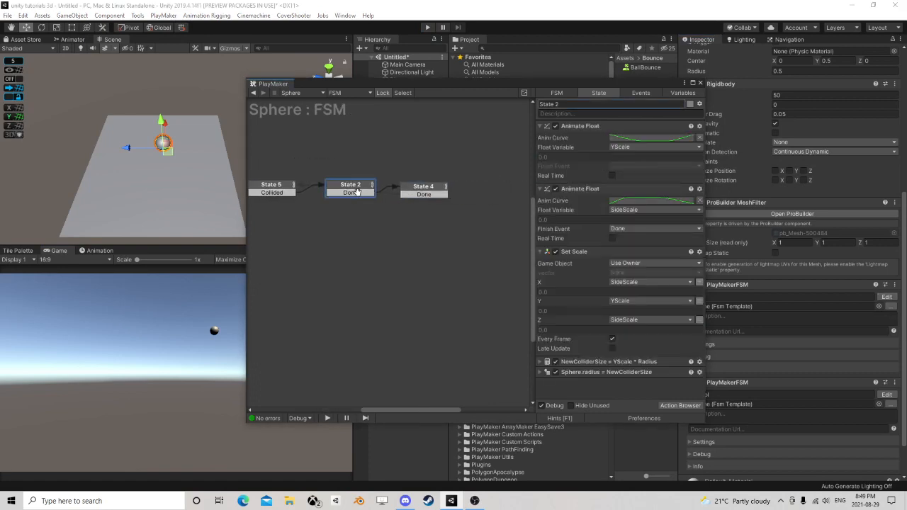
{"action": "left_click", "coordinate": [423, 189]}
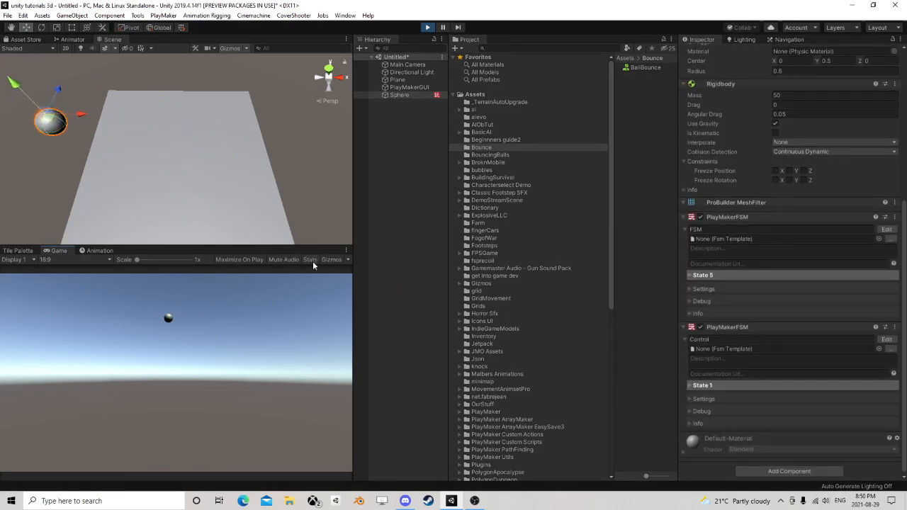
- Freeze Rigidbody rotation on X, Y and Z, then rerun and focus the Game view
{"action": "left_click", "coordinate": [428, 27]}
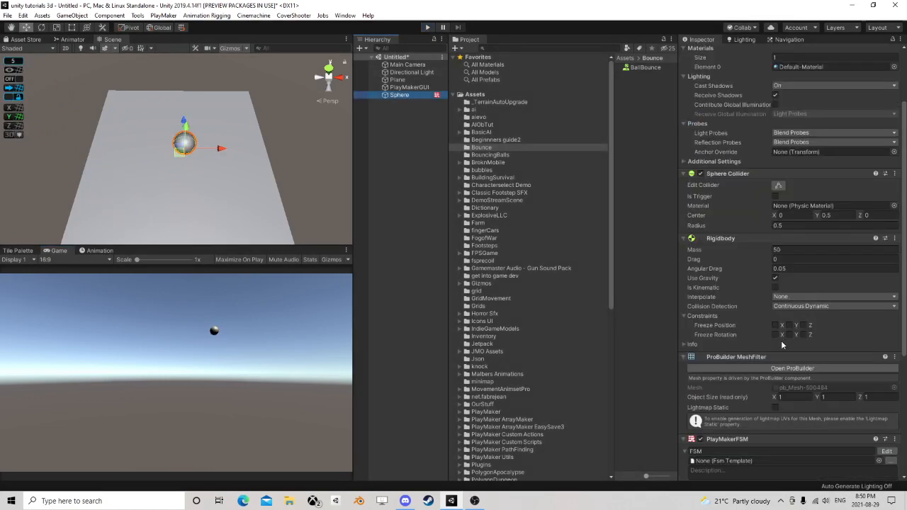
{"action": "left_click", "coordinate": [774, 334]}
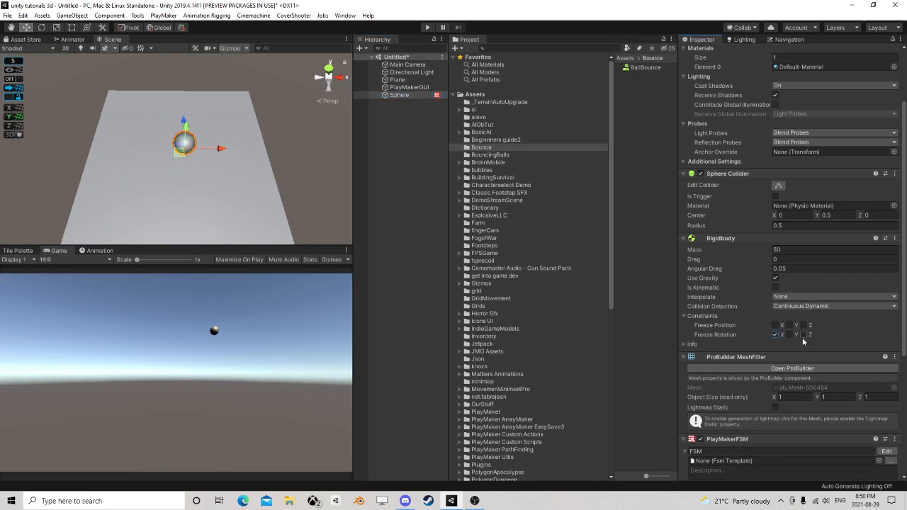
{"action": "left_click", "coordinate": [803, 334]}
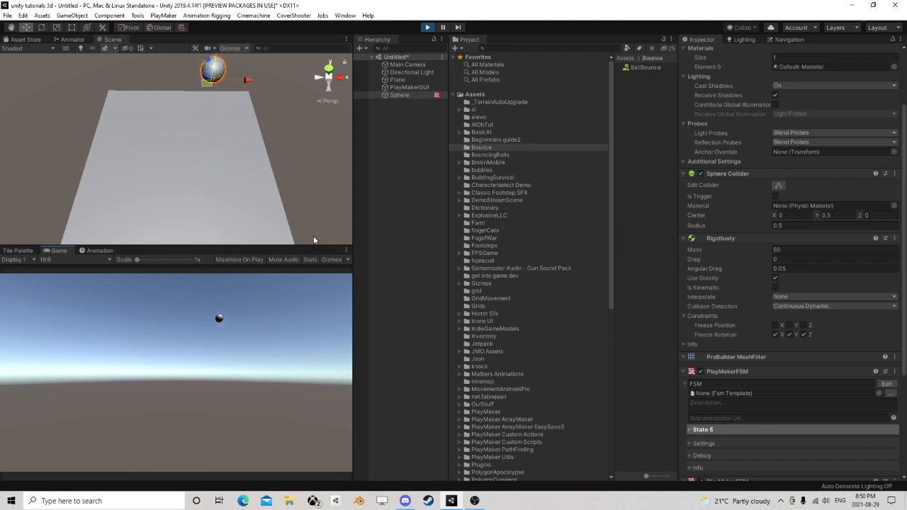
{"action": "left_click", "coordinate": [232, 190]}
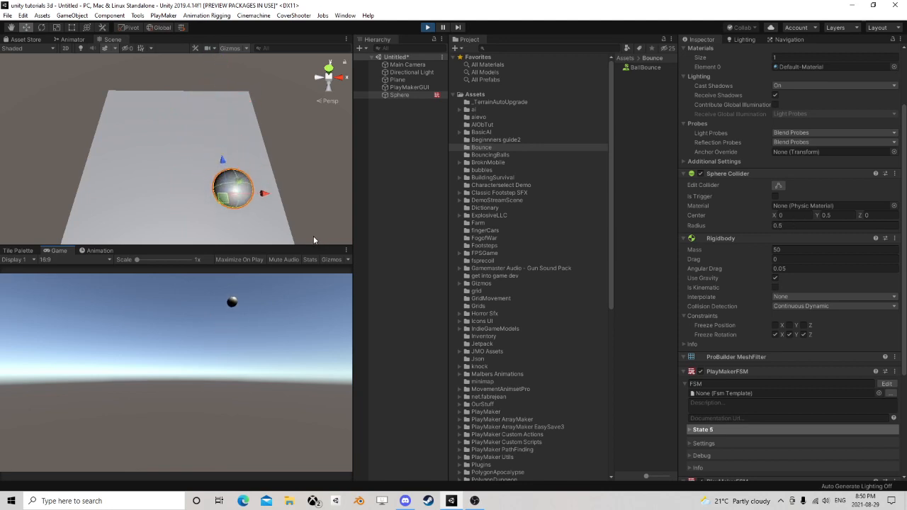